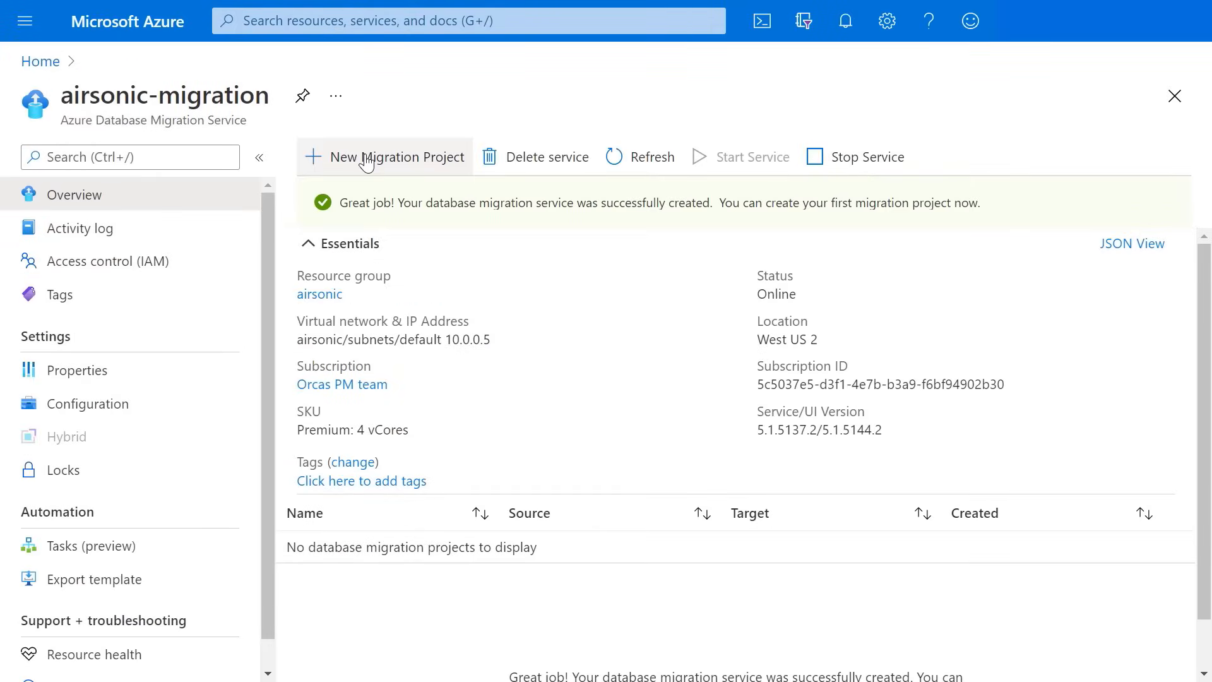
- Open Azure Migrate from the portal, leaving the airsonic-migration Database Migration Service page
click(238, 274)
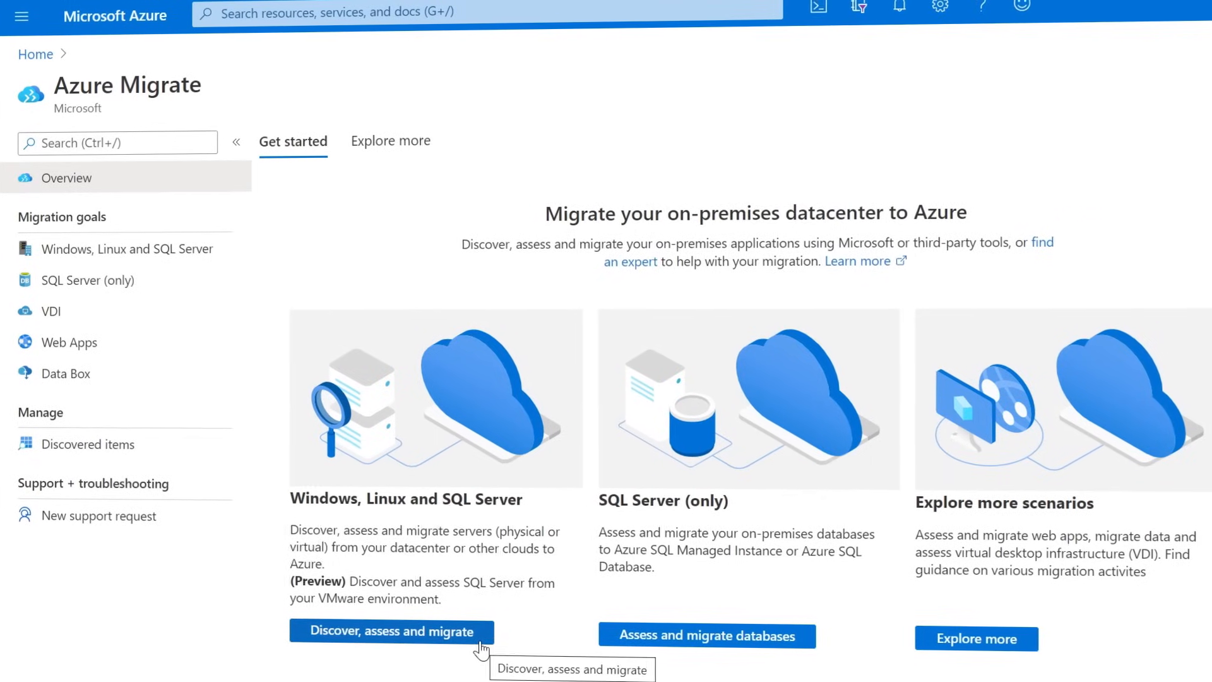
- Open Discover, assess and migrate for servers to reach the discovered servers list
click(390, 630)
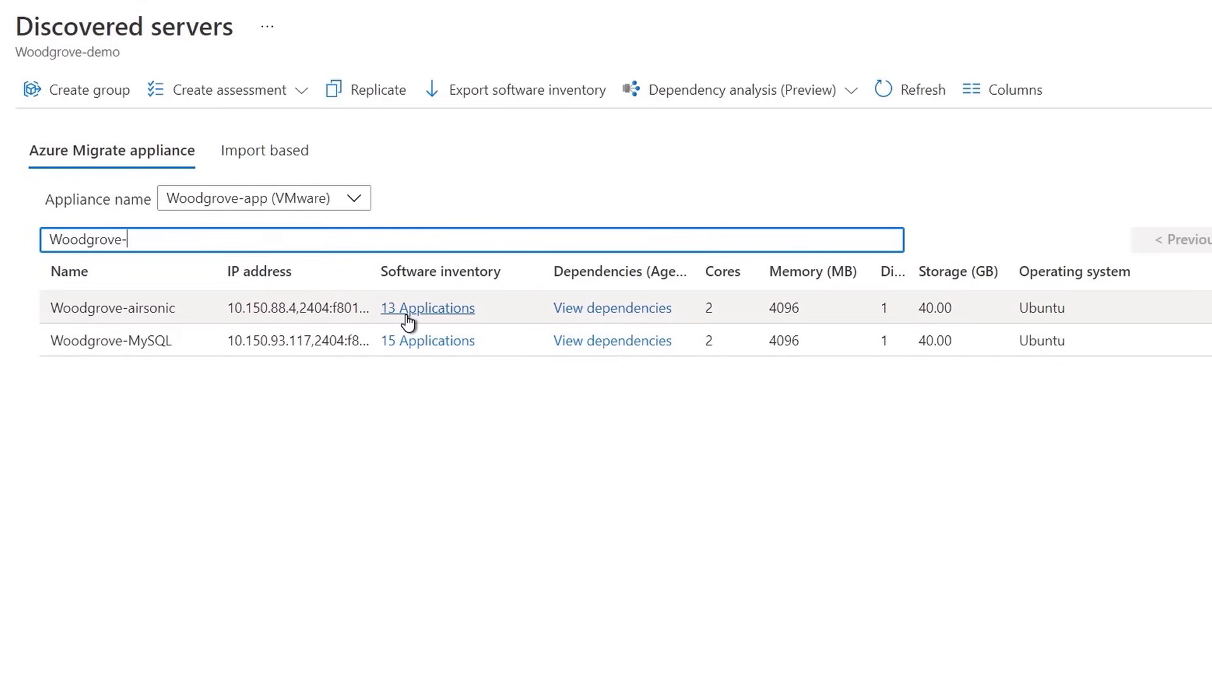
- View Woodgrove-airsonic's dependency map and expand the servers it reaches on port 3306
click(427, 308)
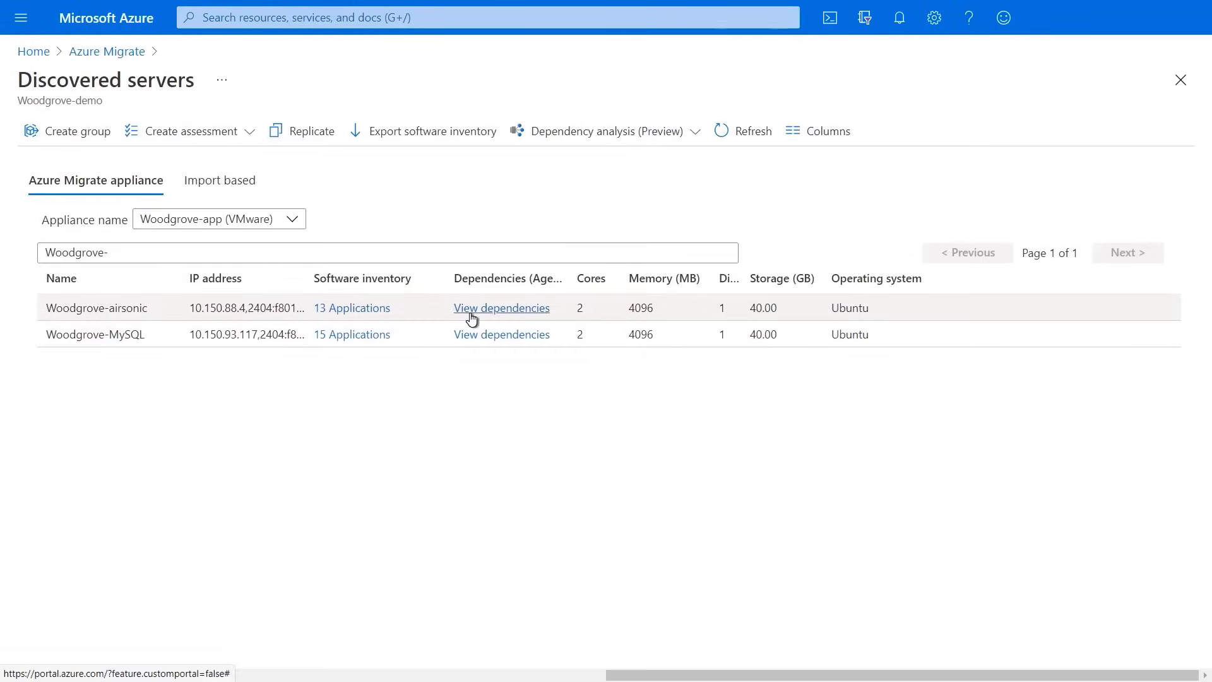
click(501, 308)
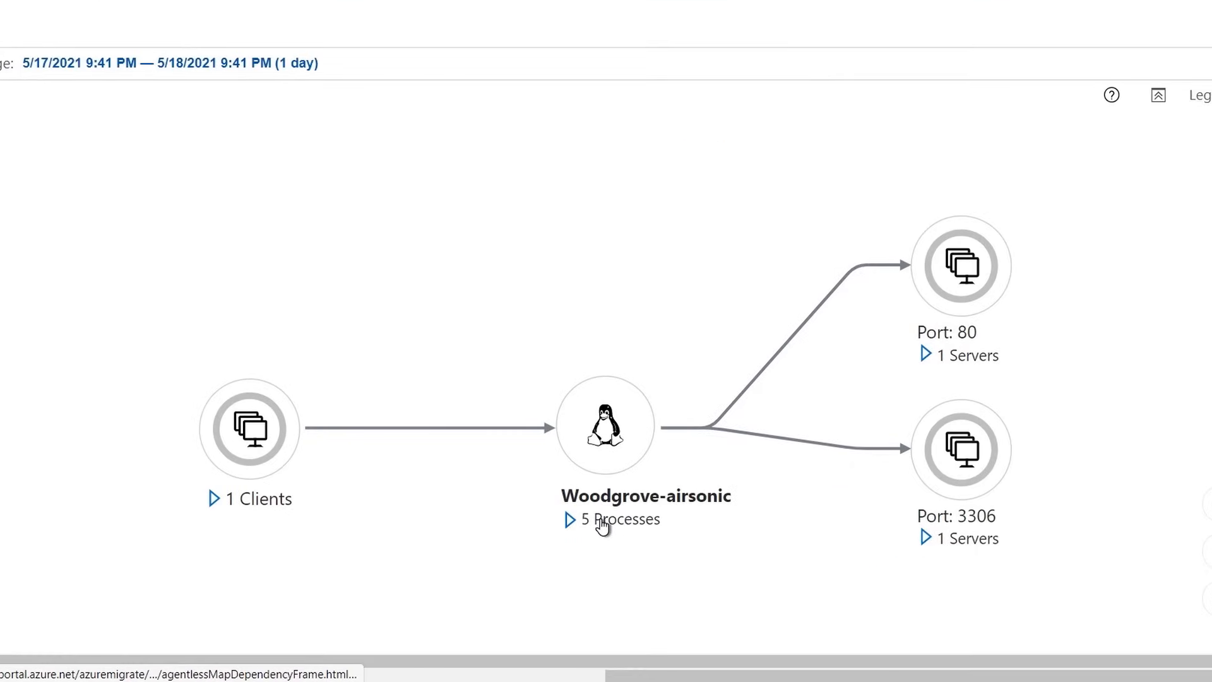
mouse_move(886, 547)
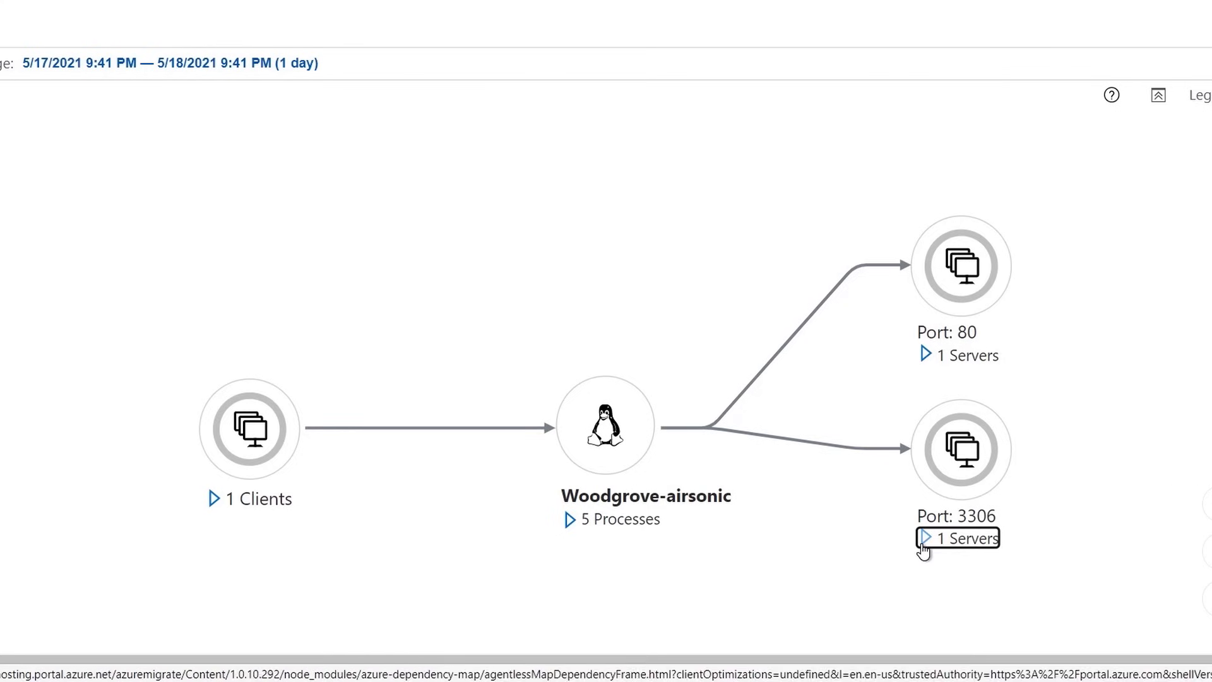
click(925, 539)
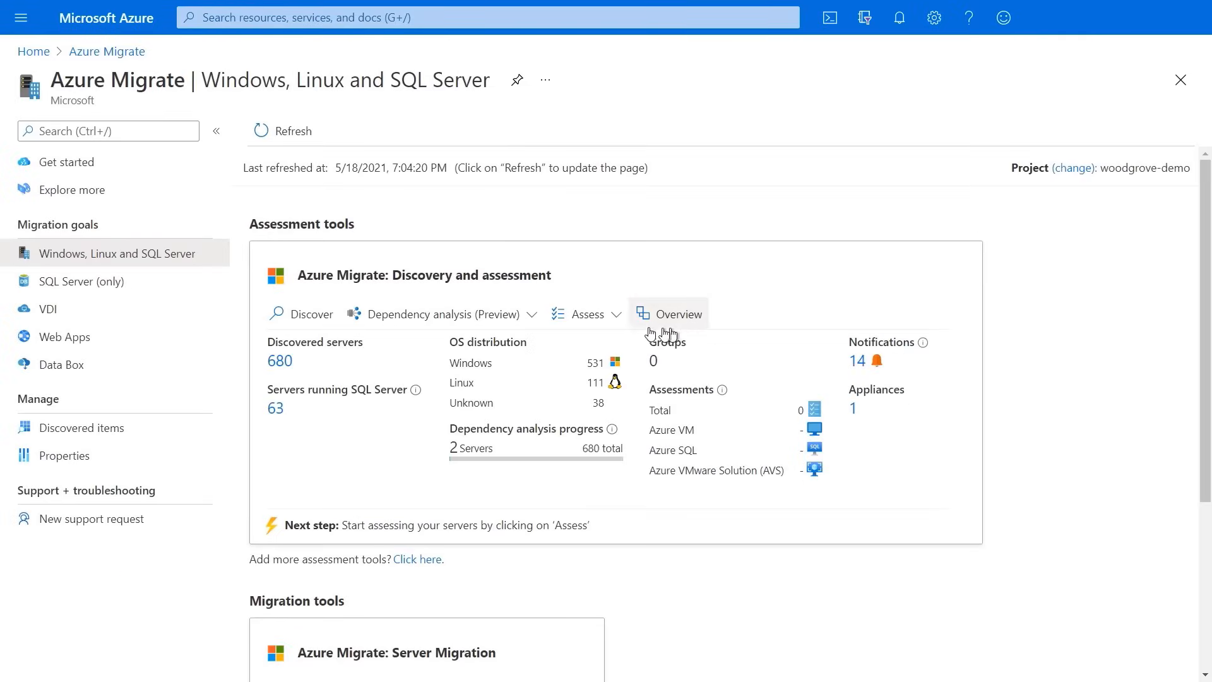
- Start an Azure VM assessment and review its assessment properties before choosing servers
click(586, 314)
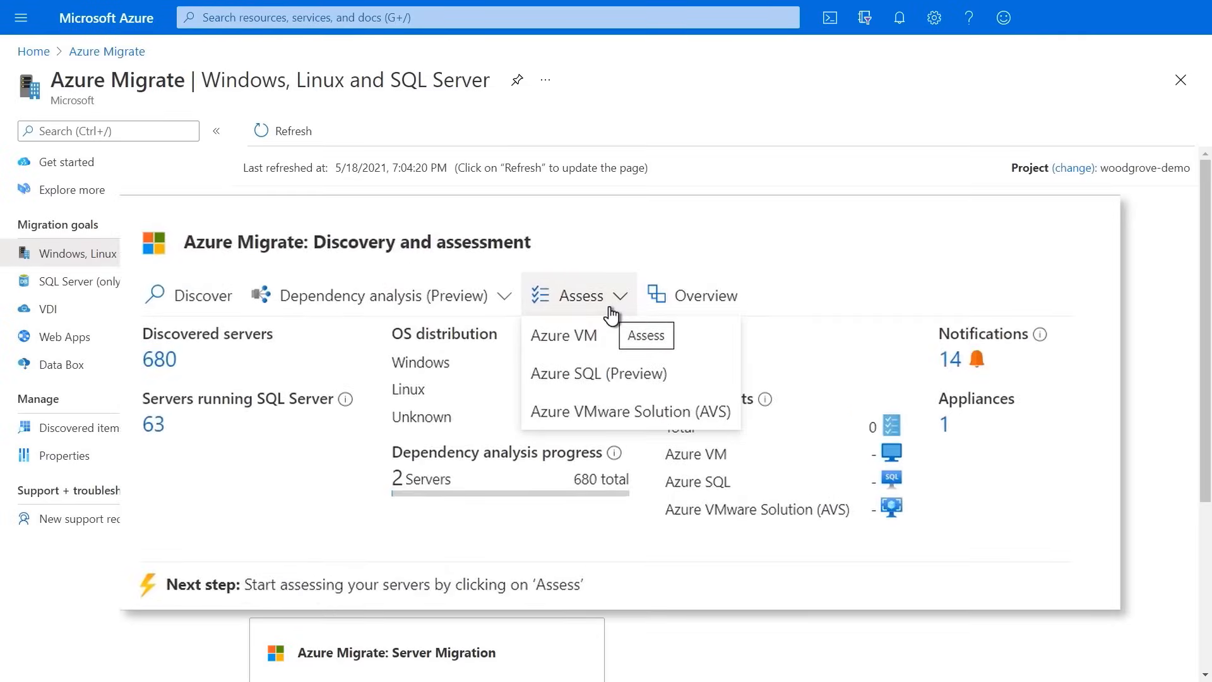
click(563, 335)
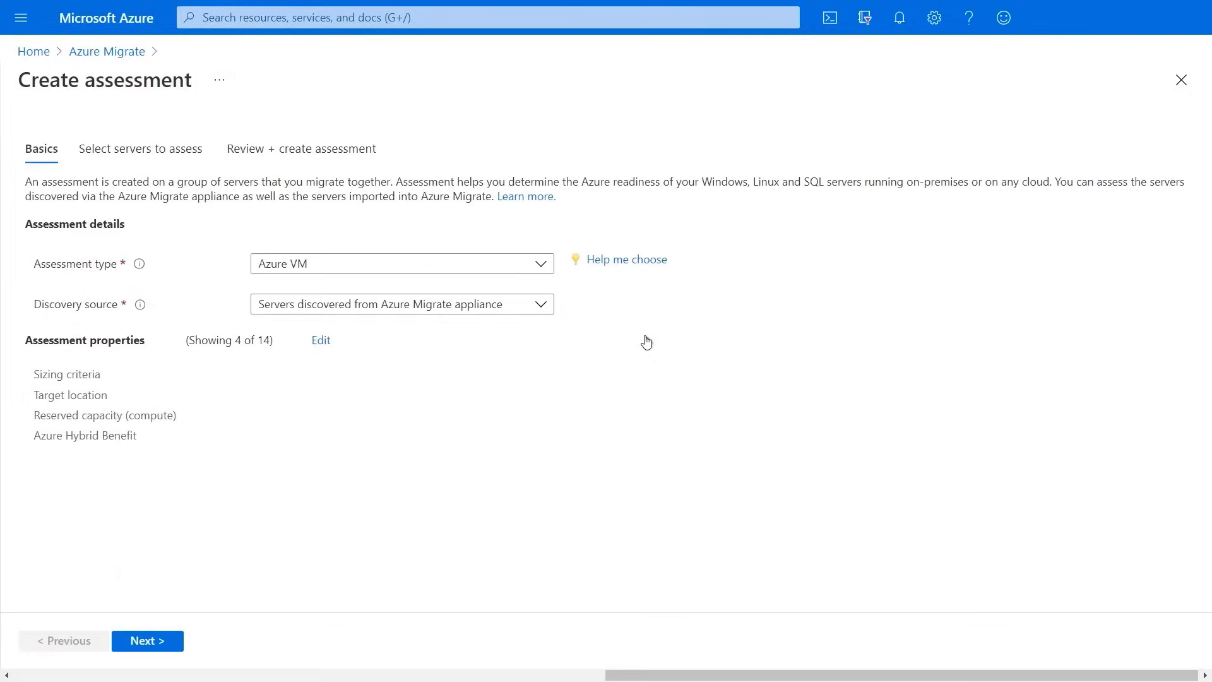
click(319, 340)
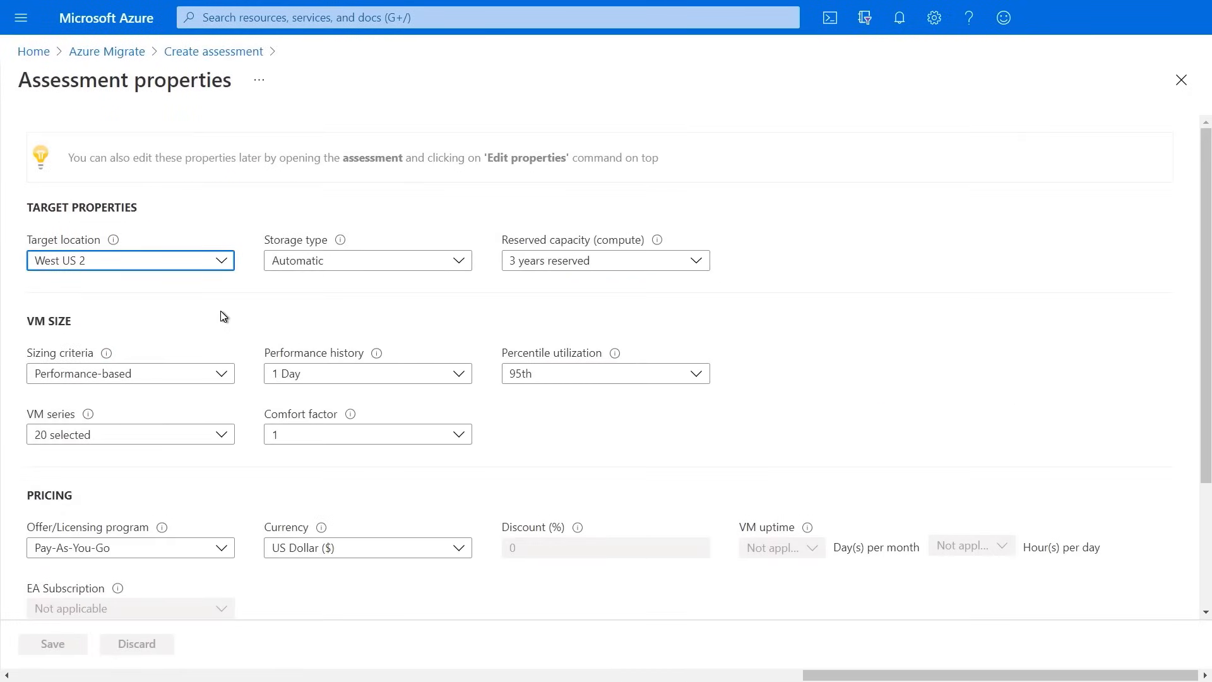
mouse_move(256, 319)
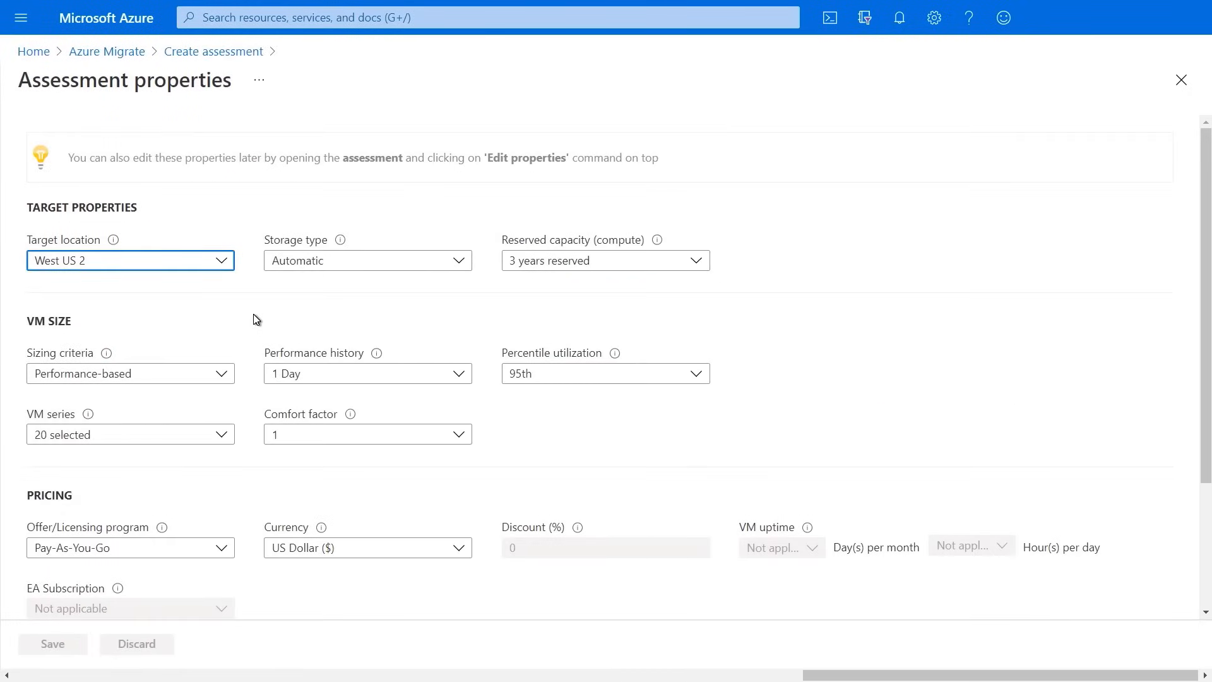
click(367, 374)
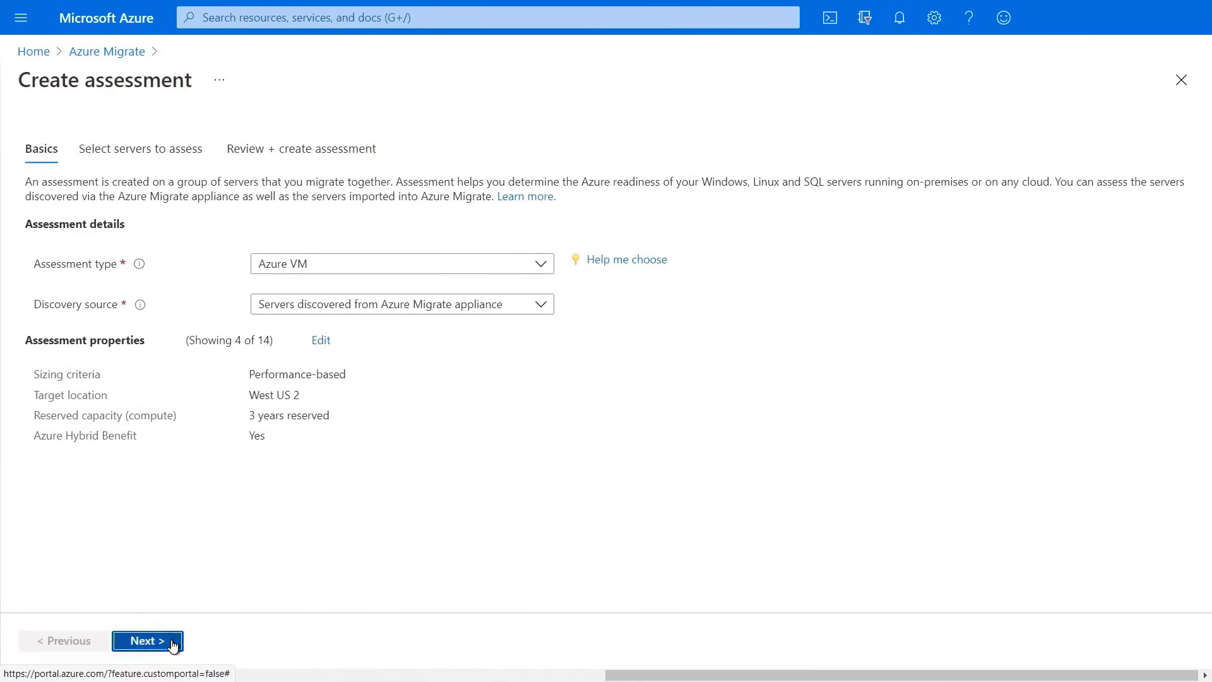
click(147, 641)
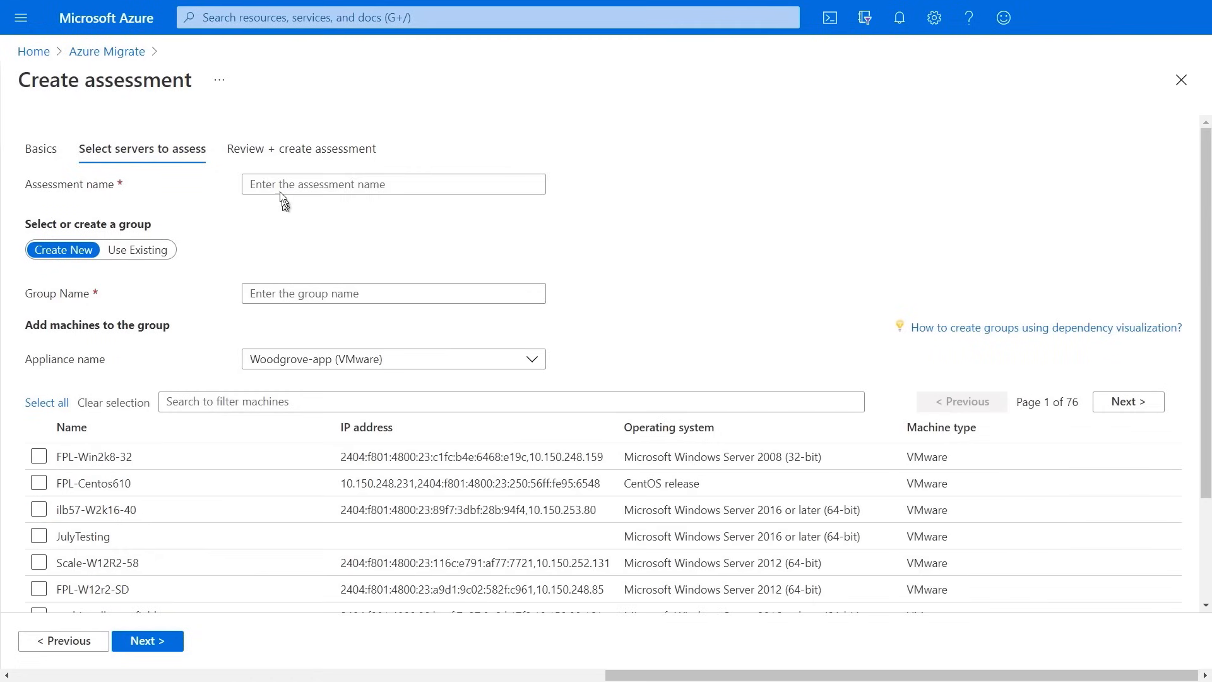
- Name the assessment AirsonicPAYG, group Airsonic, select the Woodgrove servers and proceed to create
text(AirsonicPAYG)
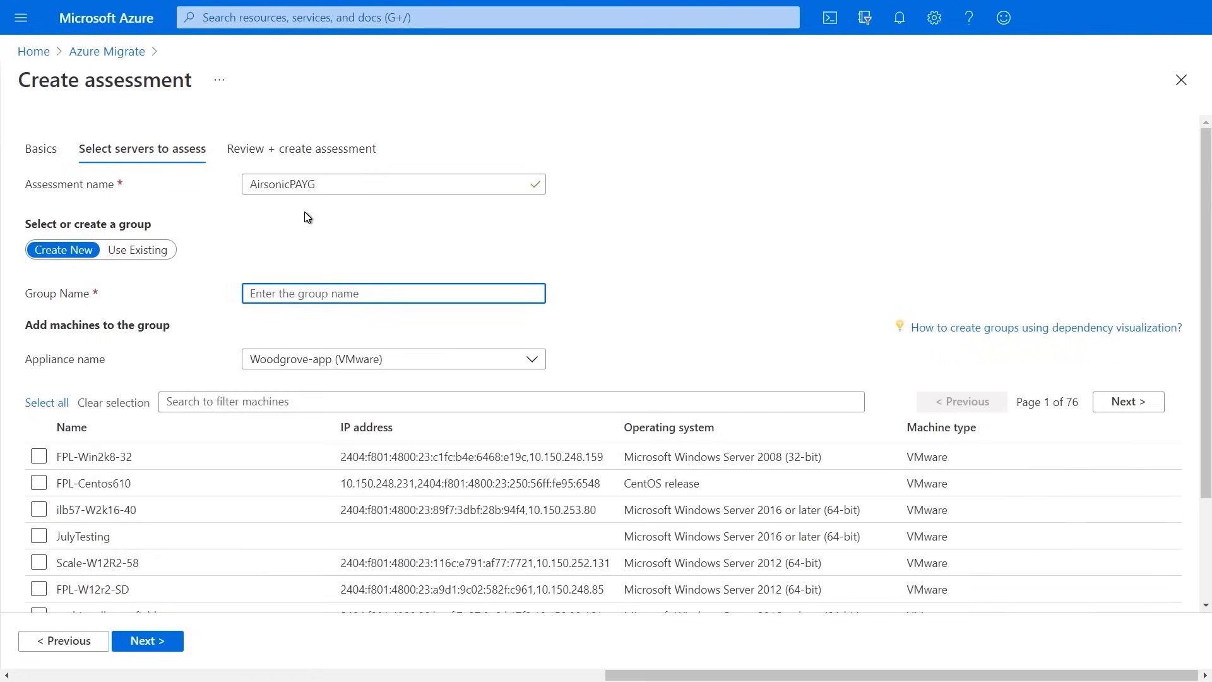
text(Airsonic)
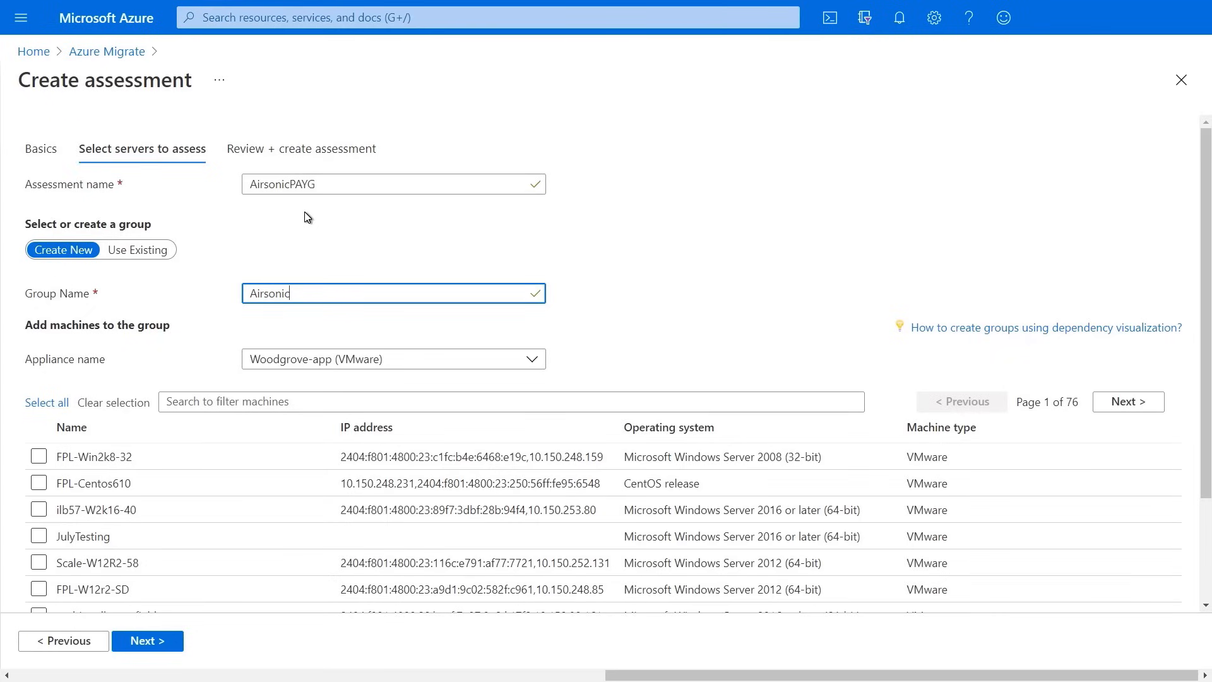
text(Woodgrove-)
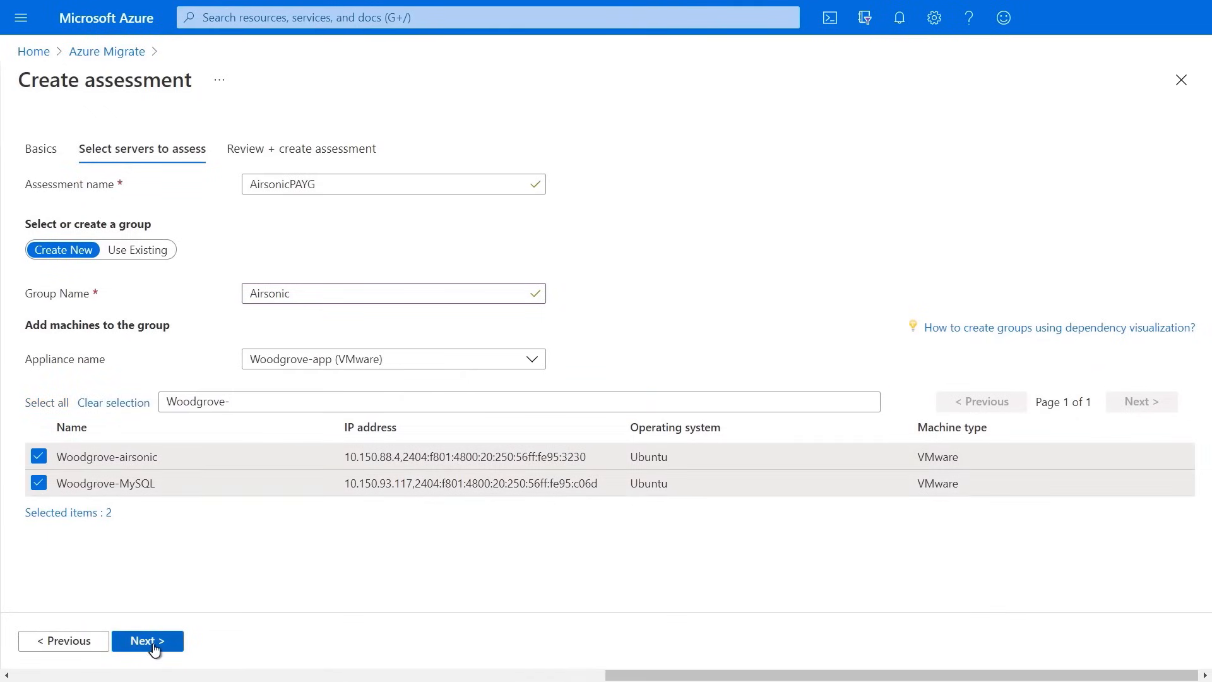
click(147, 640)
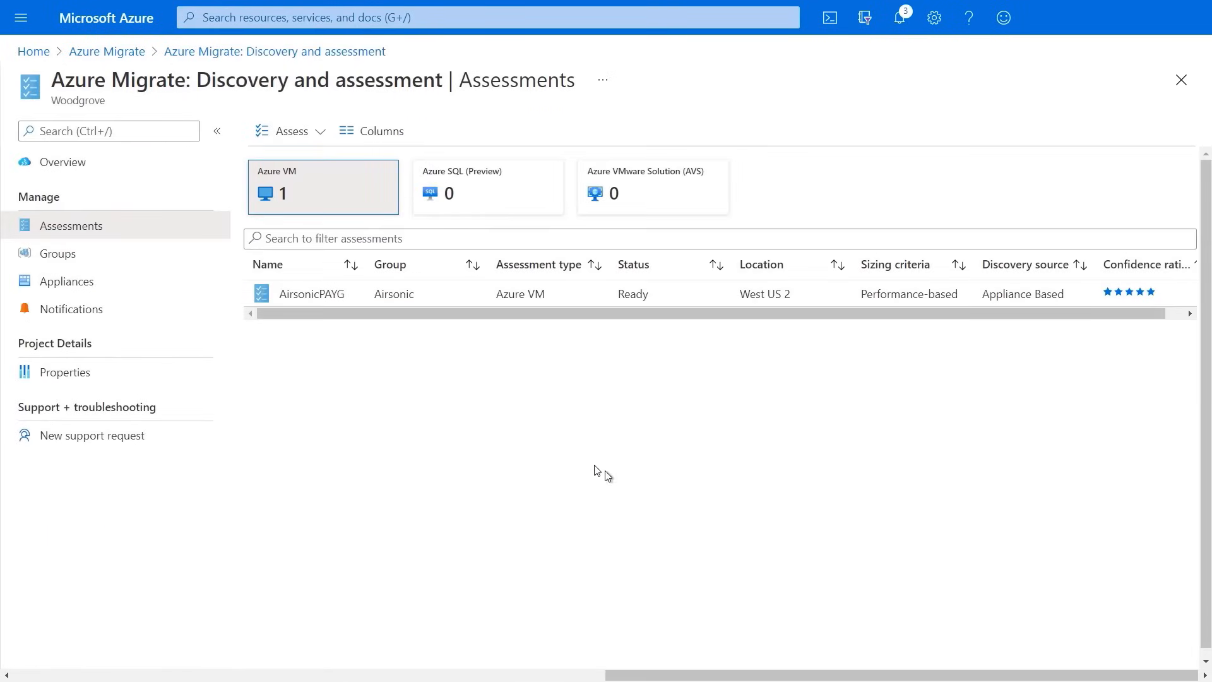
- Open the AirsonicPAYG assessment and view its Azure readiness and cost details
click(313, 293)
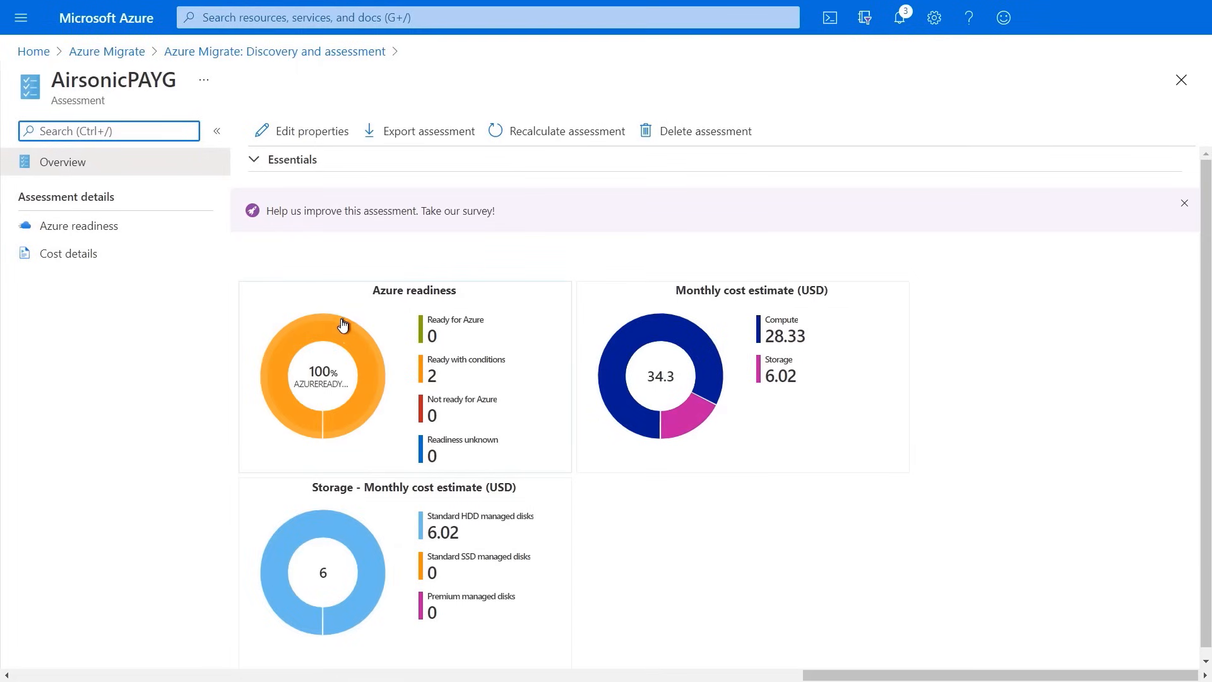
mouse_move(332, 331)
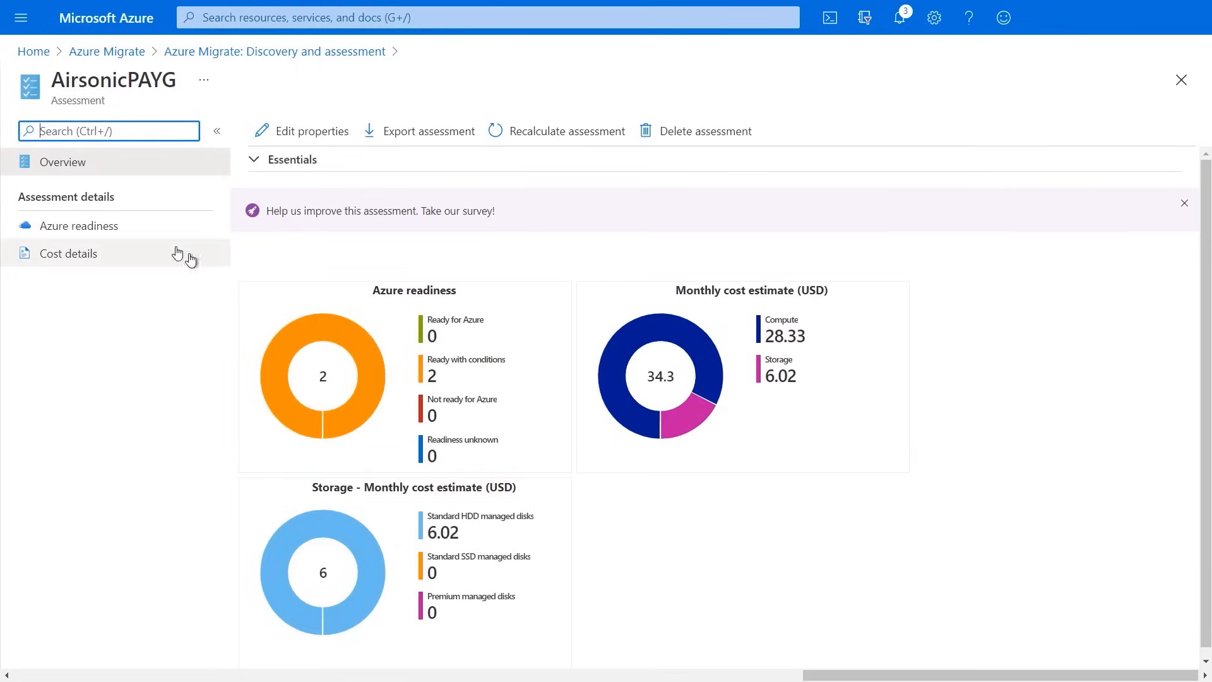
click(79, 224)
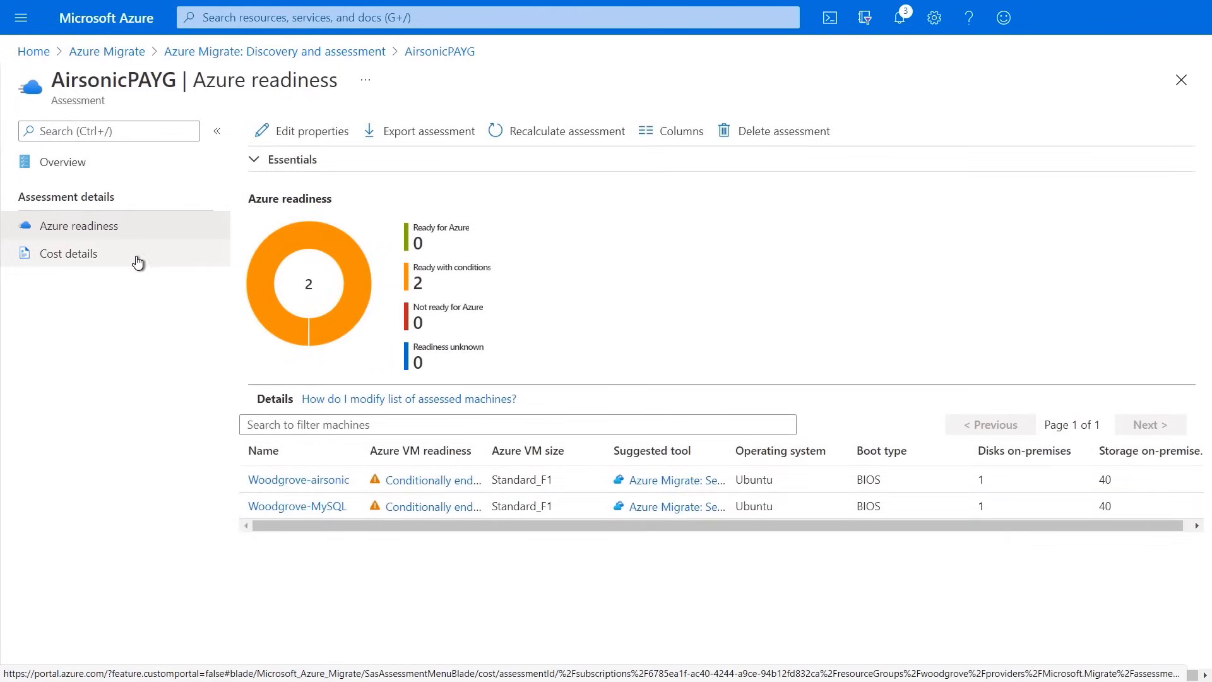
click(69, 252)
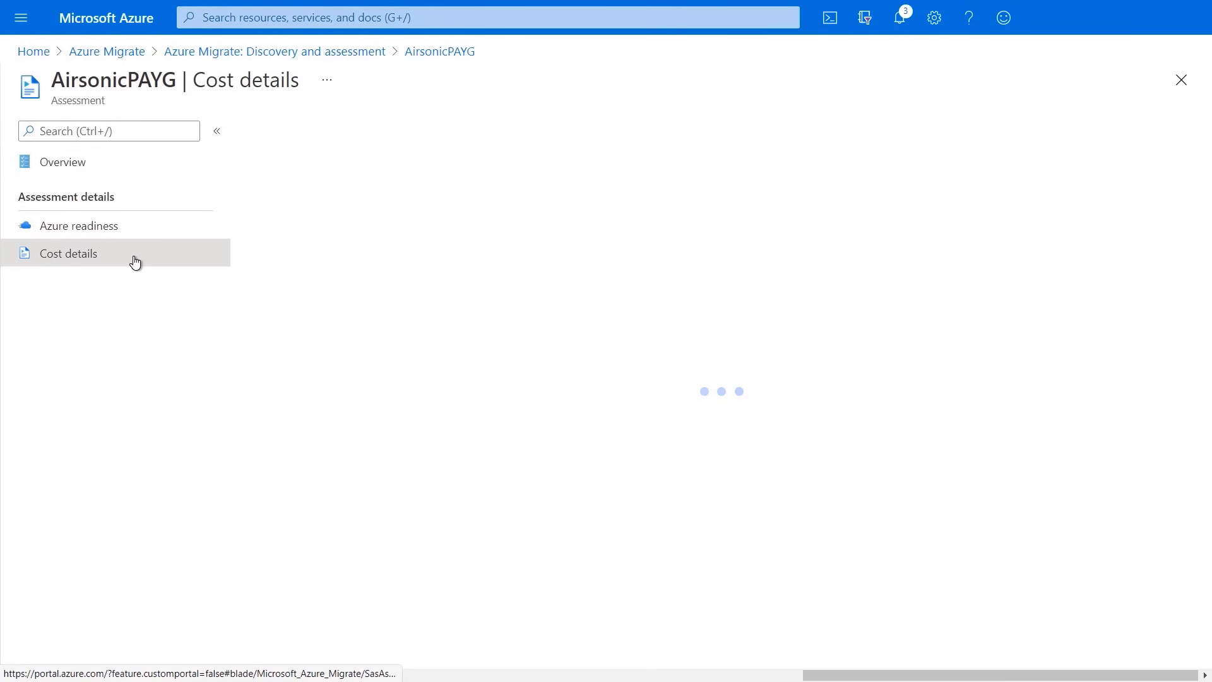
click(68, 252)
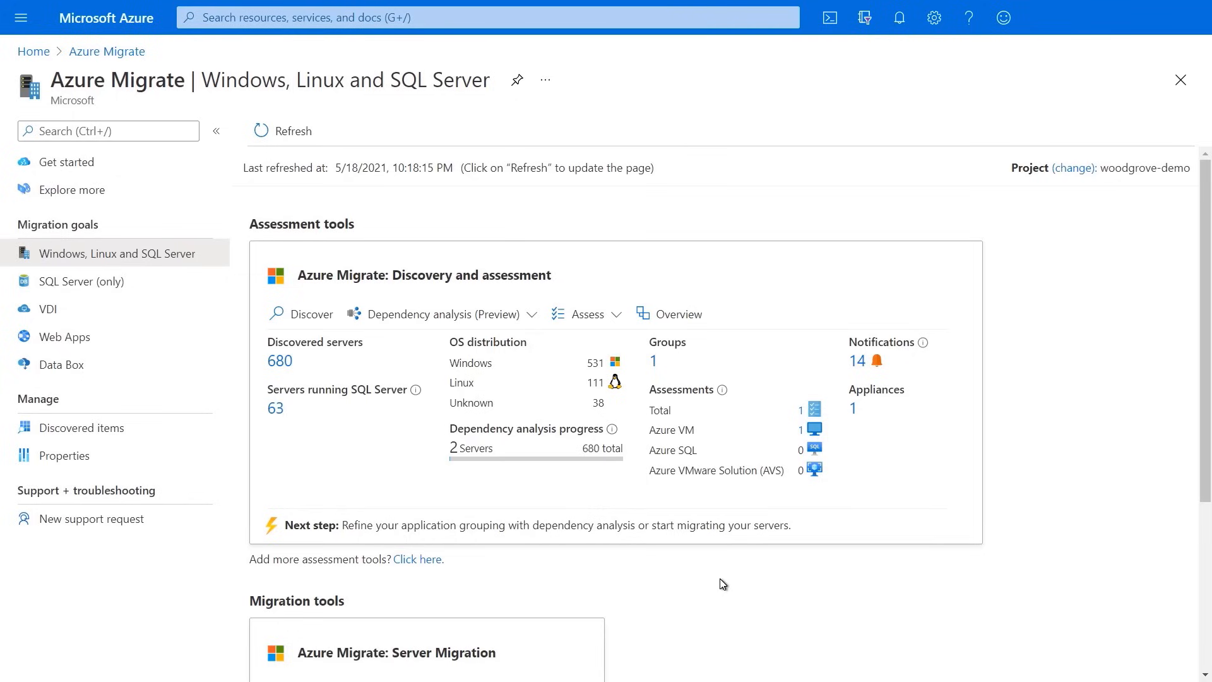
- Scroll down to the Migration tools section showing Azure Migrate: Server Migration
scroll(down, 3)
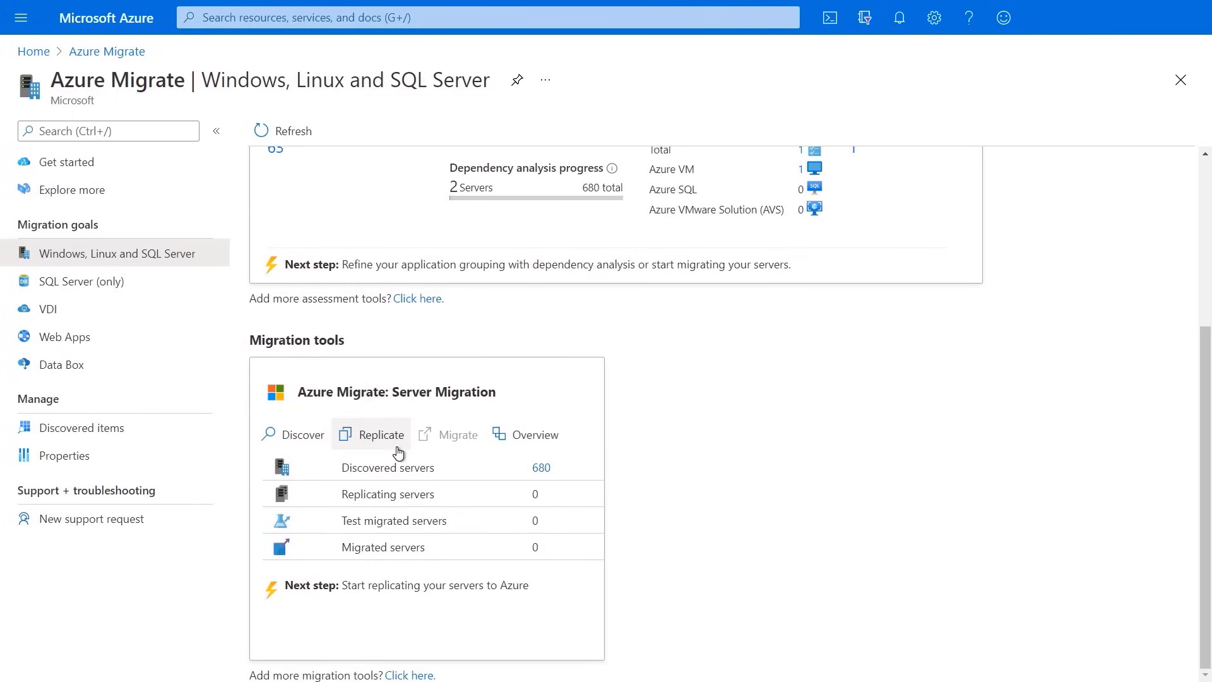
- Start replication for VMware vSphere machines with manual settings and select Woodgrove-airsonic via the 'Woodgrove-' filter
click(380, 433)
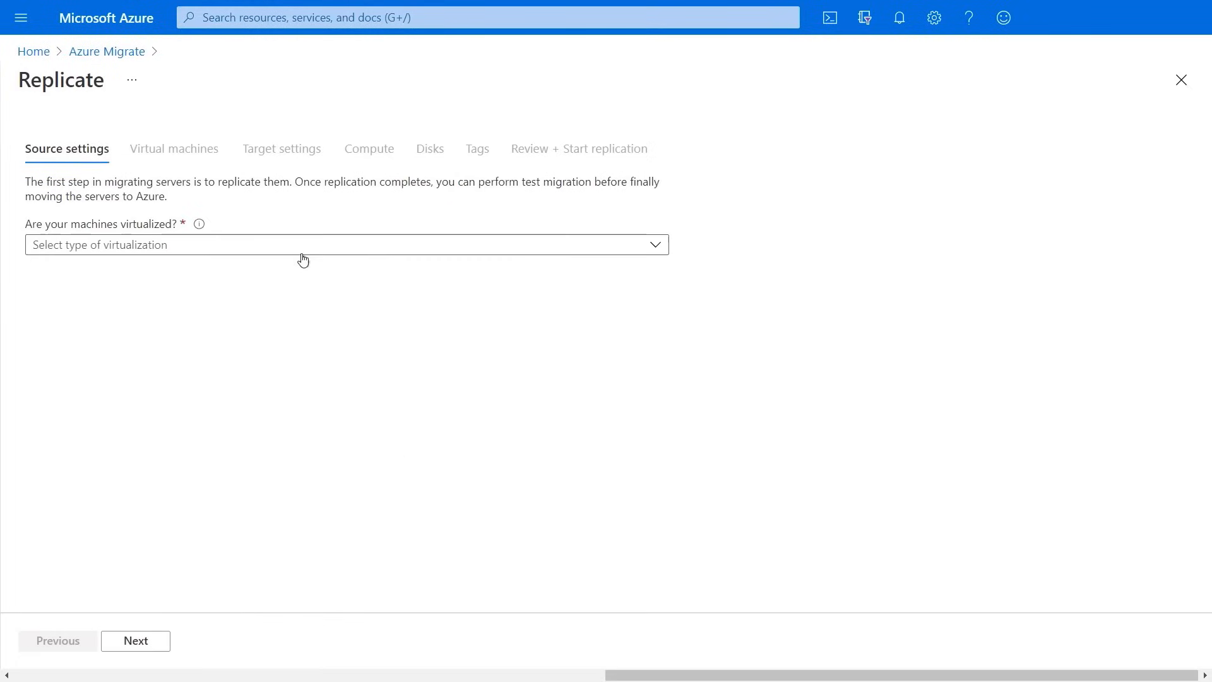
click(346, 244)
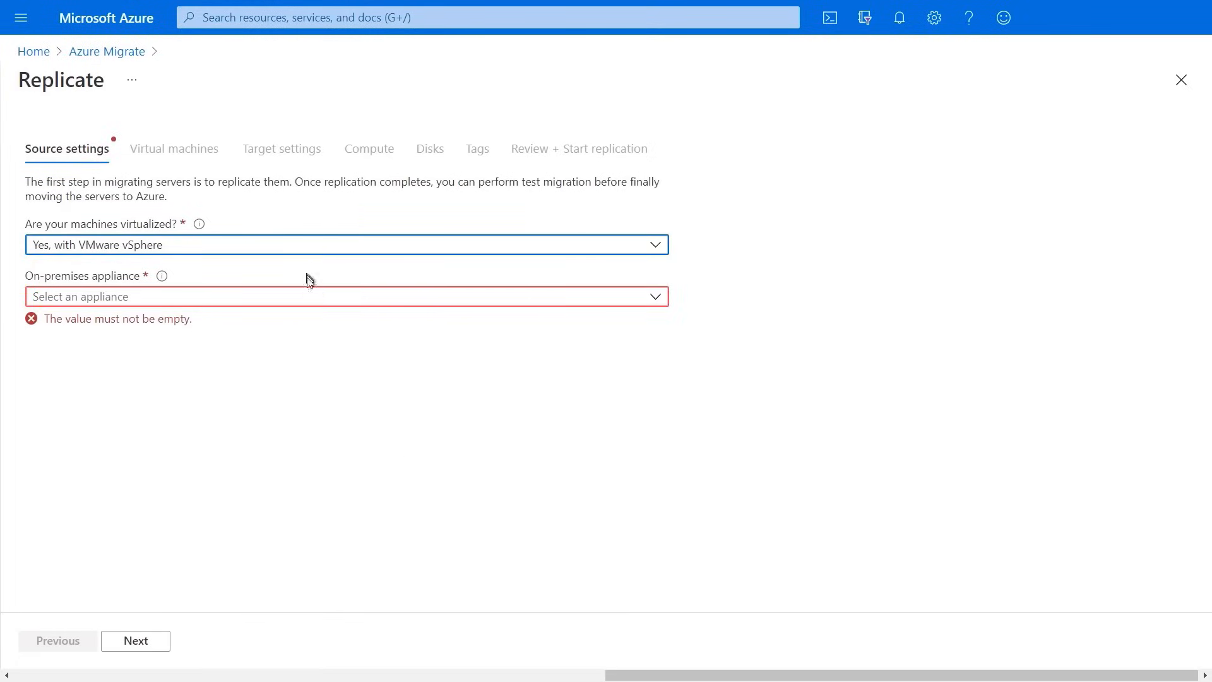
click(135, 641)
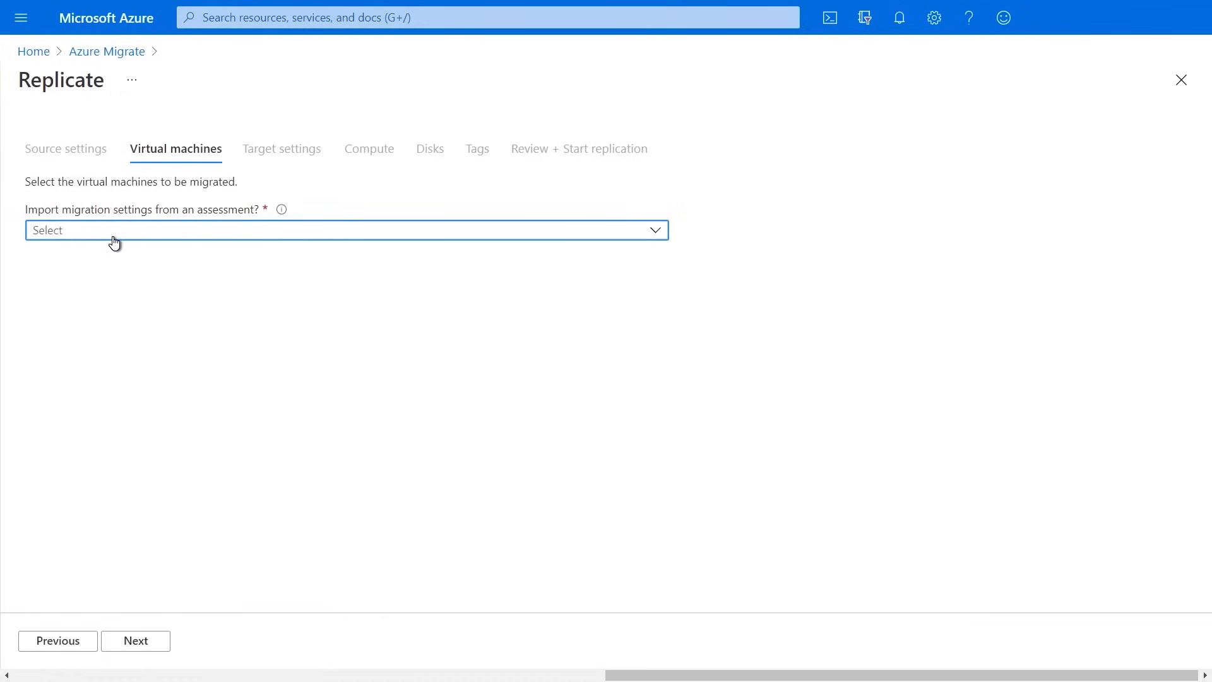
click(346, 230)
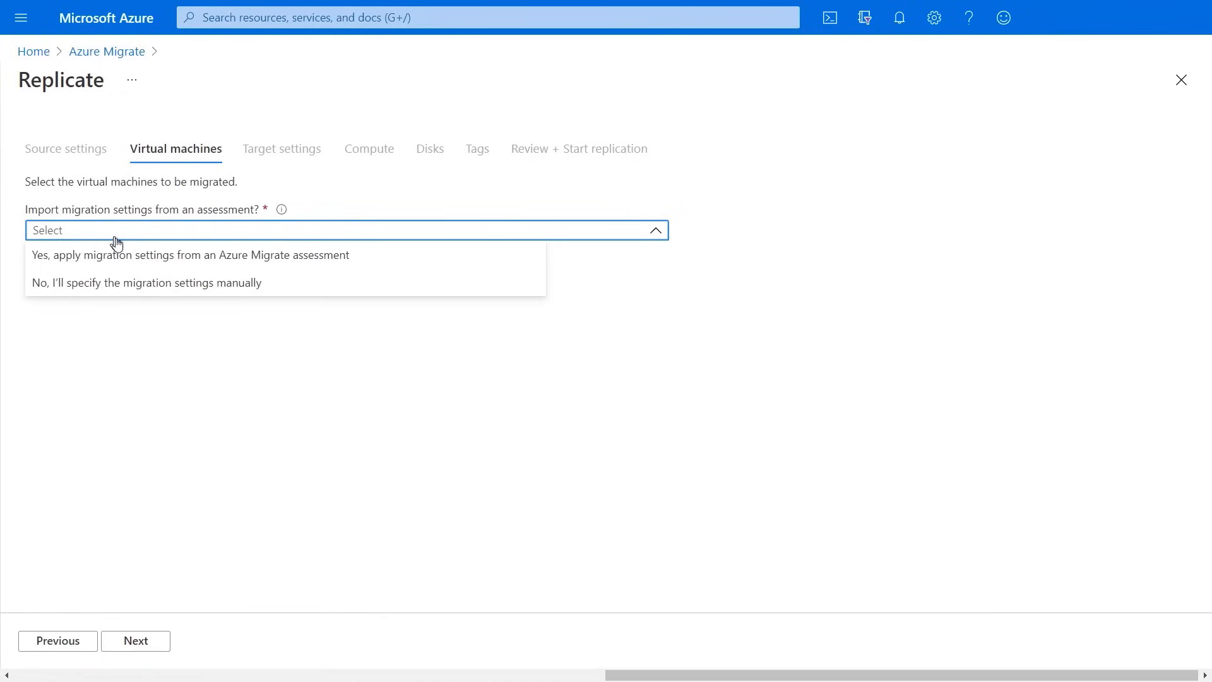
click(147, 281)
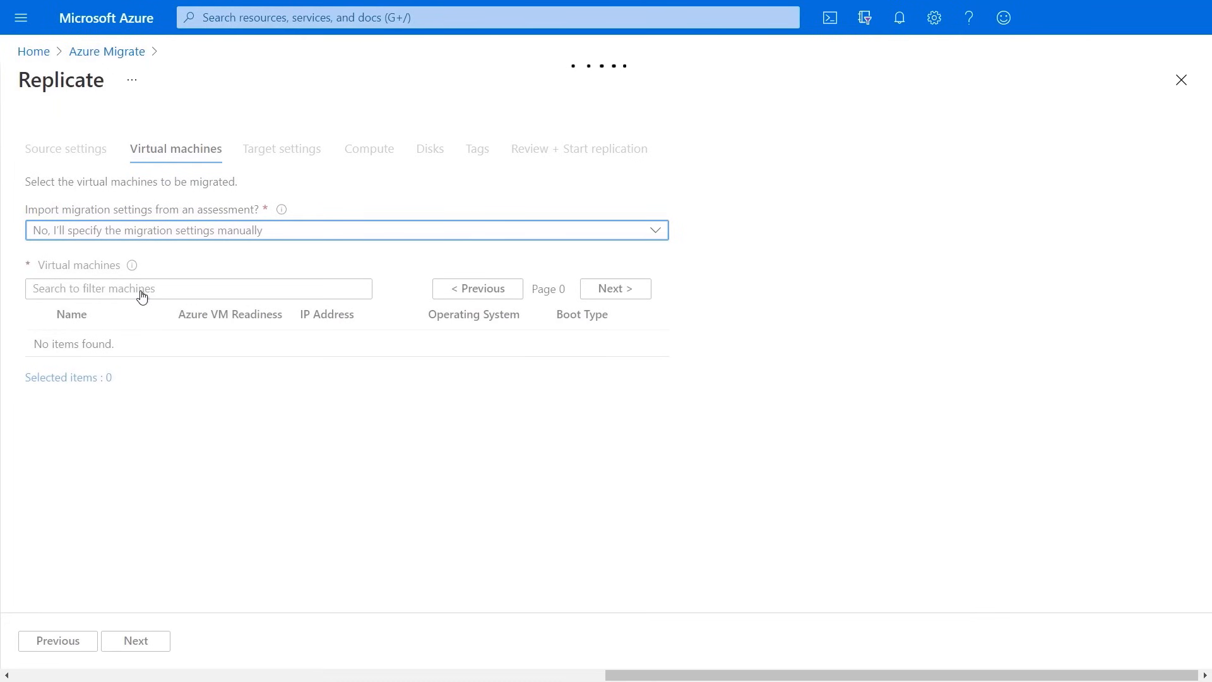
text(Woodgrove-)
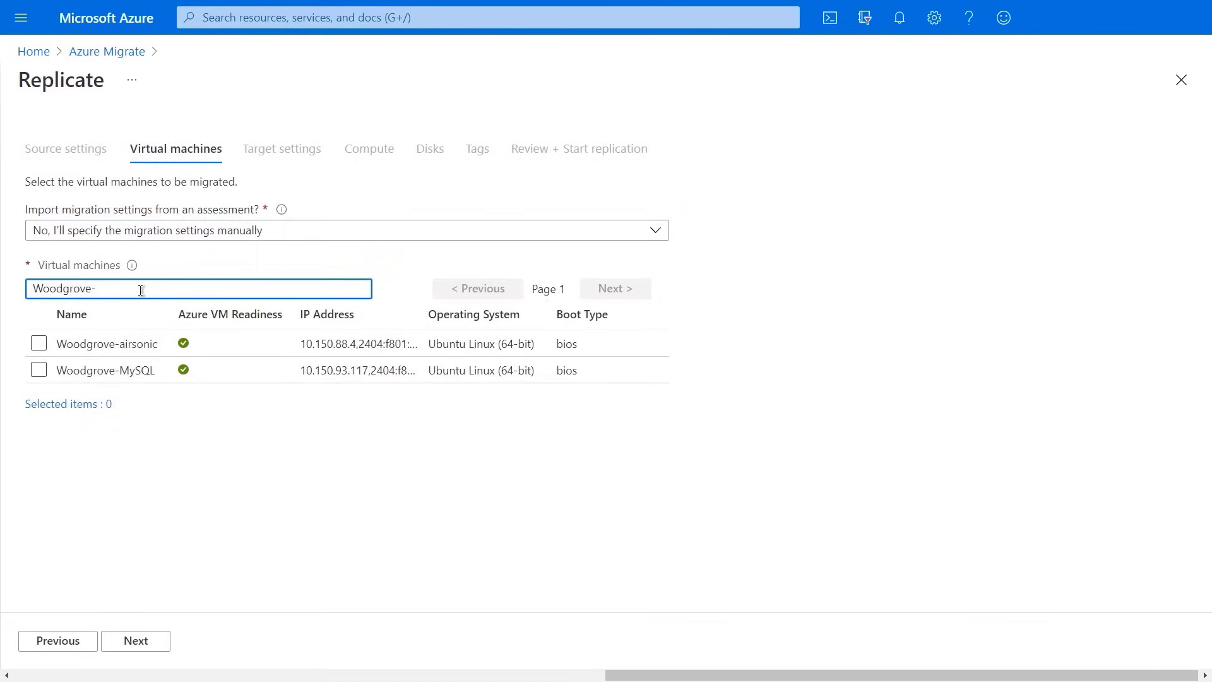
click(38, 344)
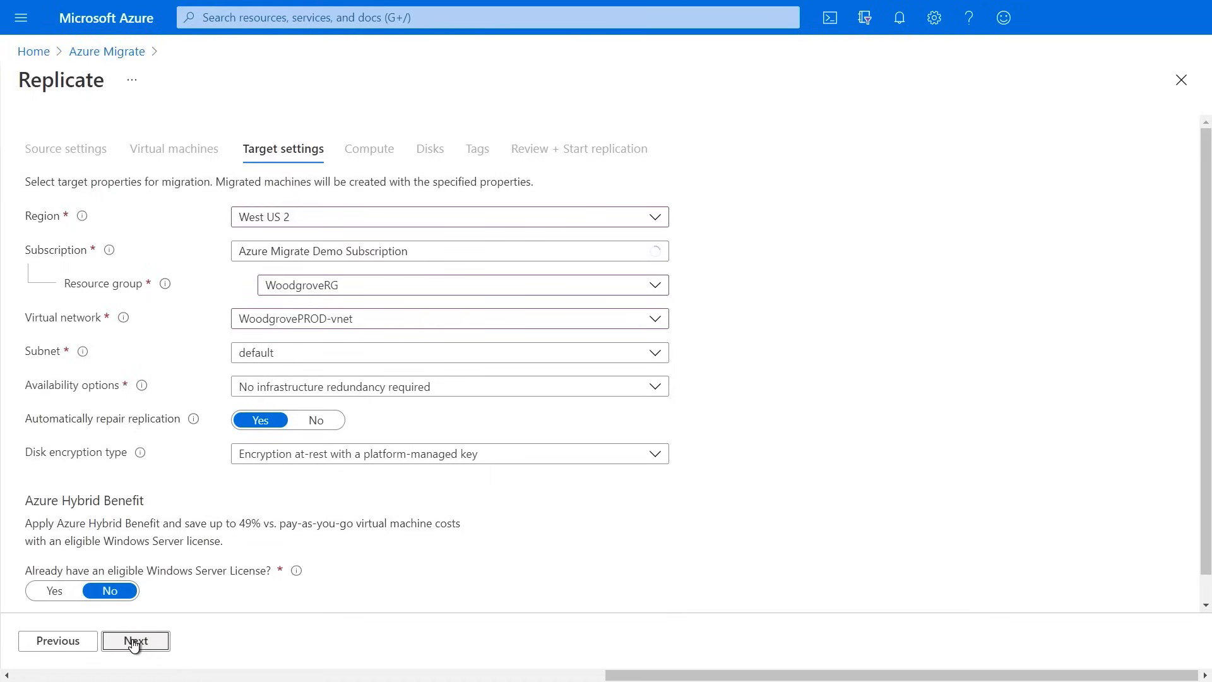
- Size the target VM as Standard_D2a_v4, accept disk settings and start replicating the machine
click(136, 641)
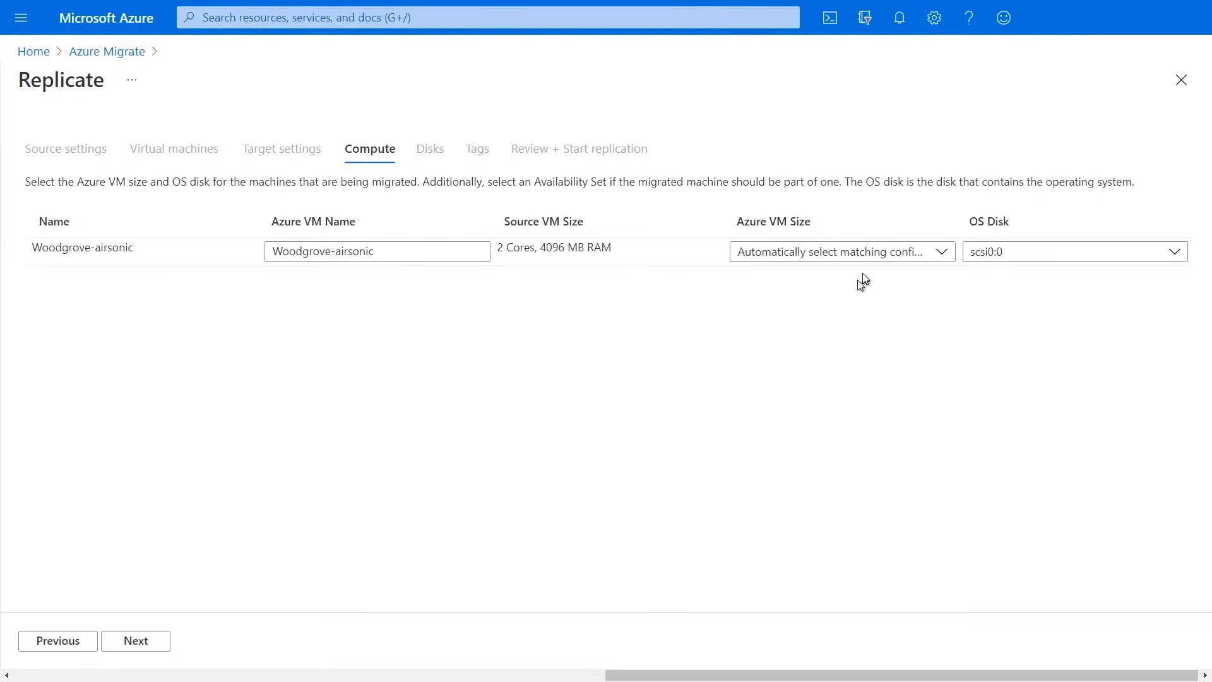
click(838, 251)
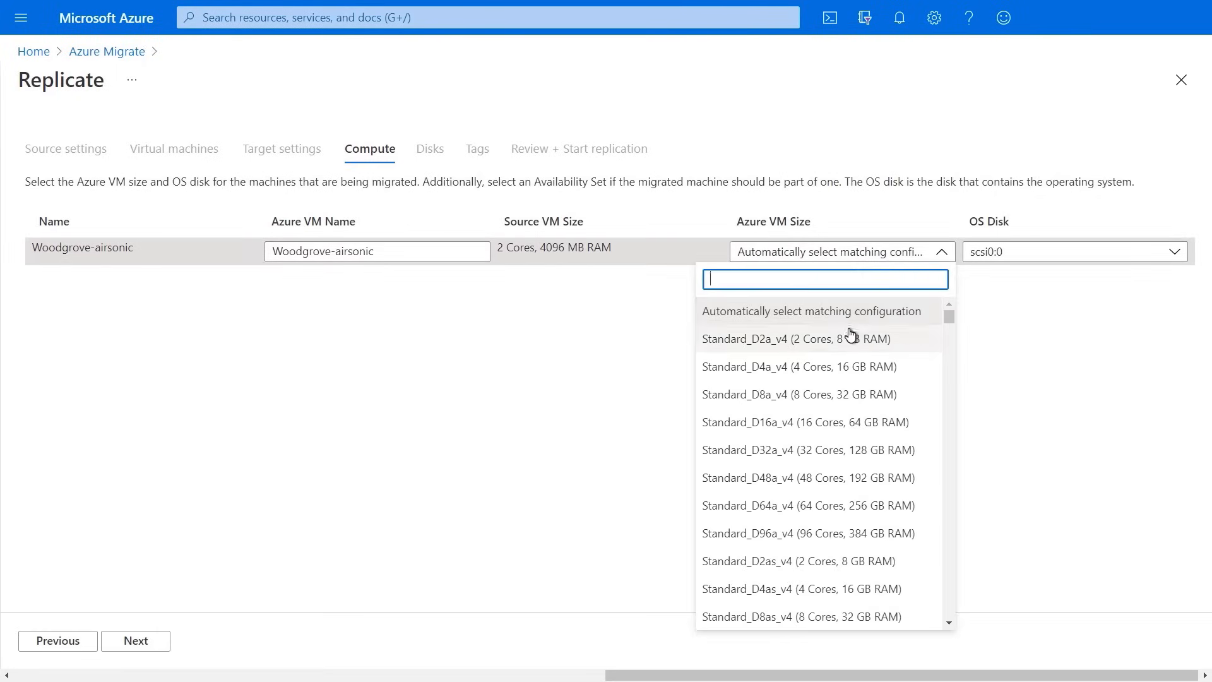
click(795, 338)
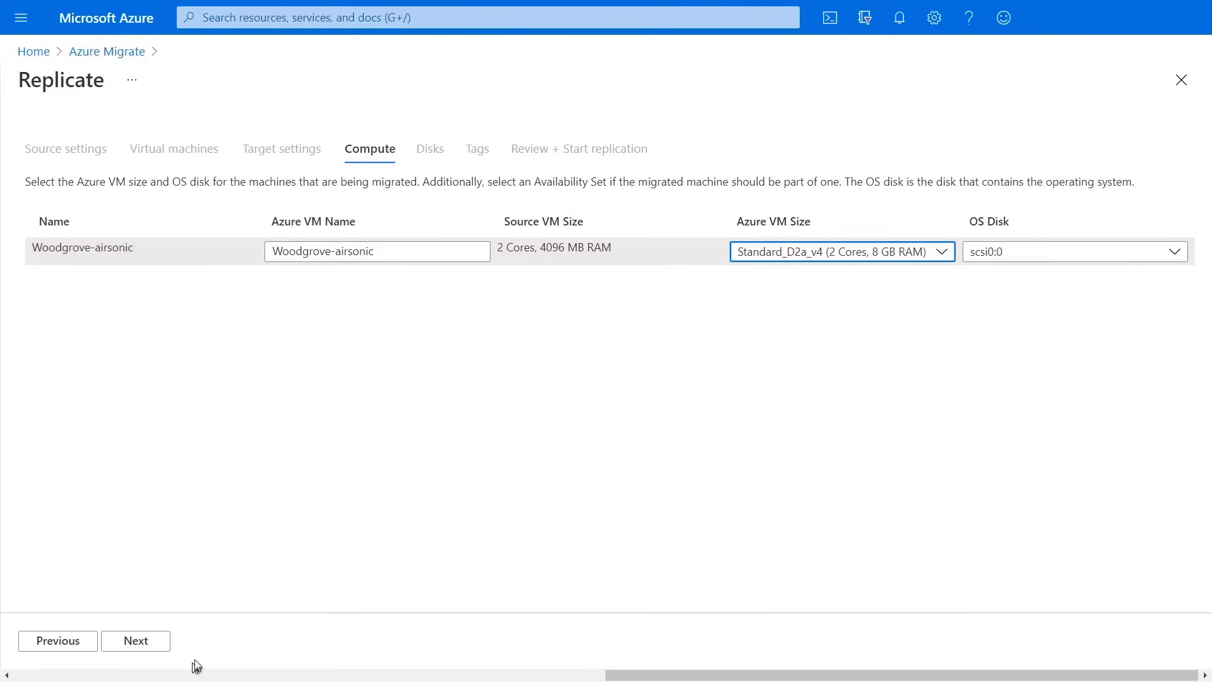
click(135, 640)
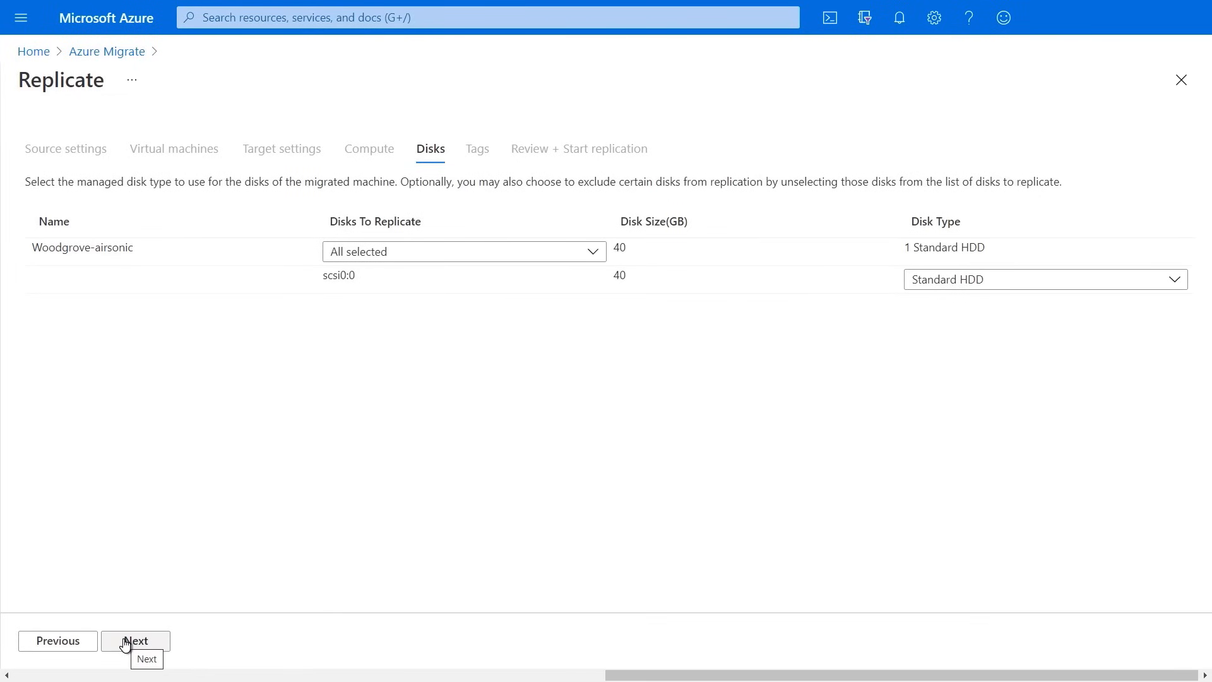
click(135, 640)
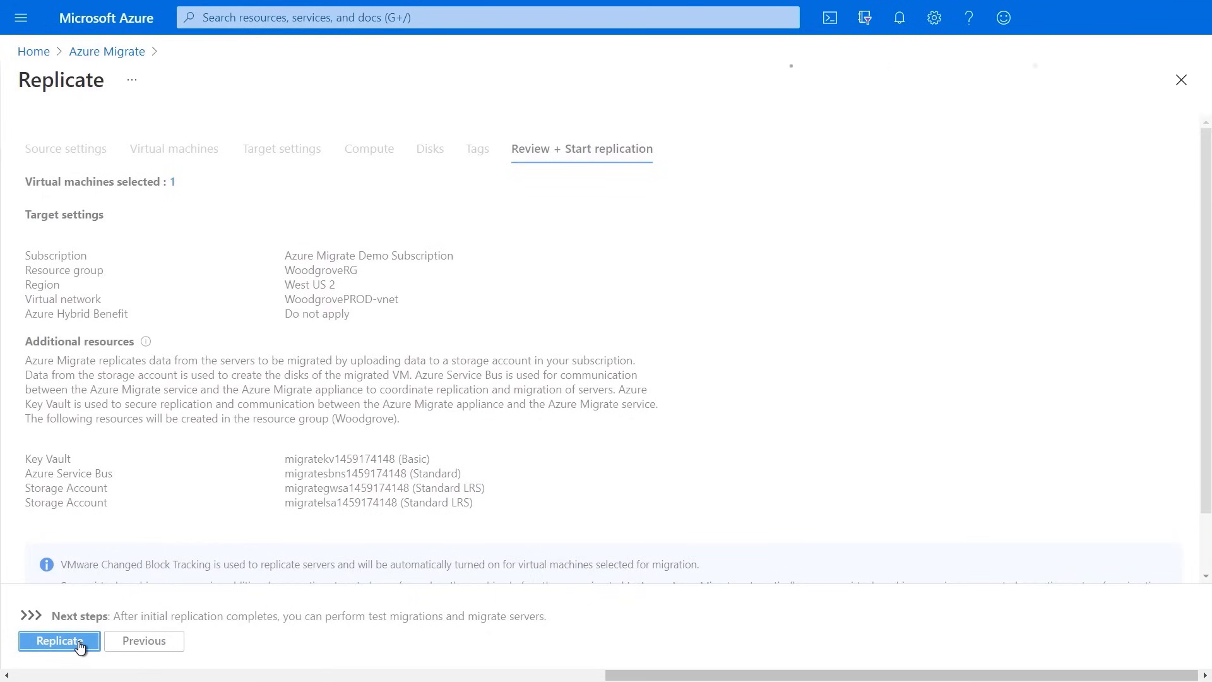
click(59, 641)
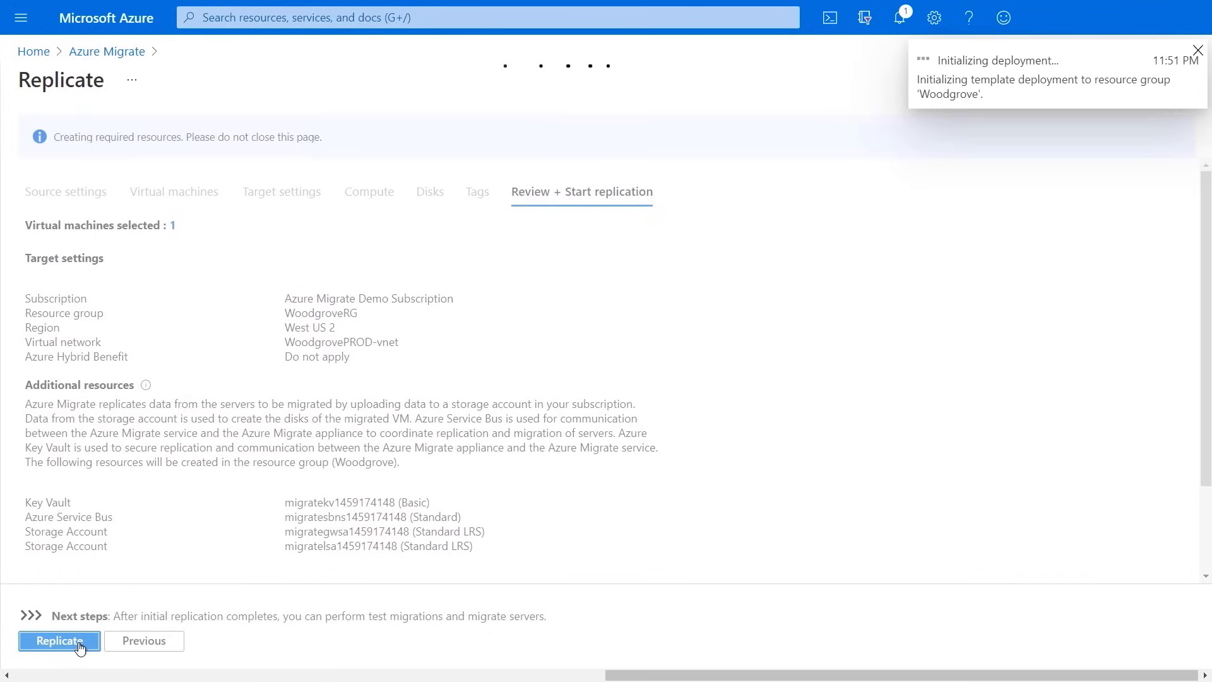
click(60, 640)
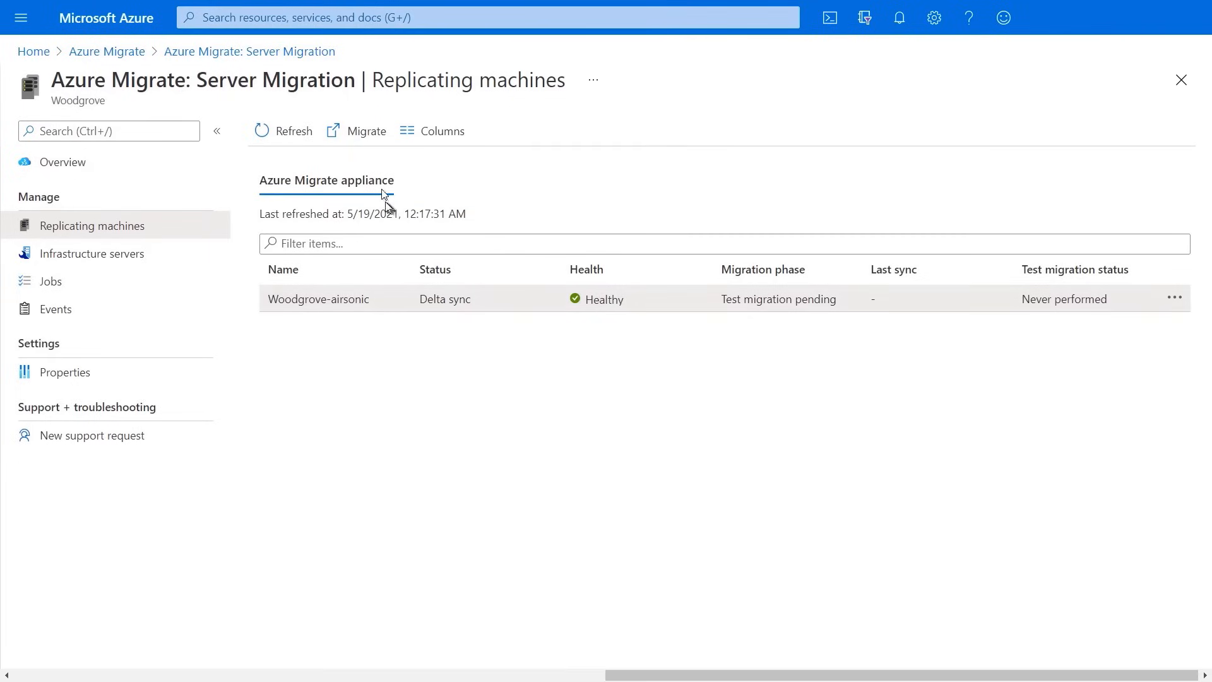
- Migrate the replicating Woodgrove-airsonic machine with shutdown kept enabled
click(357, 130)
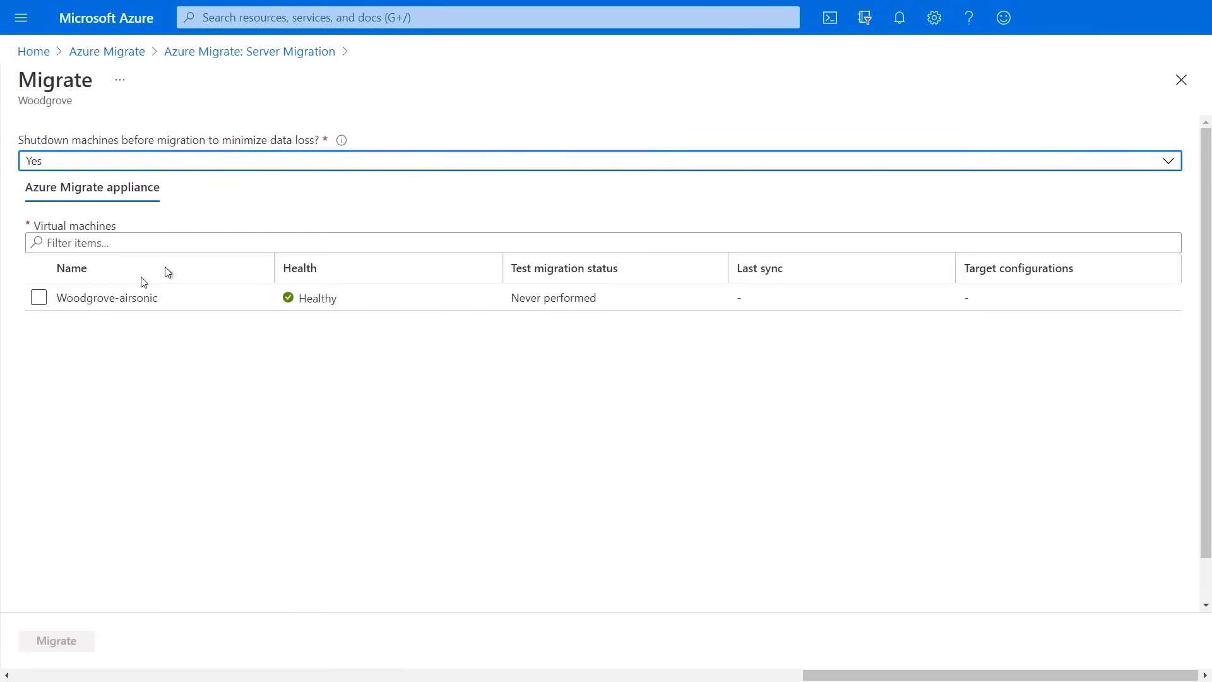
click(40, 298)
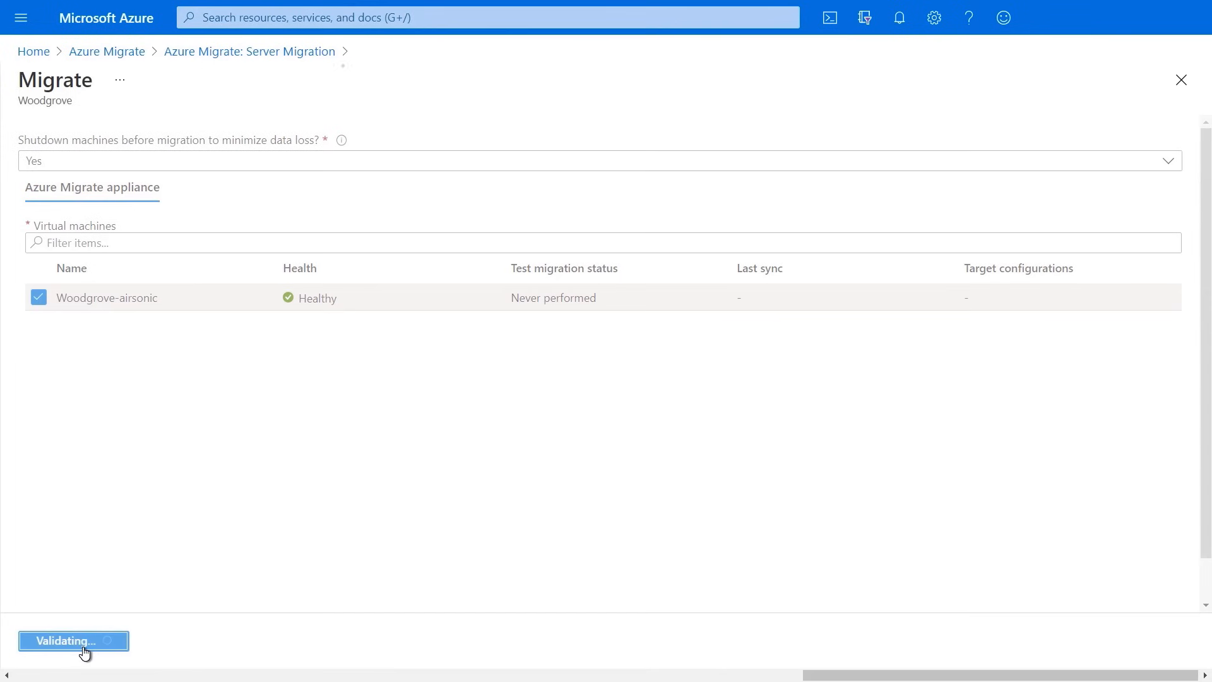
click(73, 640)
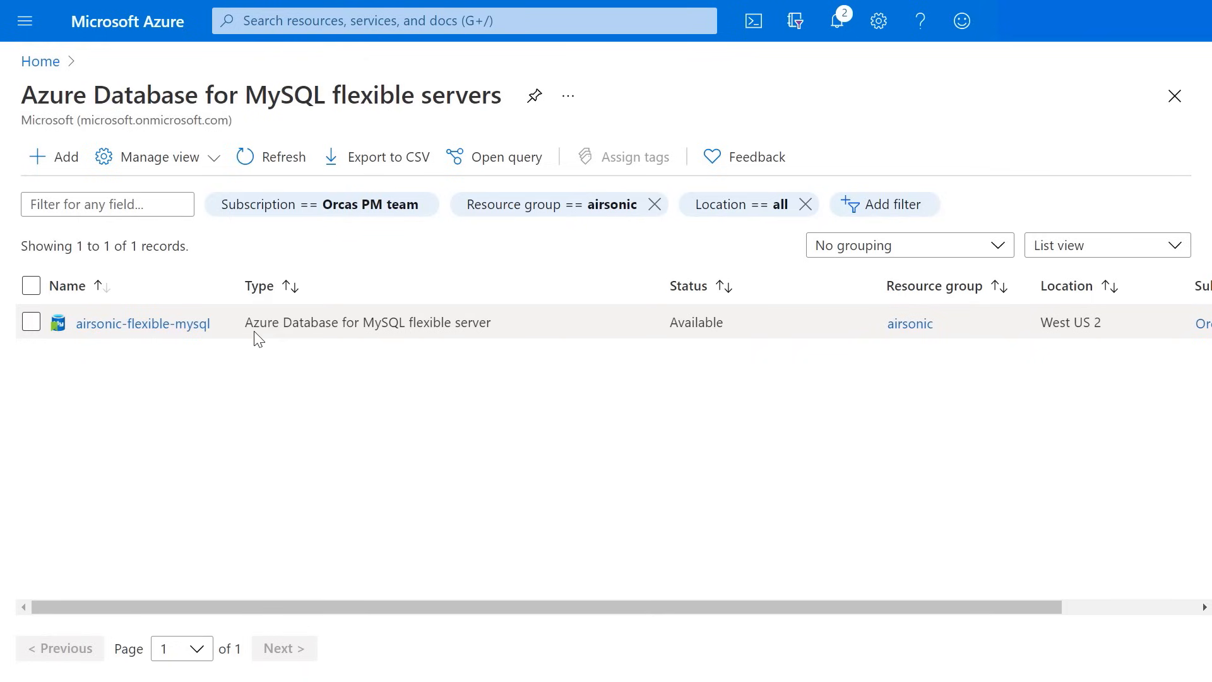
mouse_move(277, 367)
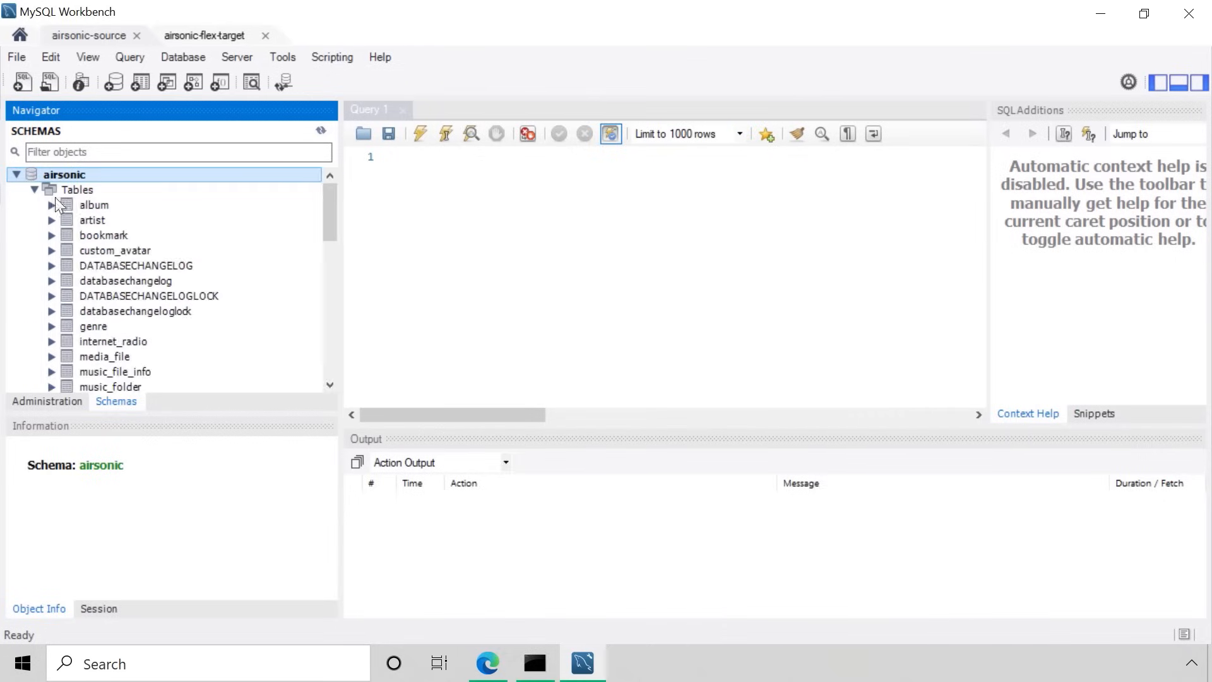
- Expand the airsonic schema on the flex target to inspect its recreated contents
scroll(down, 3)
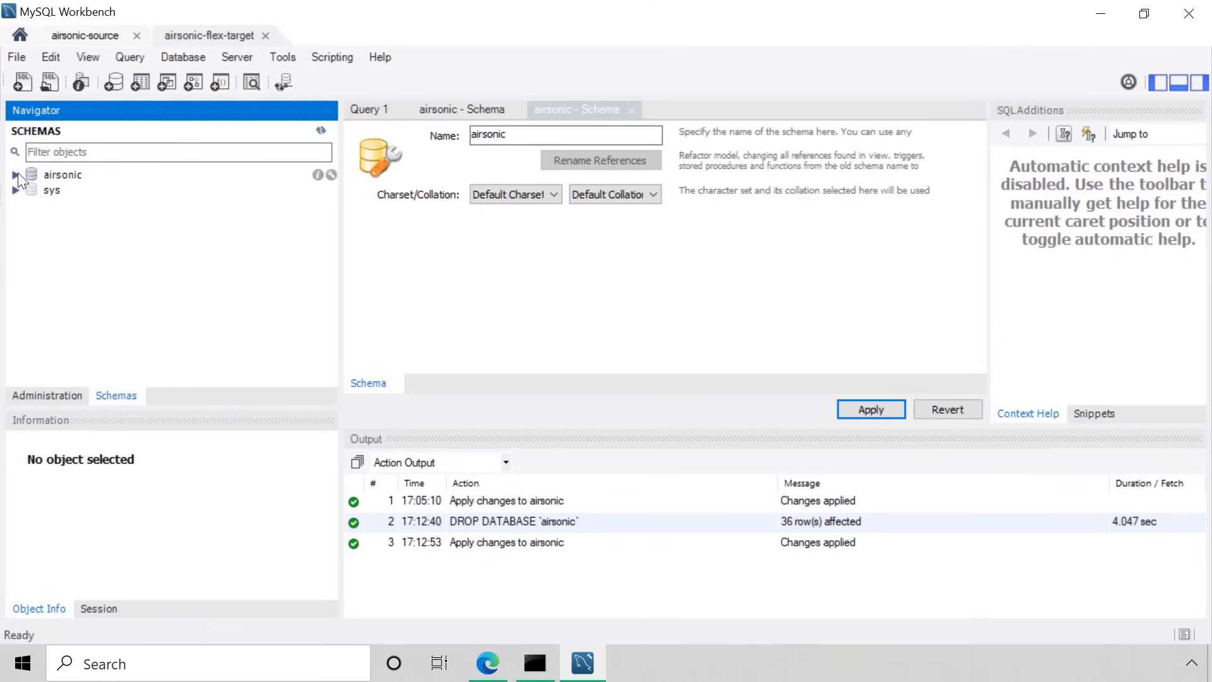
click(15, 174)
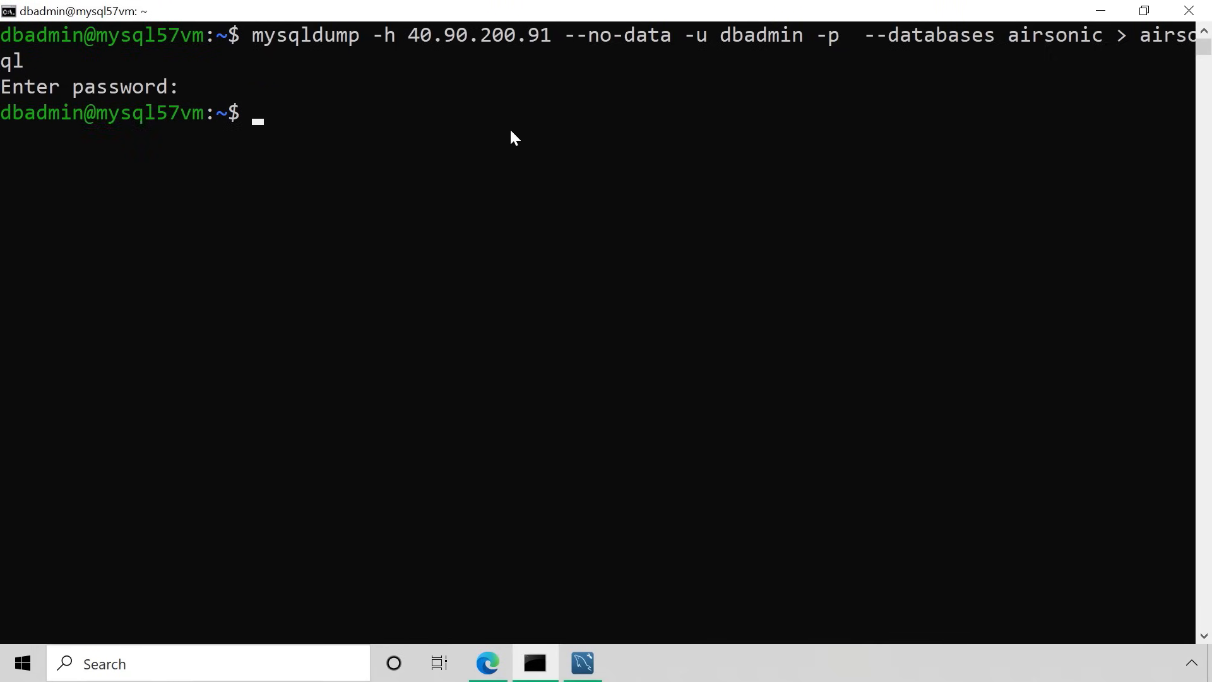
- List airsonic.sql with ls -ltrh and load it into airsonic on airsonic-flexible-mysql as airsonicadmin
text(ls -ltrh)
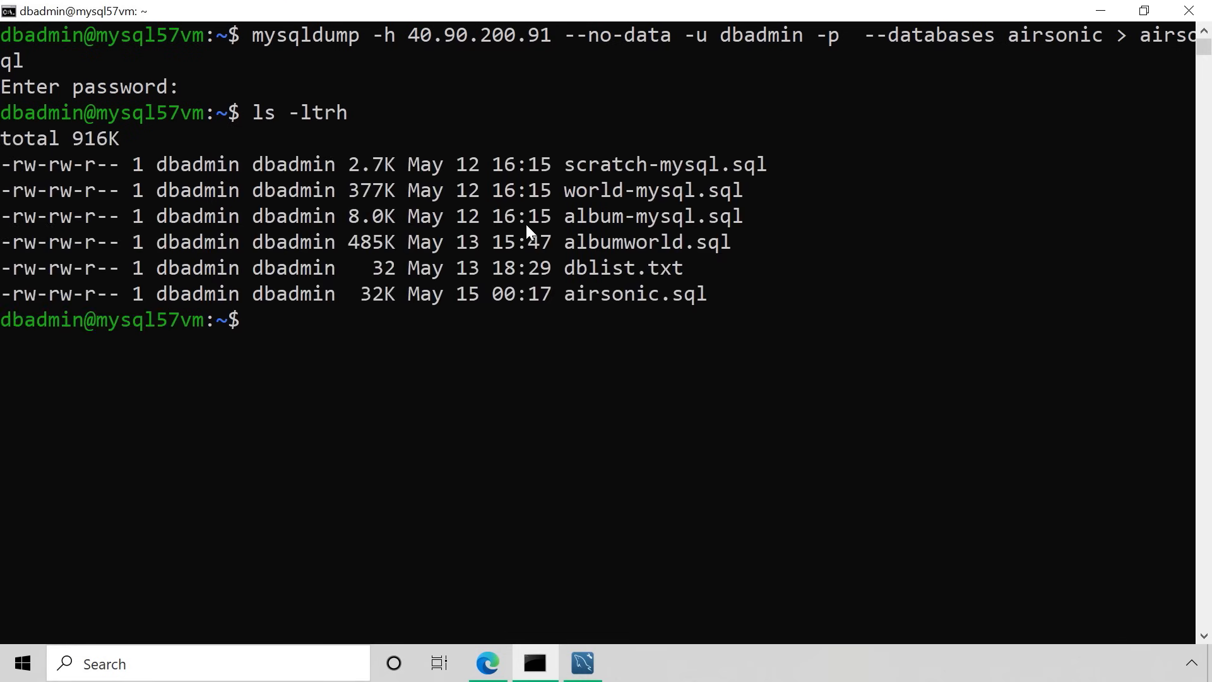
mouse_move(518, 322)
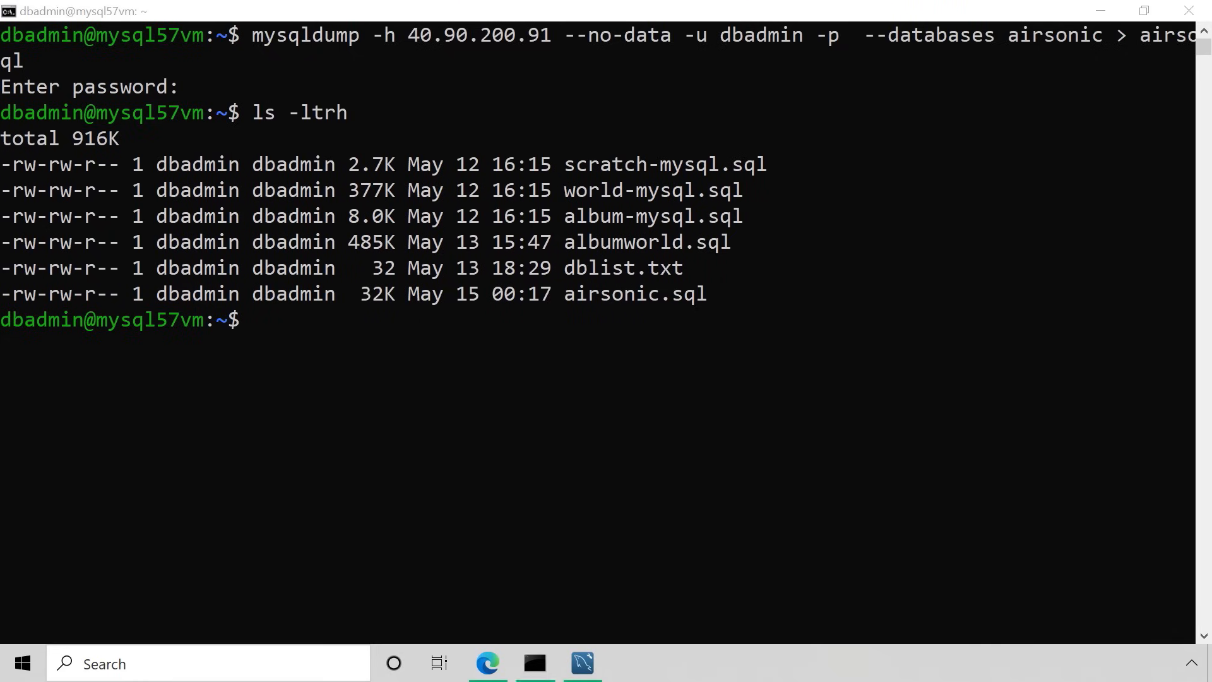
text(mysql -h airsonic-flexible-mysql.mysql.database.azure.com -u airsonicadmin -p airsonic < airsonic.sql)
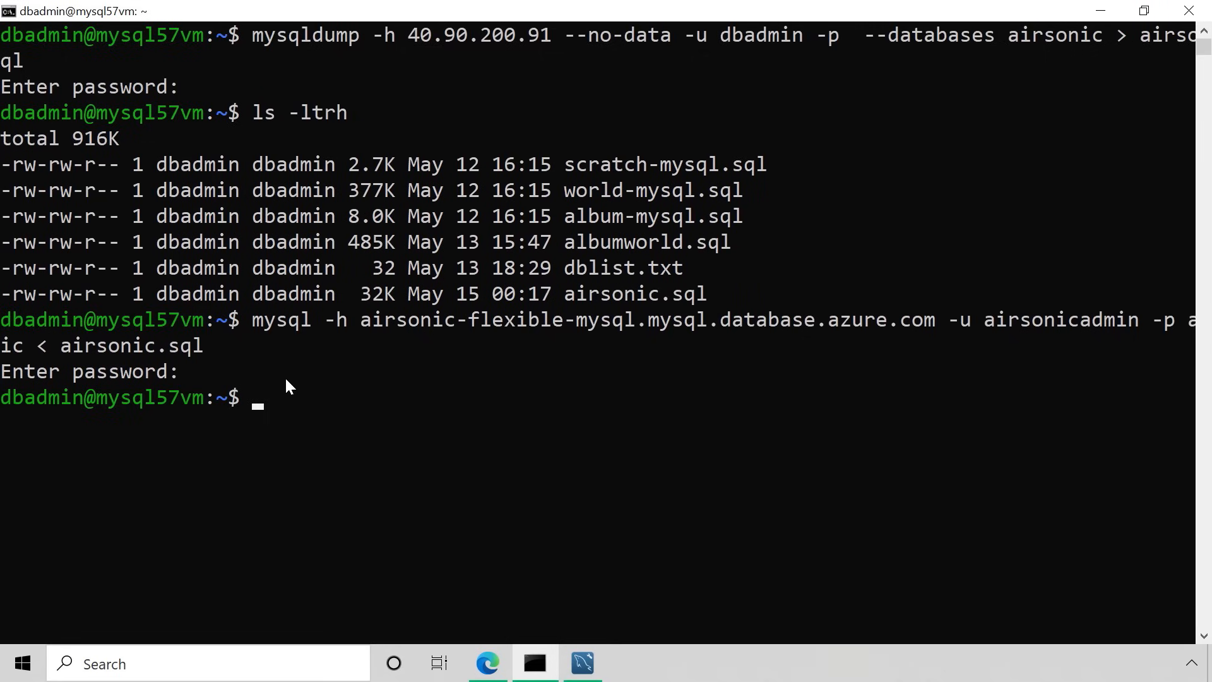
click(581, 662)
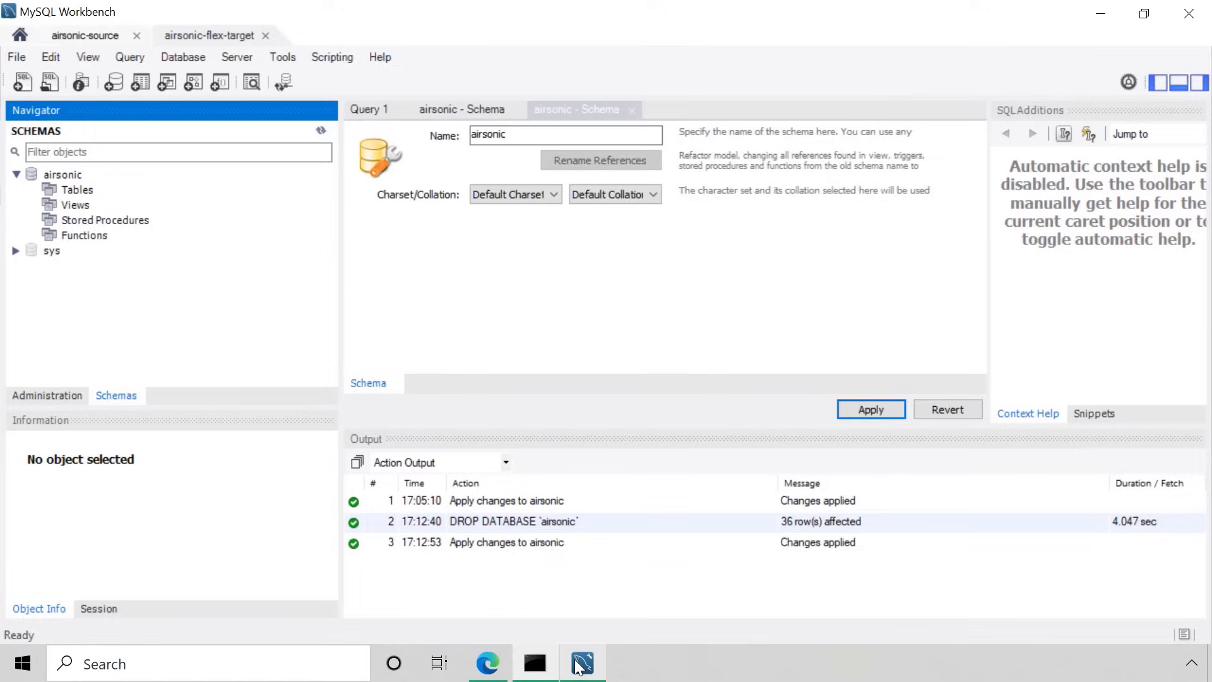
- Expand the airsonic schema's Tables node to reveal imported tables like album, artist, bookmark and genre
click(63, 174)
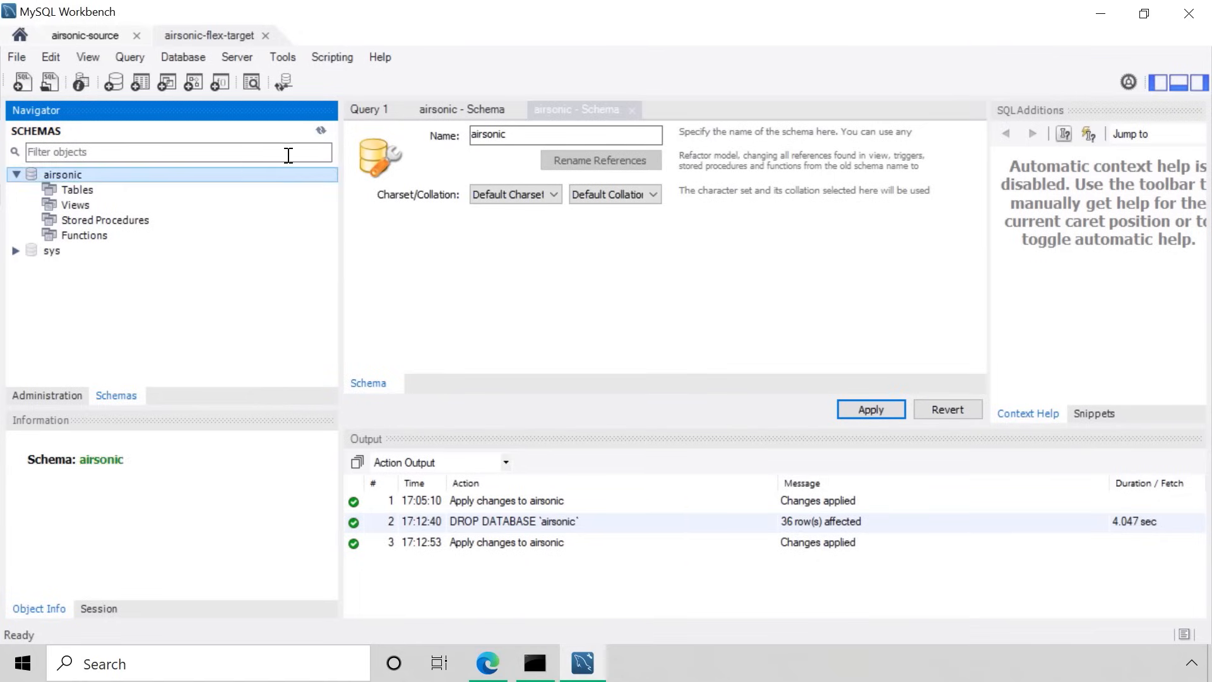
click(49, 190)
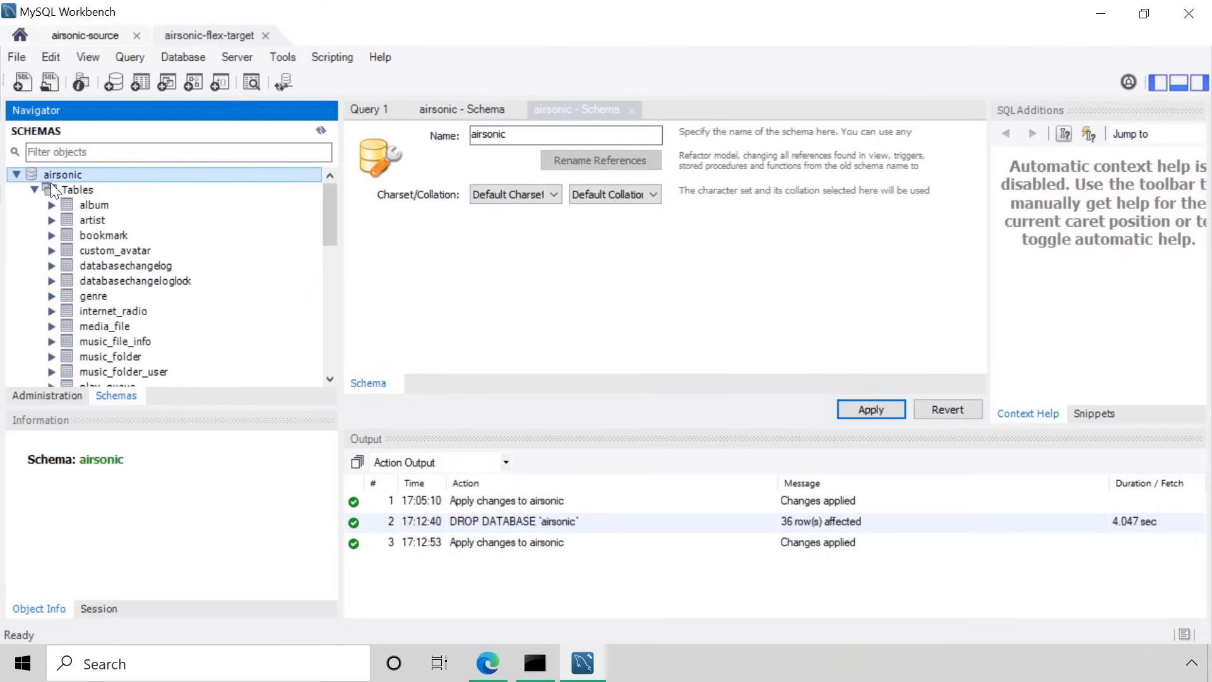
click(36, 189)
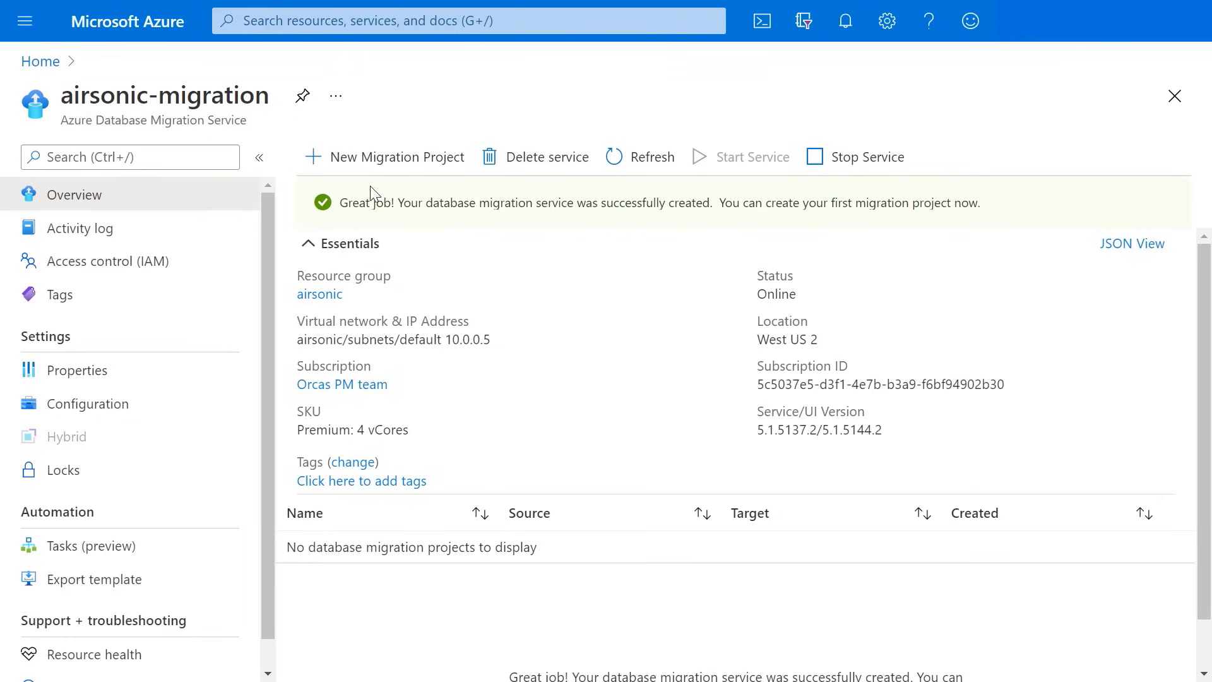
mouse_move(384, 157)
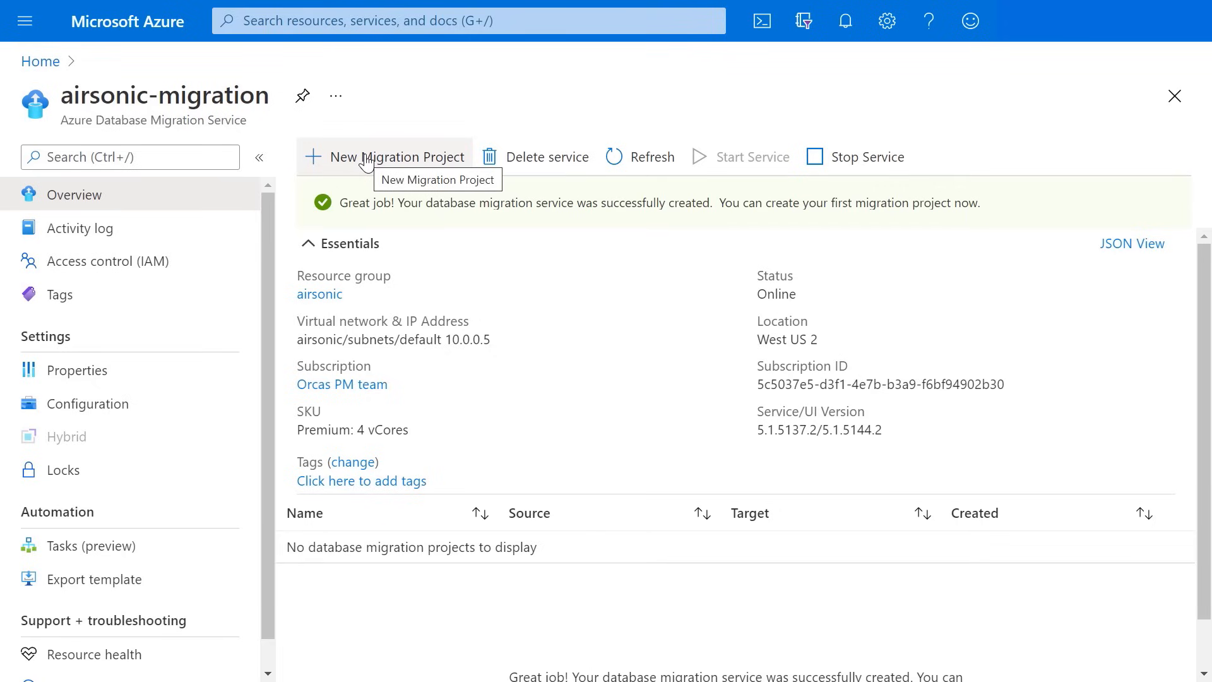
- Create migration project airsonic-test-migration with MySQL source and launch its migration wizard
click(397, 157)
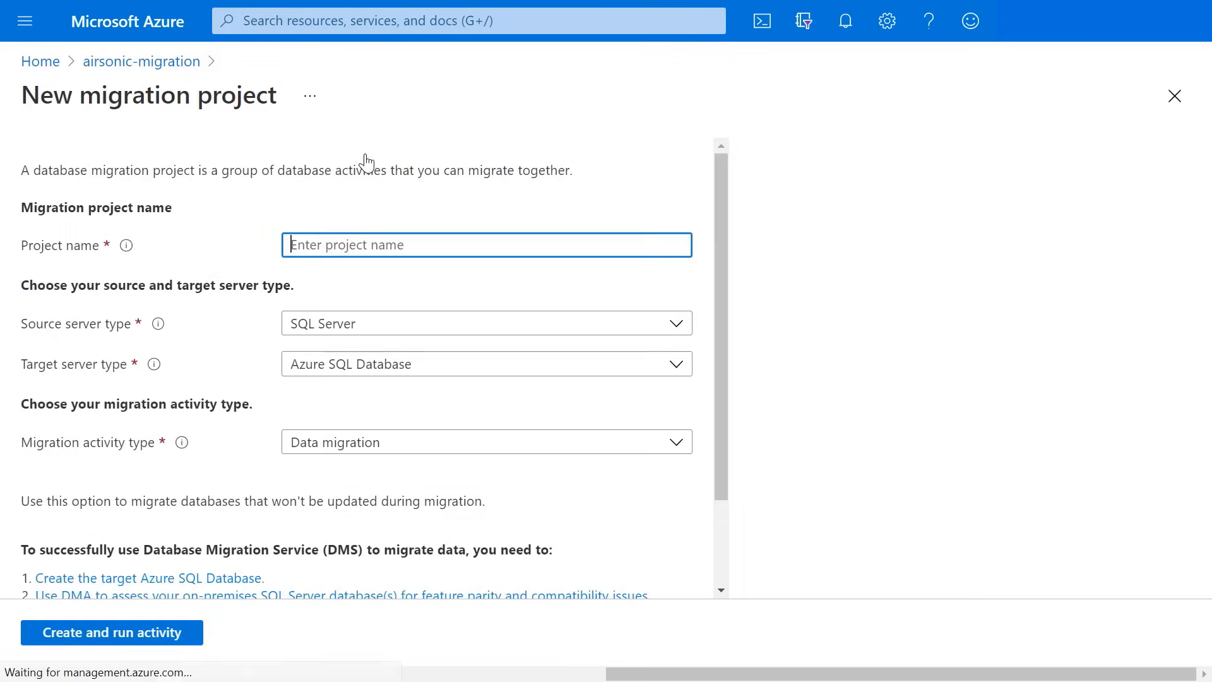
text(airsonic-test-migration)
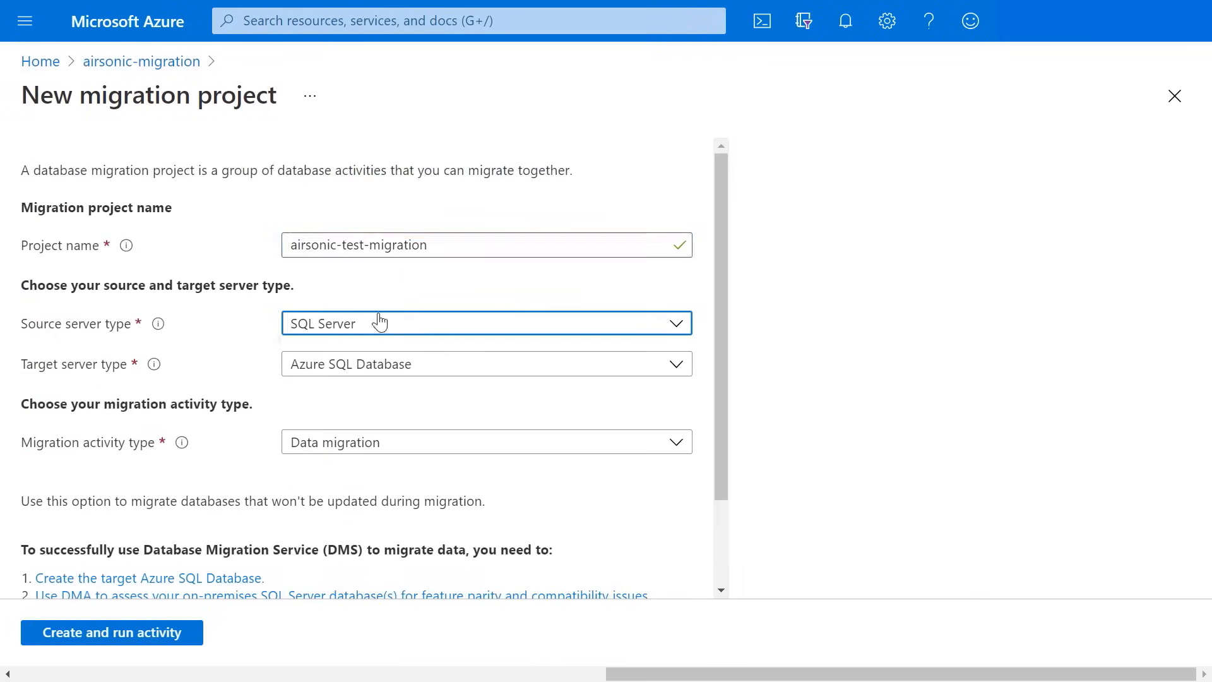
click(485, 323)
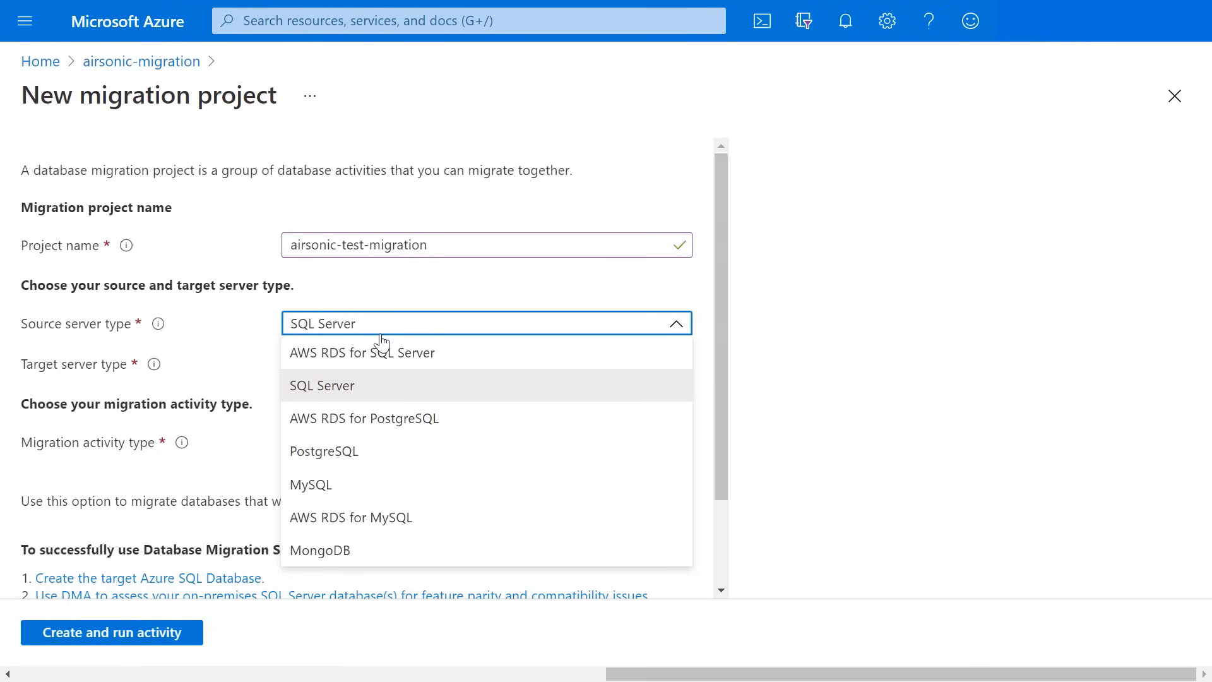
mouse_move(378, 456)
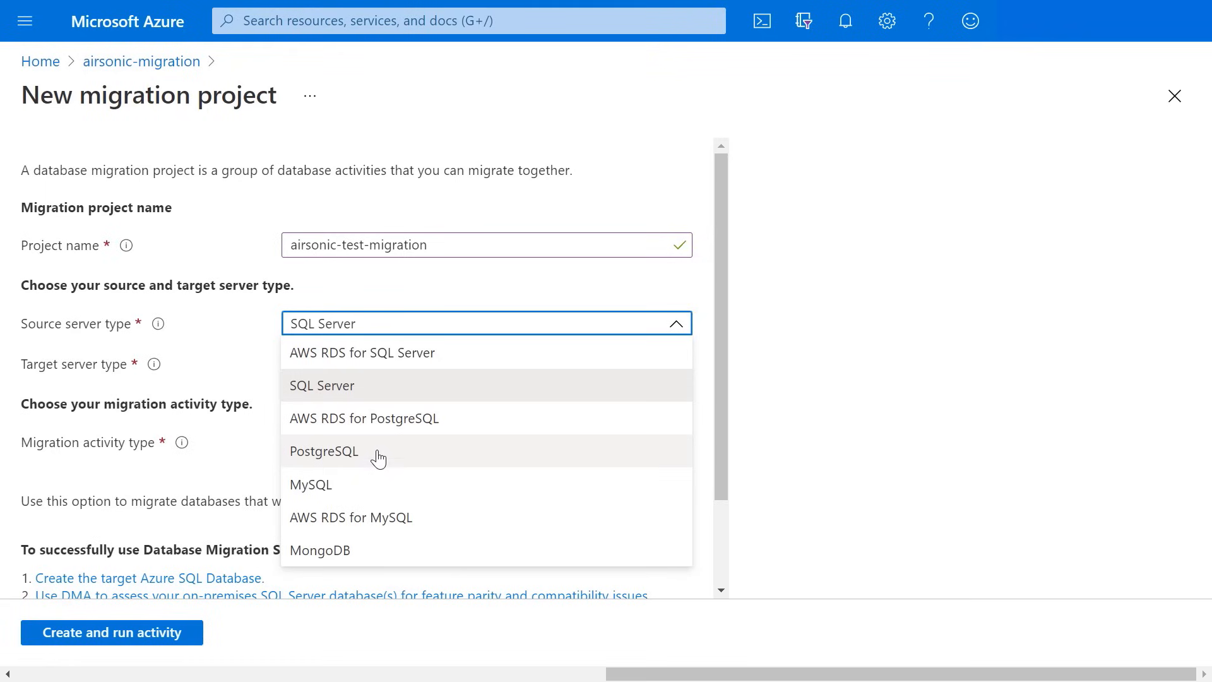
click(310, 483)
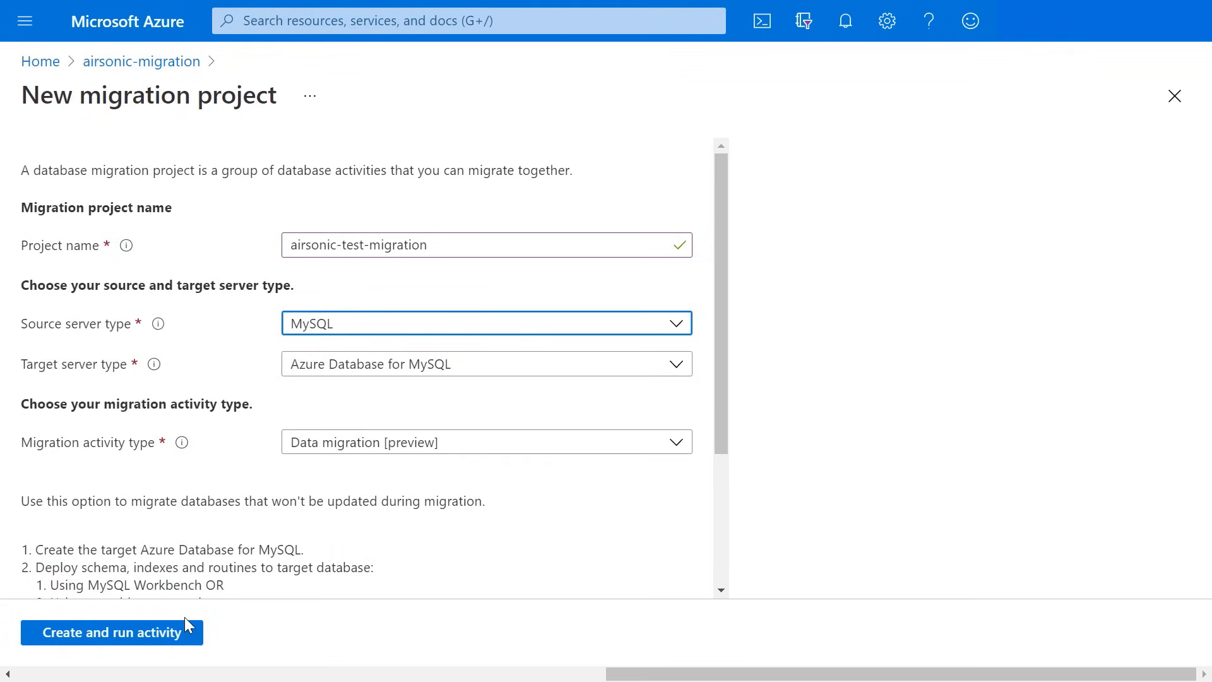
click(112, 632)
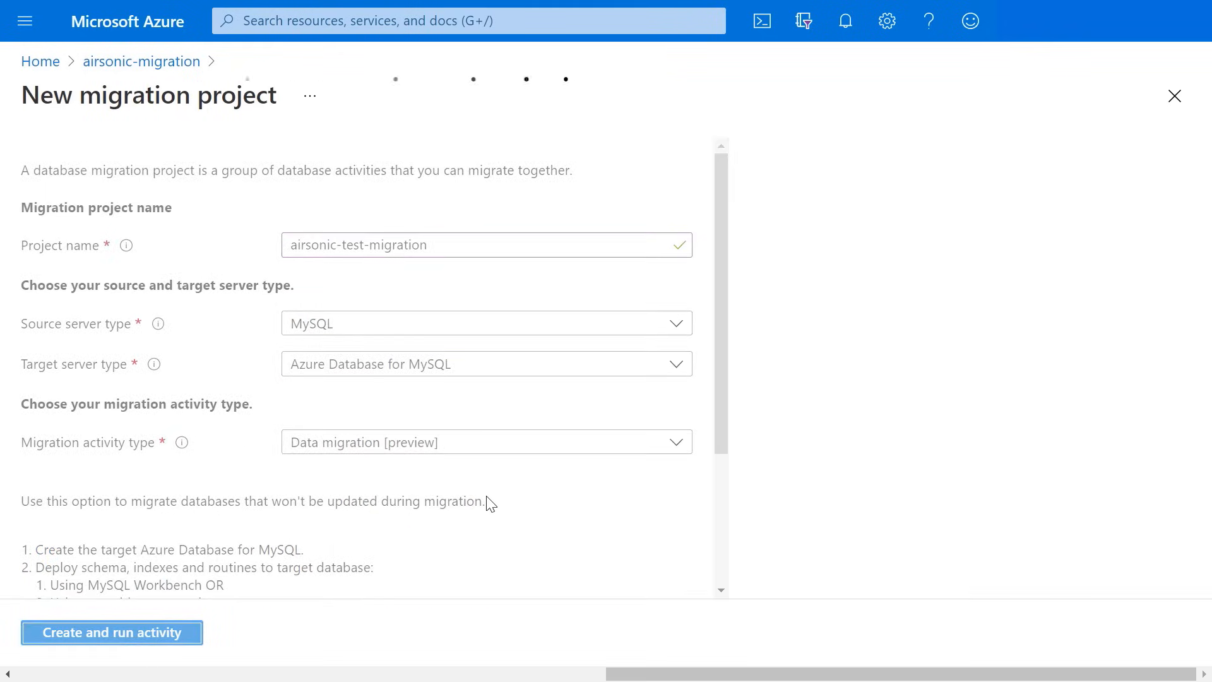
click(111, 632)
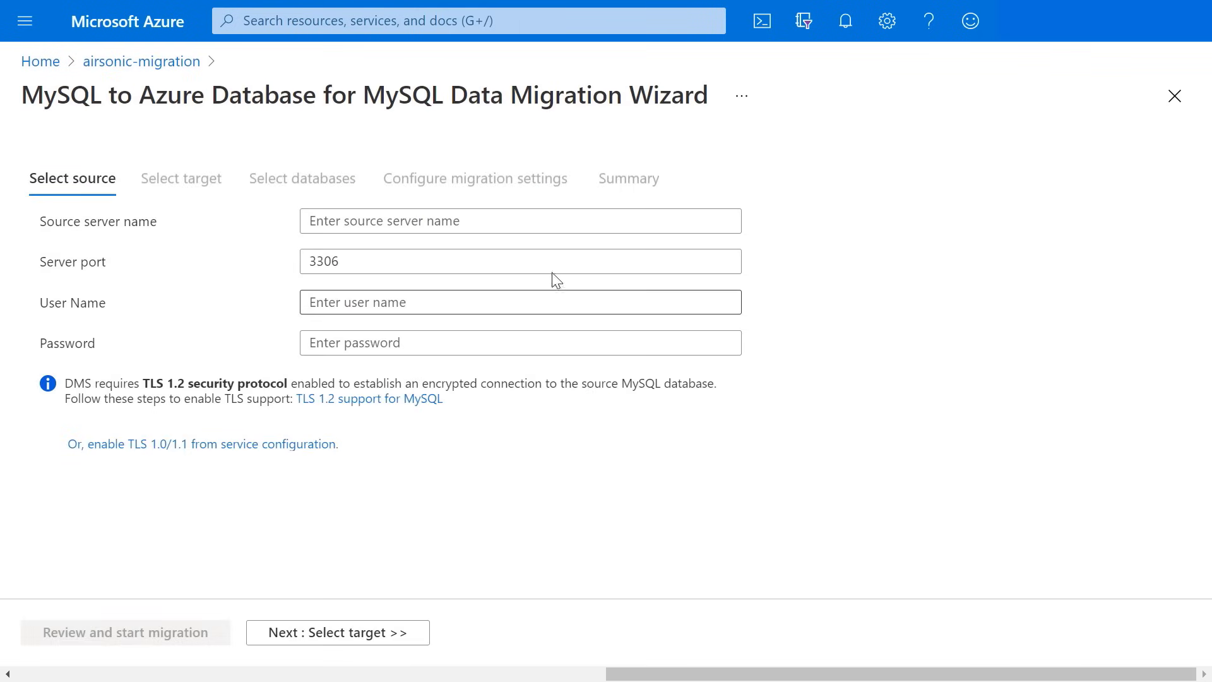
- Supply source server 10.0.0.4 and target airsonic-flexible-mysql credentials and validate both
text(root)
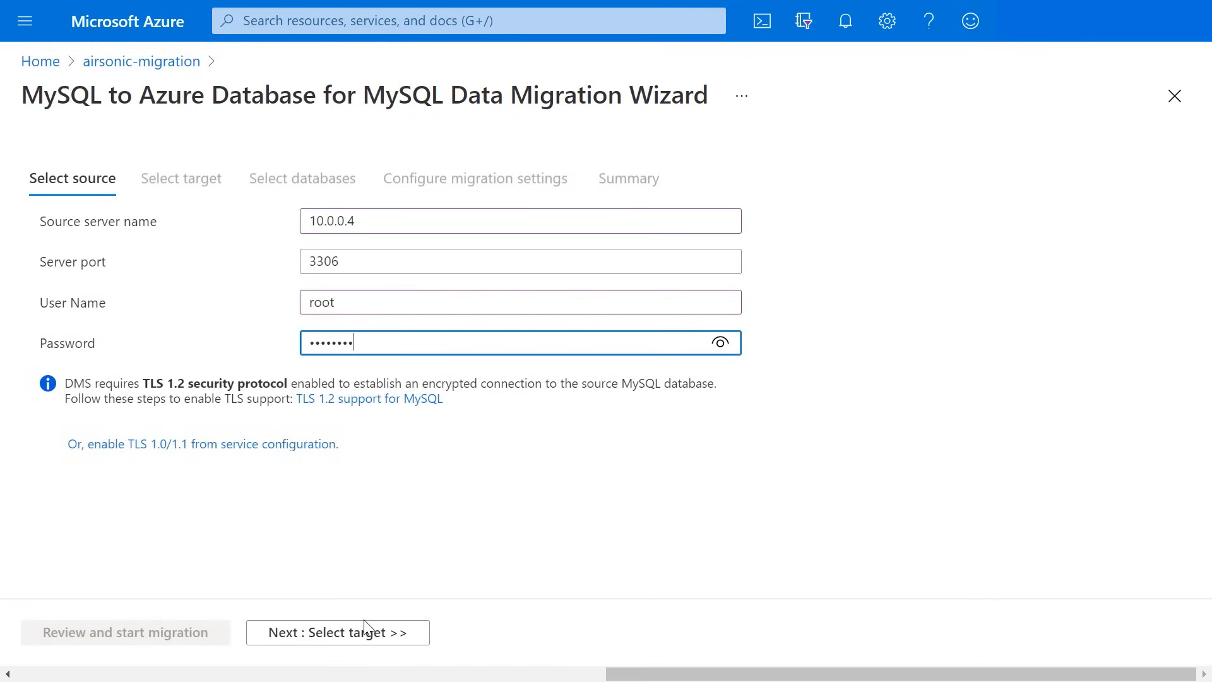
click(337, 631)
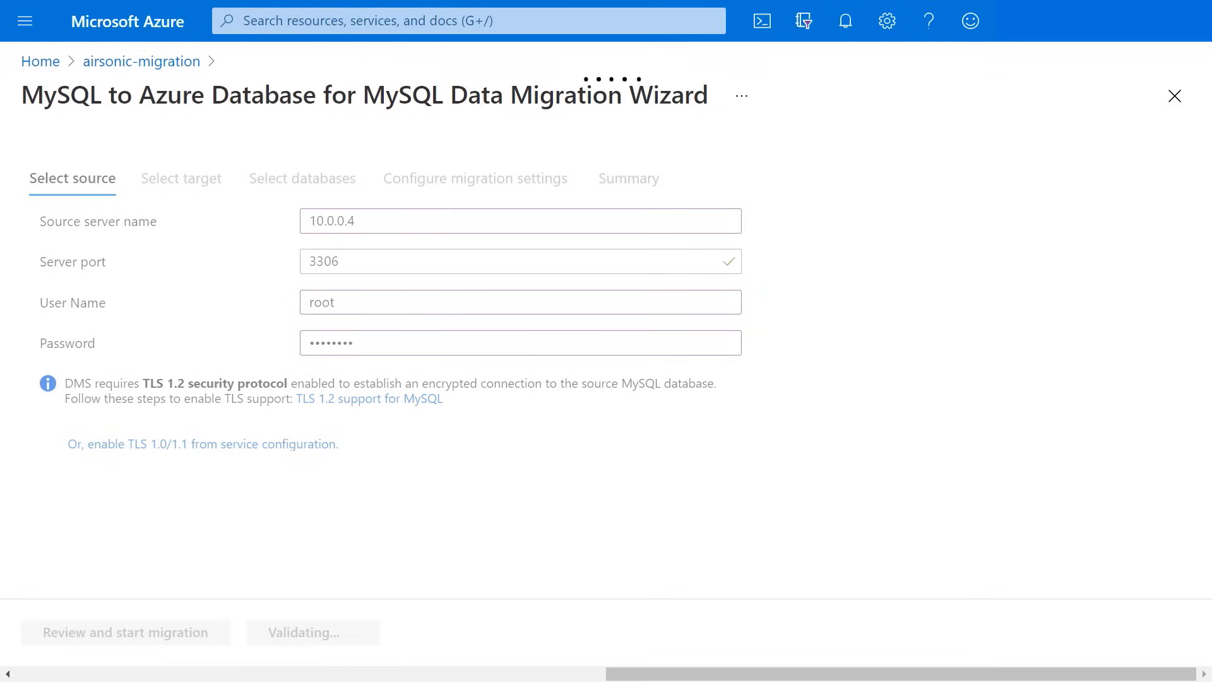
click(182, 178)
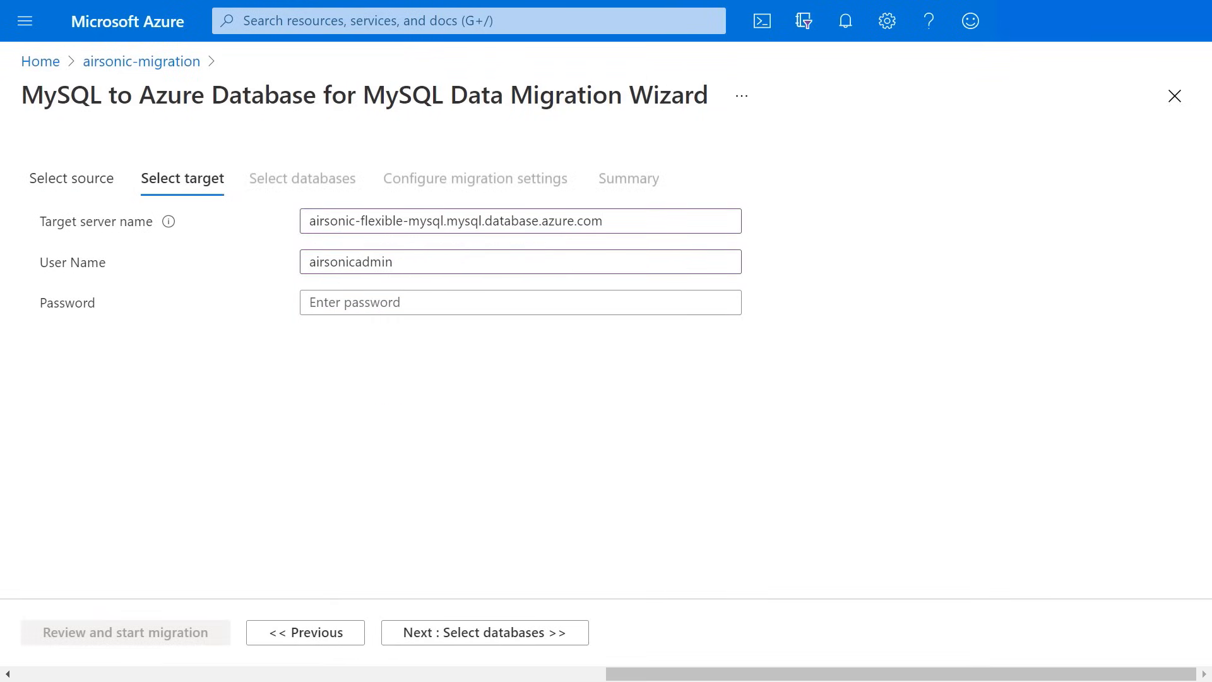
text(password)
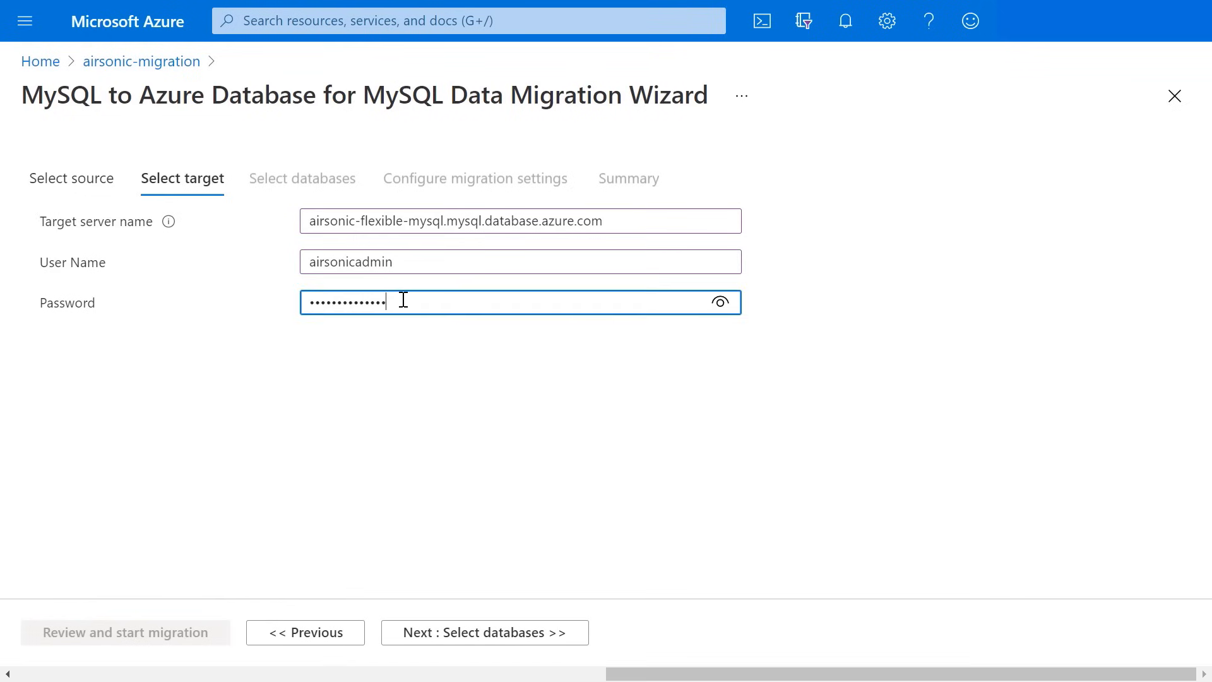
click(483, 632)
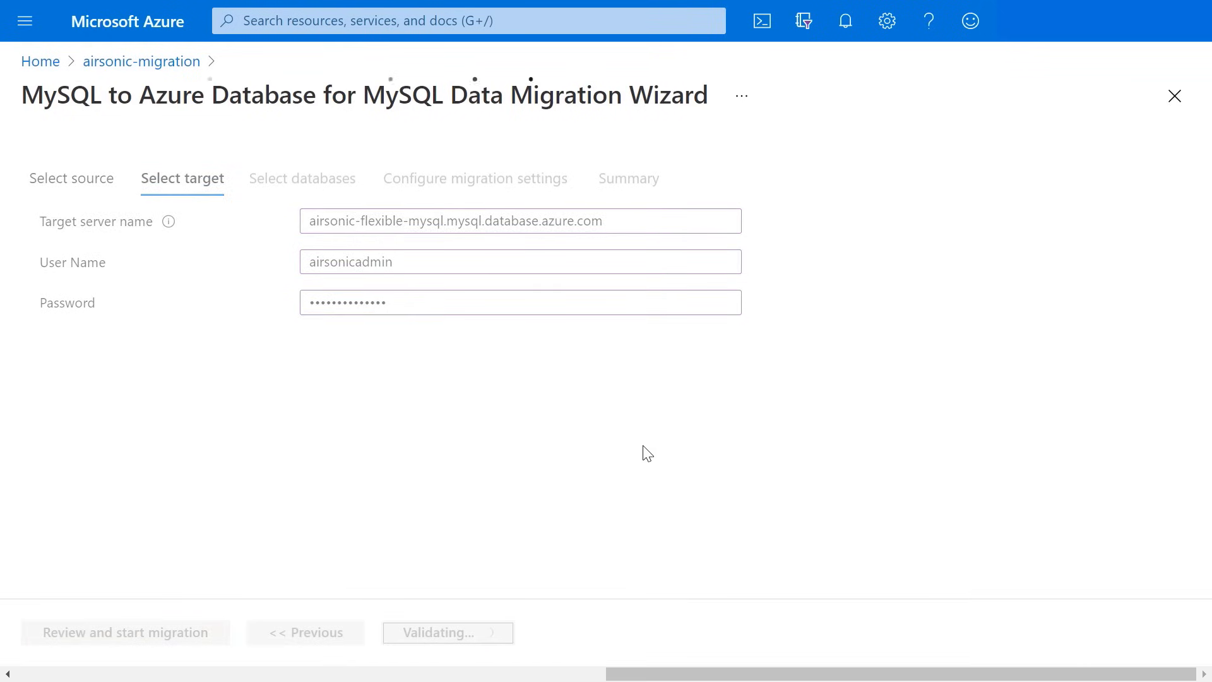
- Include the airsonic database with all 36 tables and confirm the migration settings
click(447, 632)
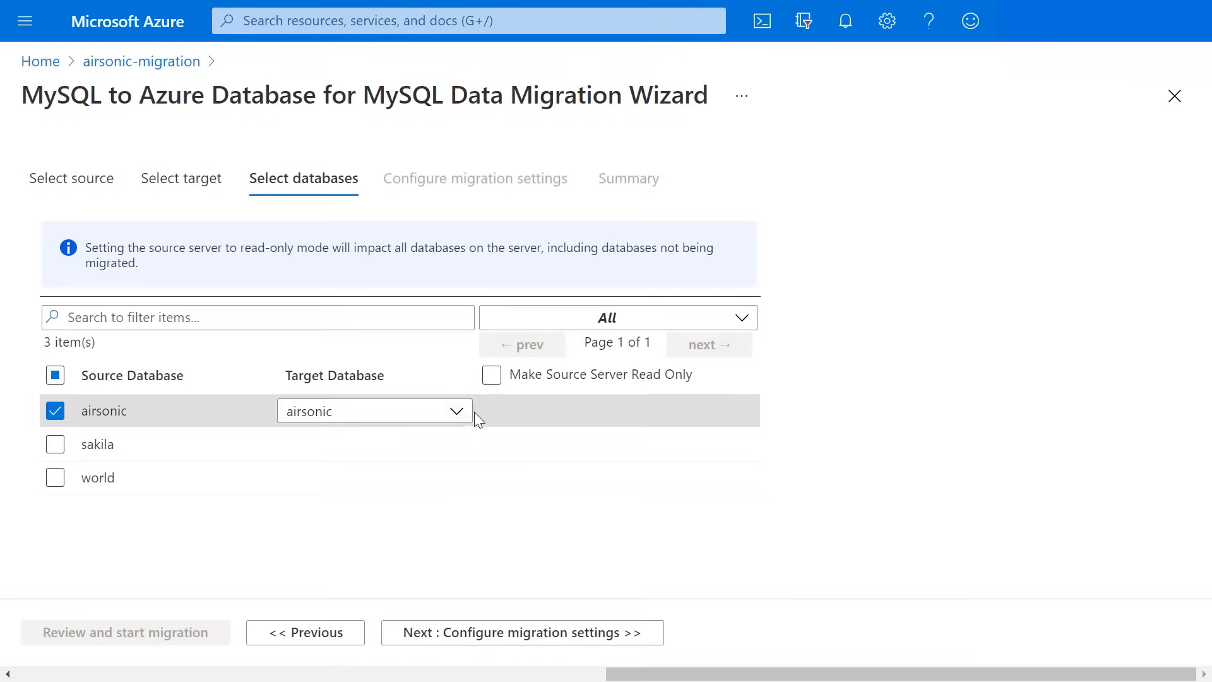
click(374, 411)
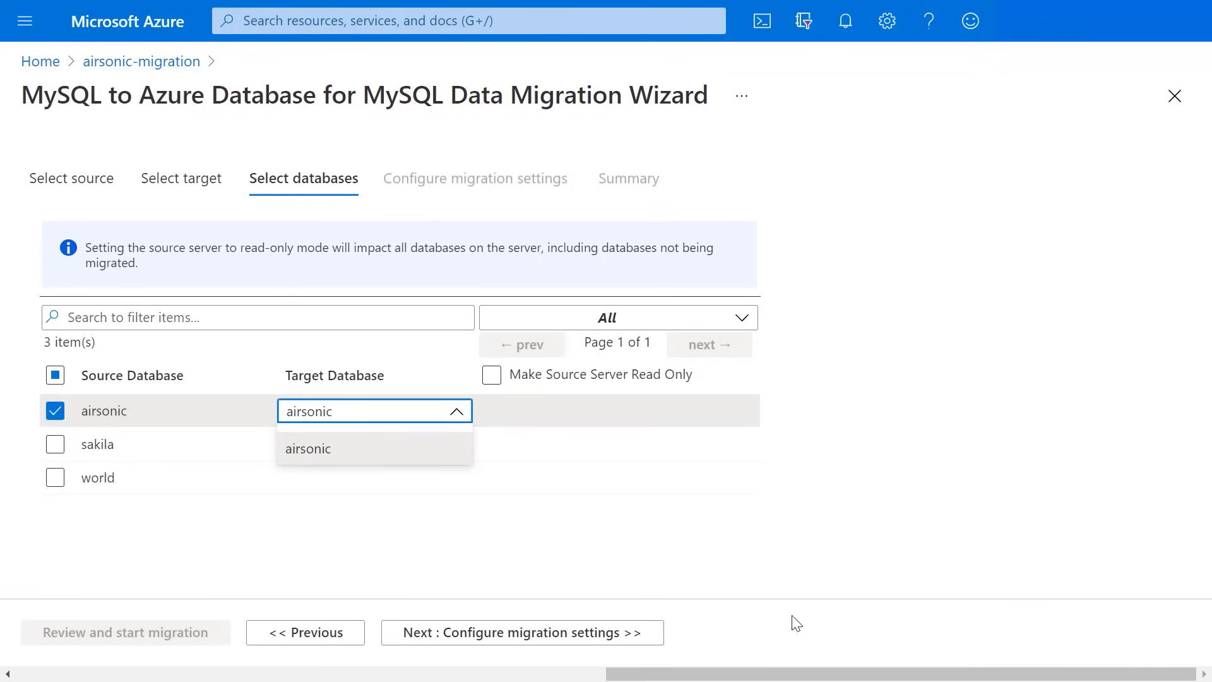
click(521, 633)
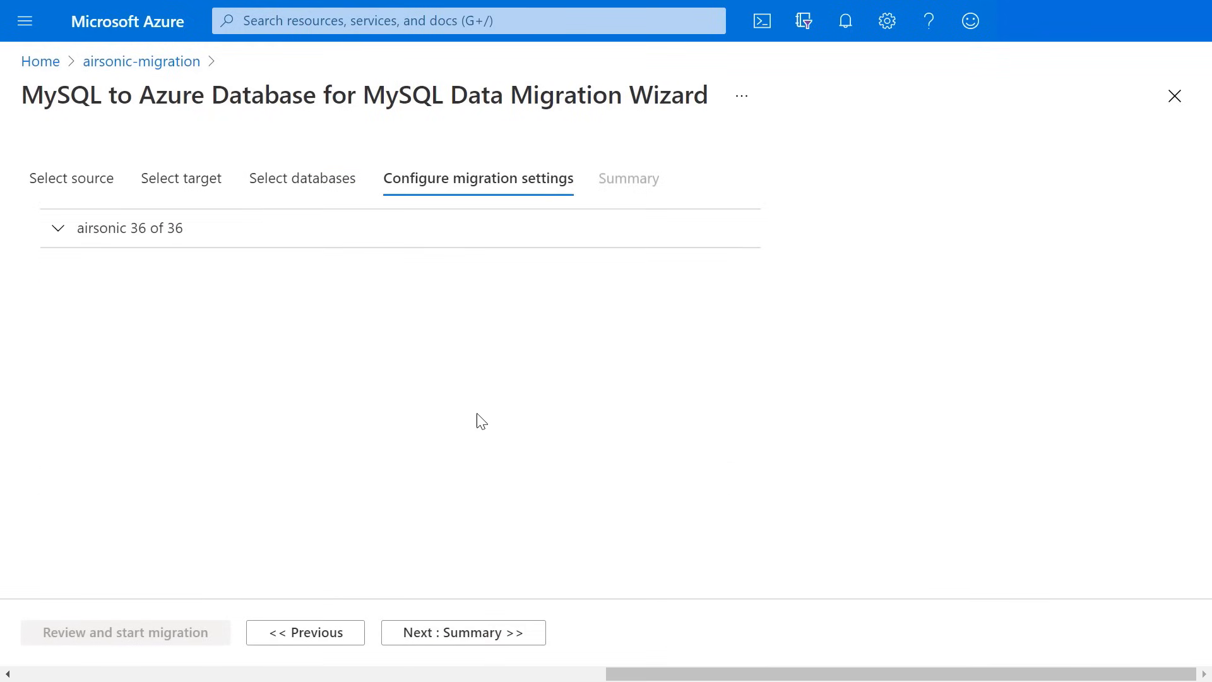
click(57, 227)
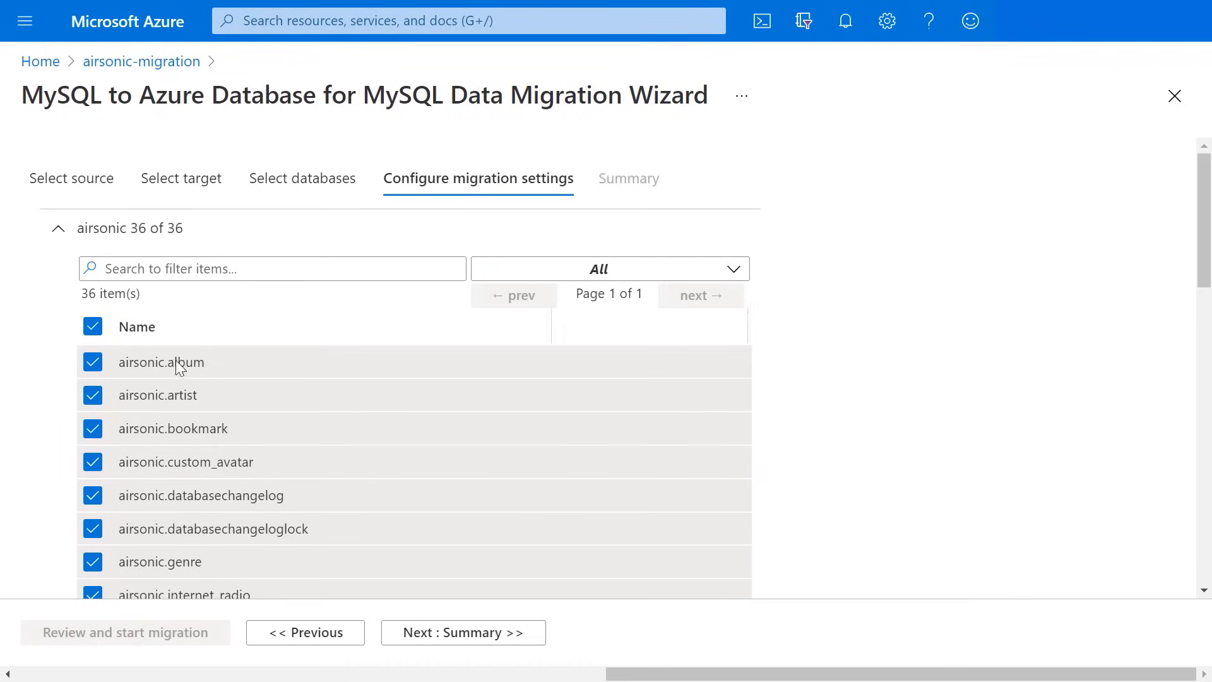
scroll(down, 3)
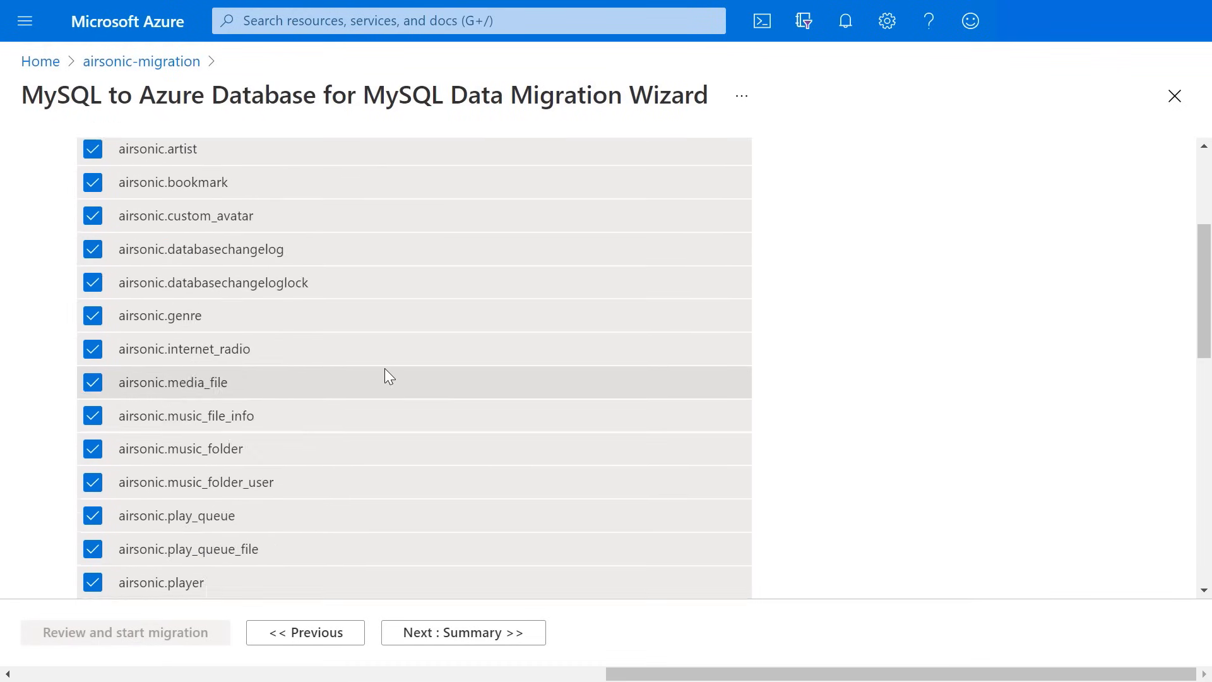
click(462, 633)
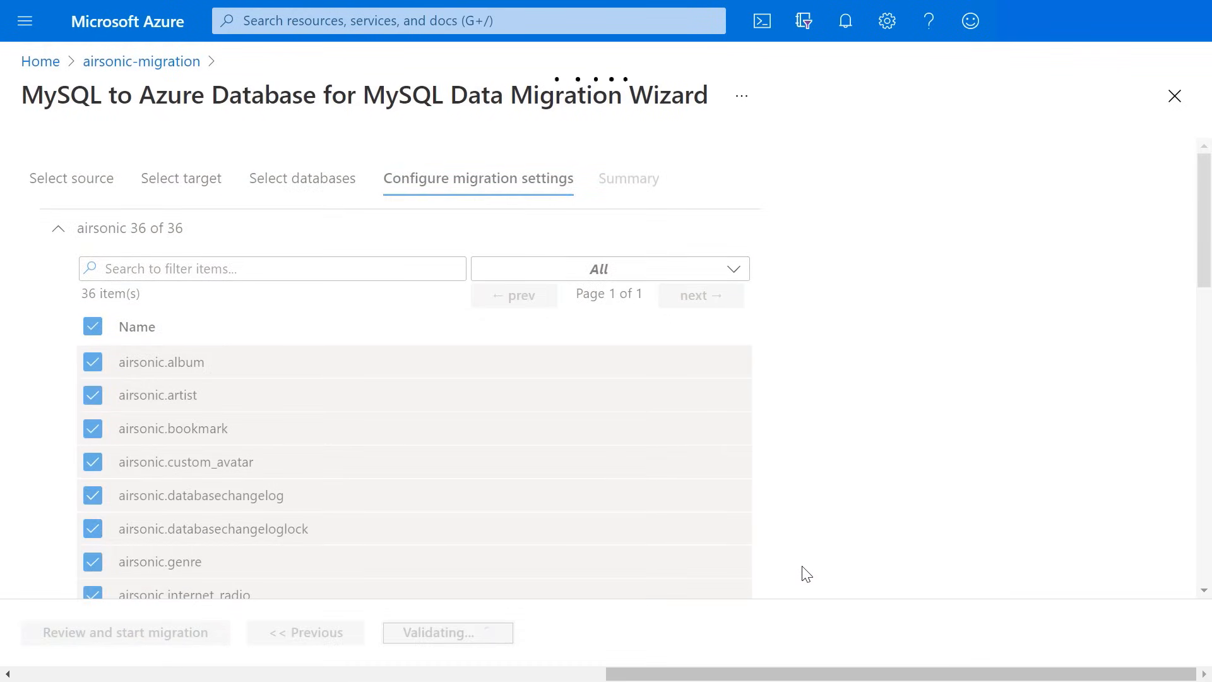
- Name the activity airsonic-migration-1 and start the database migration
click(629, 178)
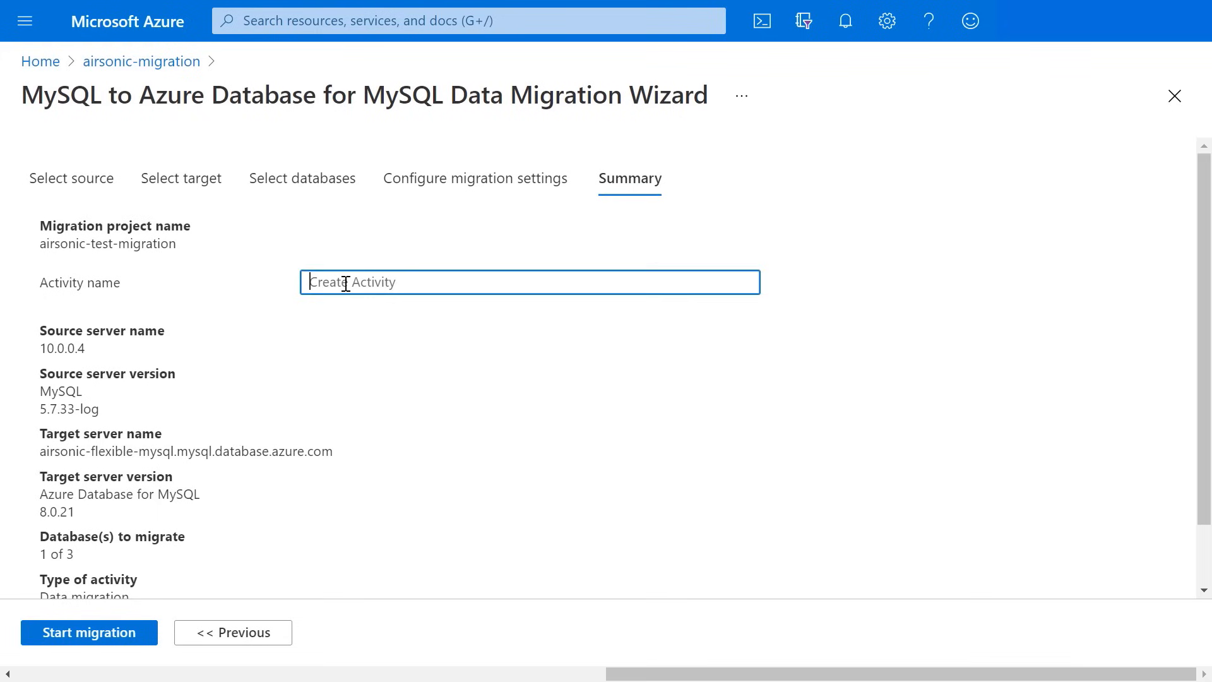
text(airsonic-migration-1)
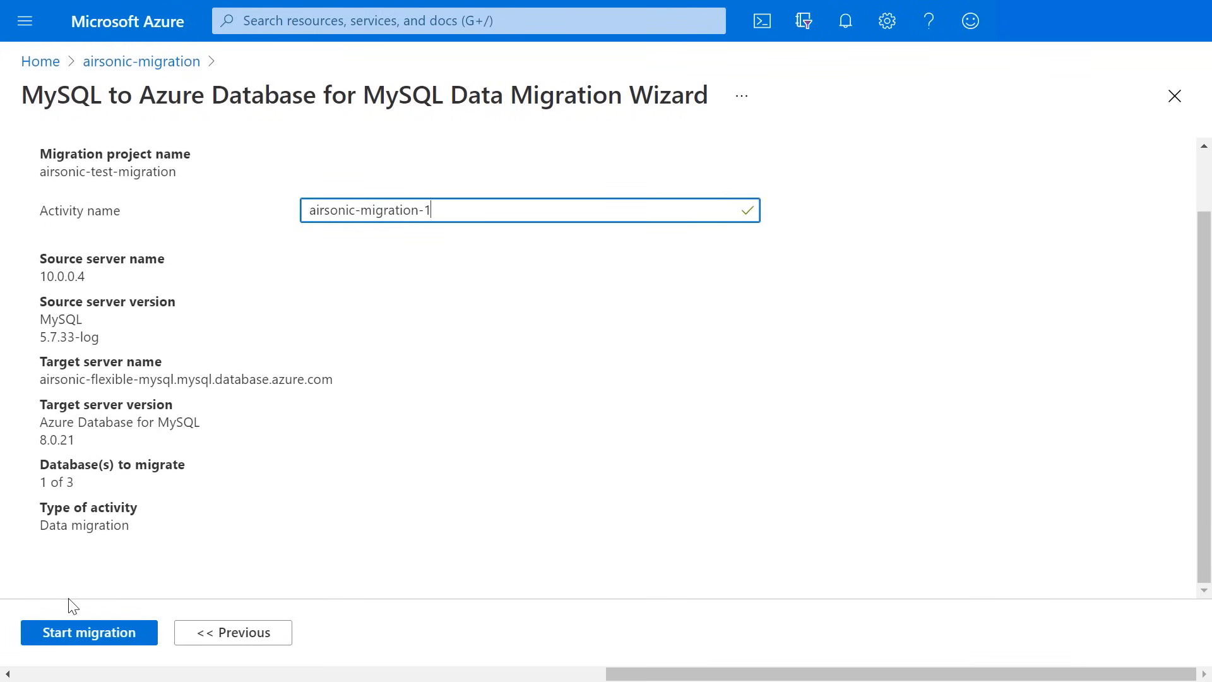
click(89, 632)
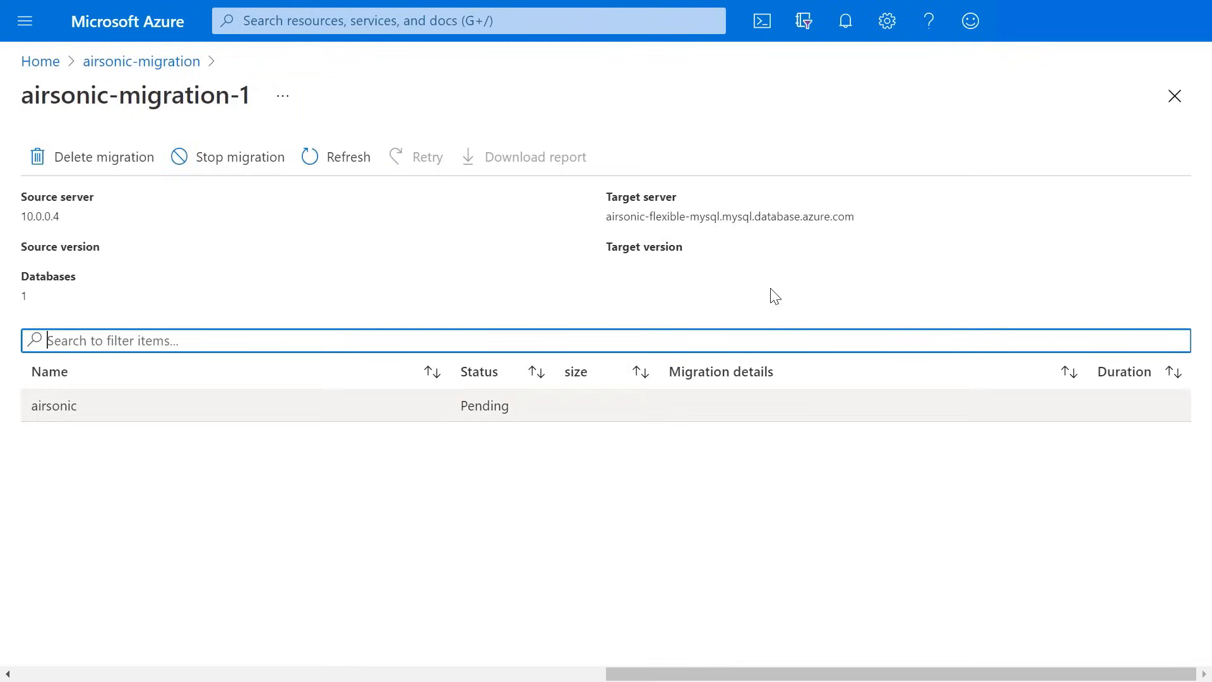
- Refresh until airsonic-migration-1 shows Completed and review the 36 per-table results
click(347, 156)
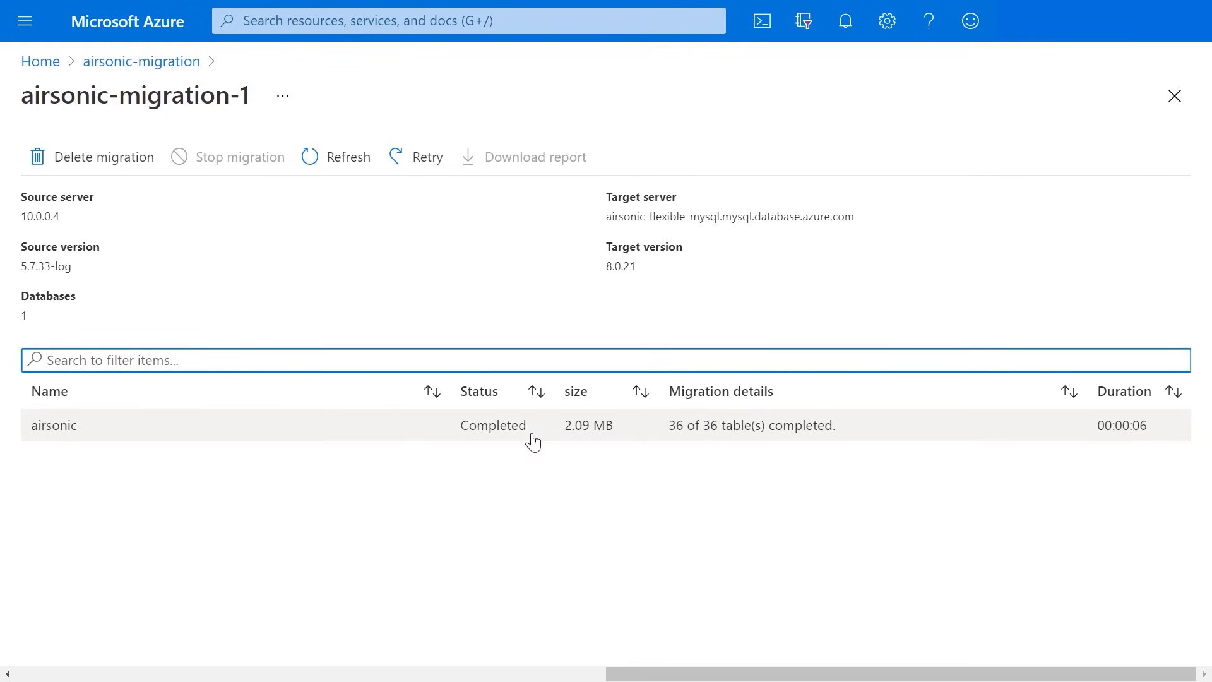
click(55, 425)
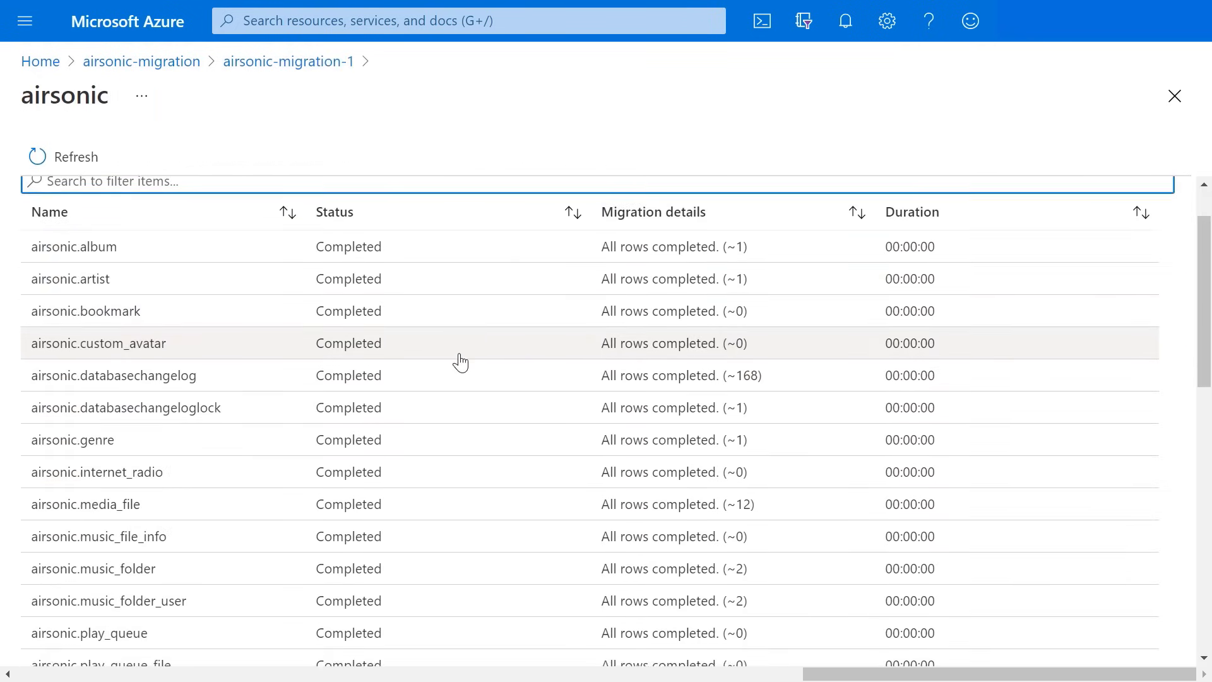
scroll(down, 3)
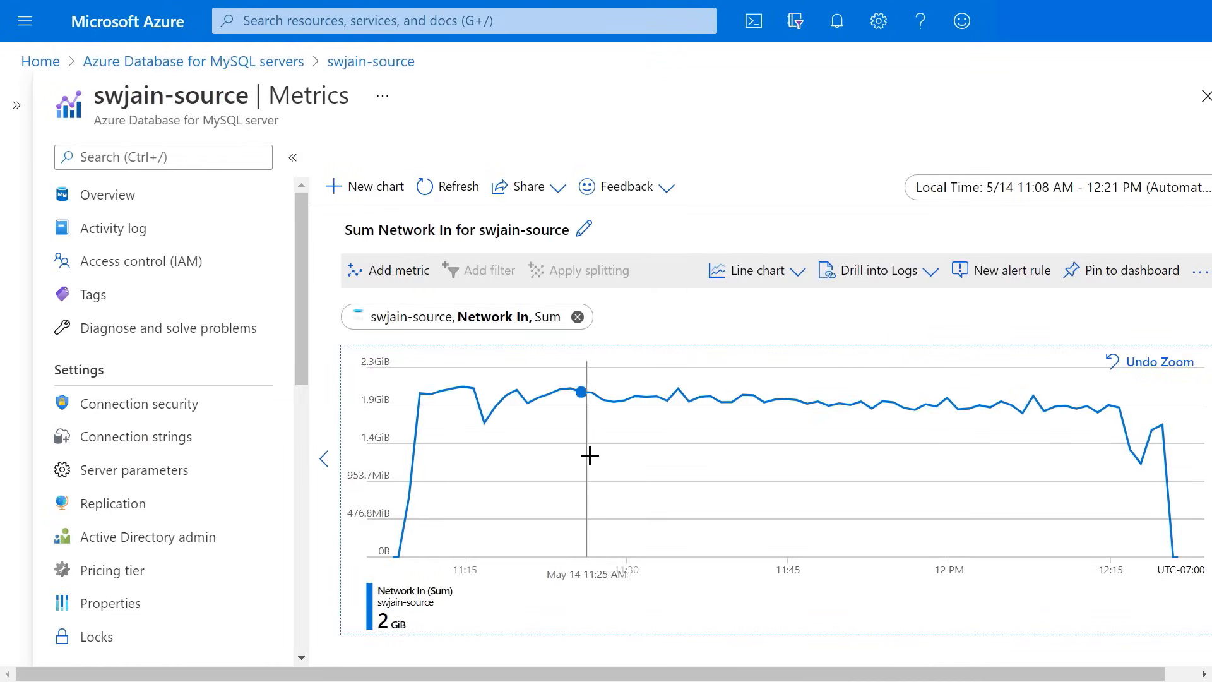
mouse_move(563, 452)
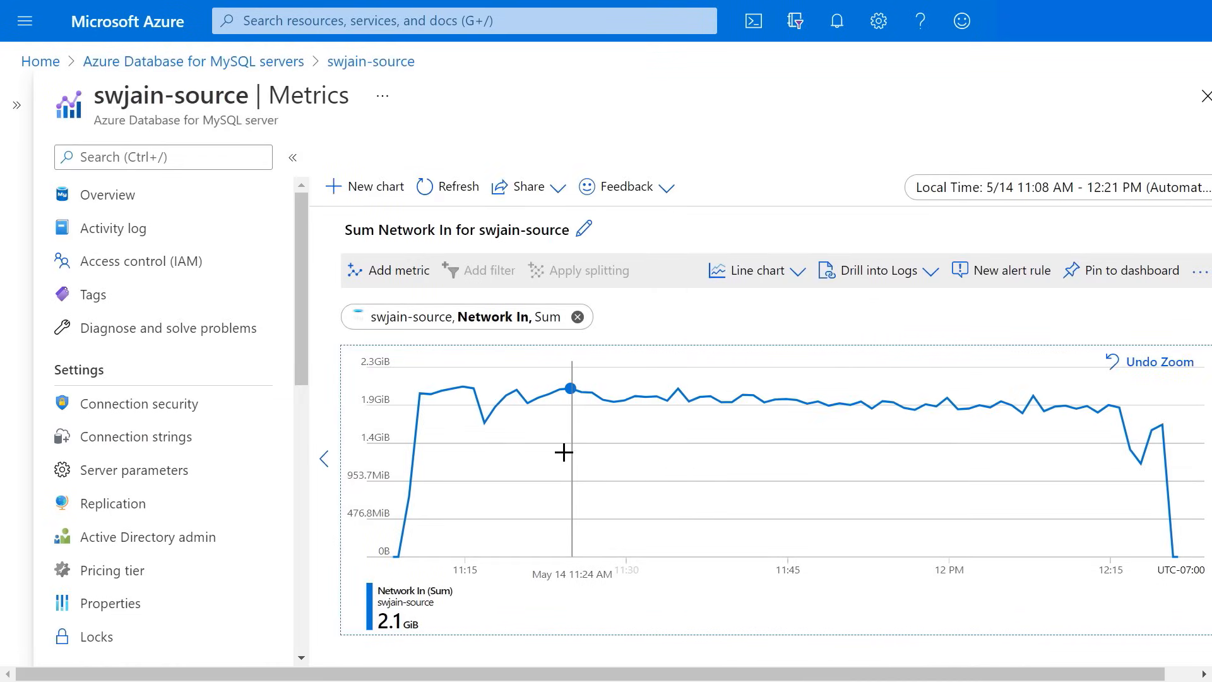
mouse_move(436, 408)
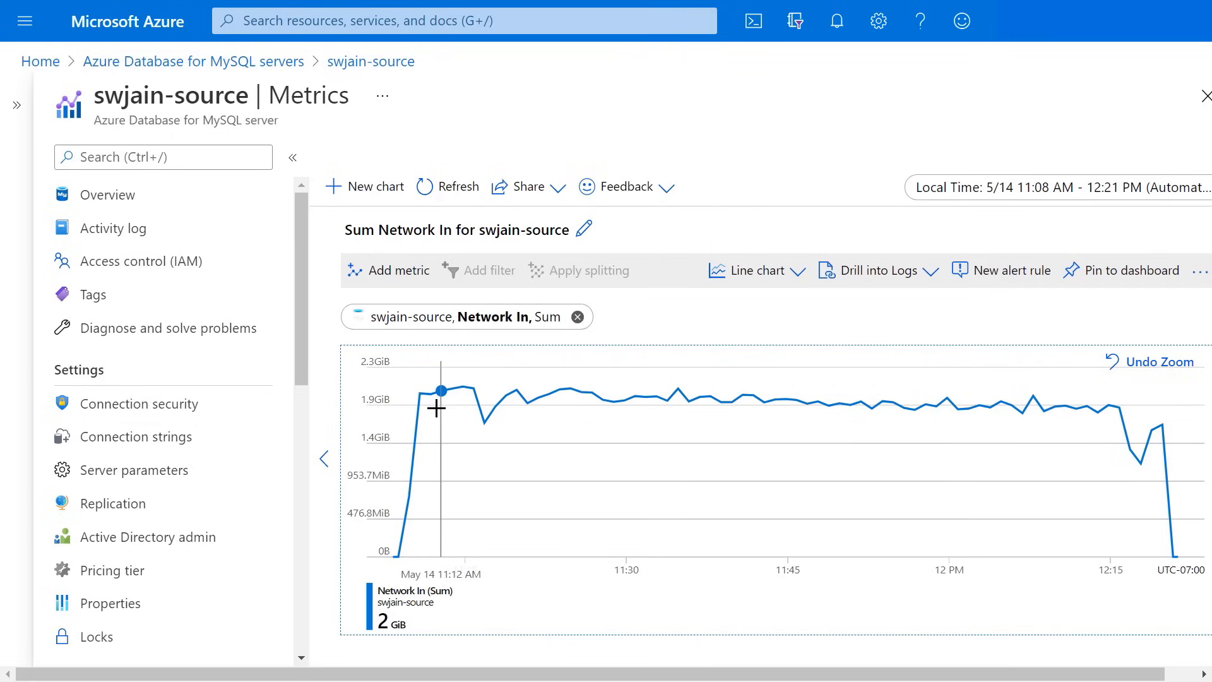
mouse_move(966, 352)
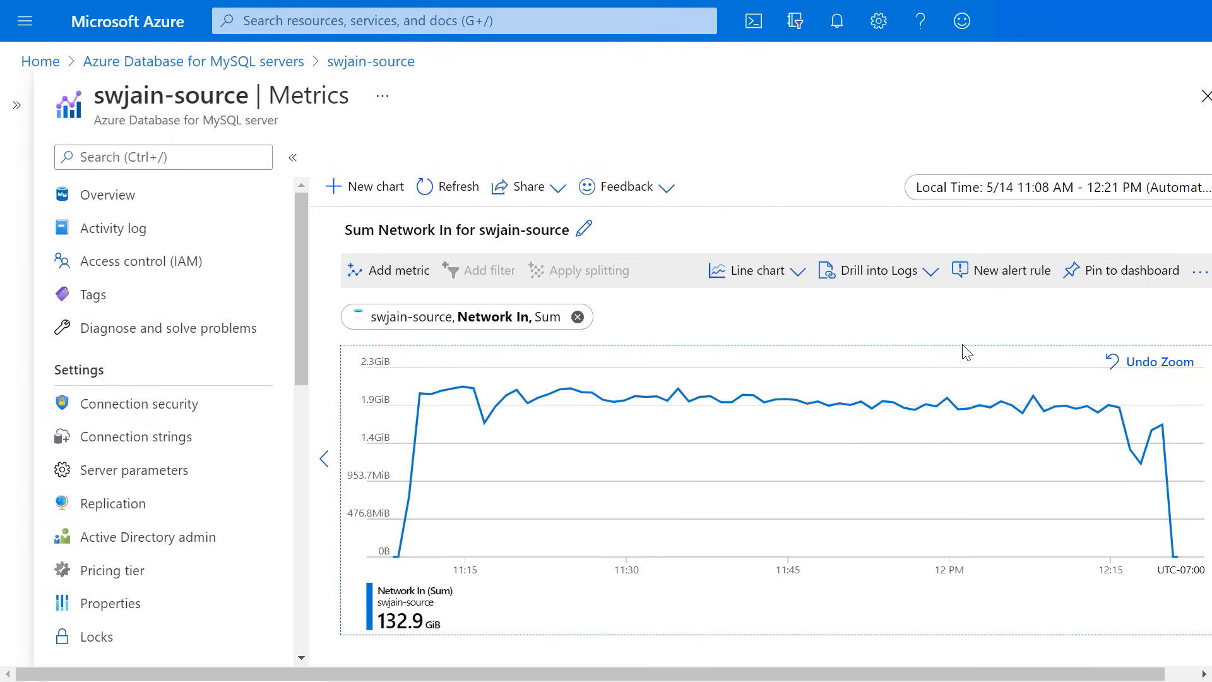
mouse_move(1172, 397)
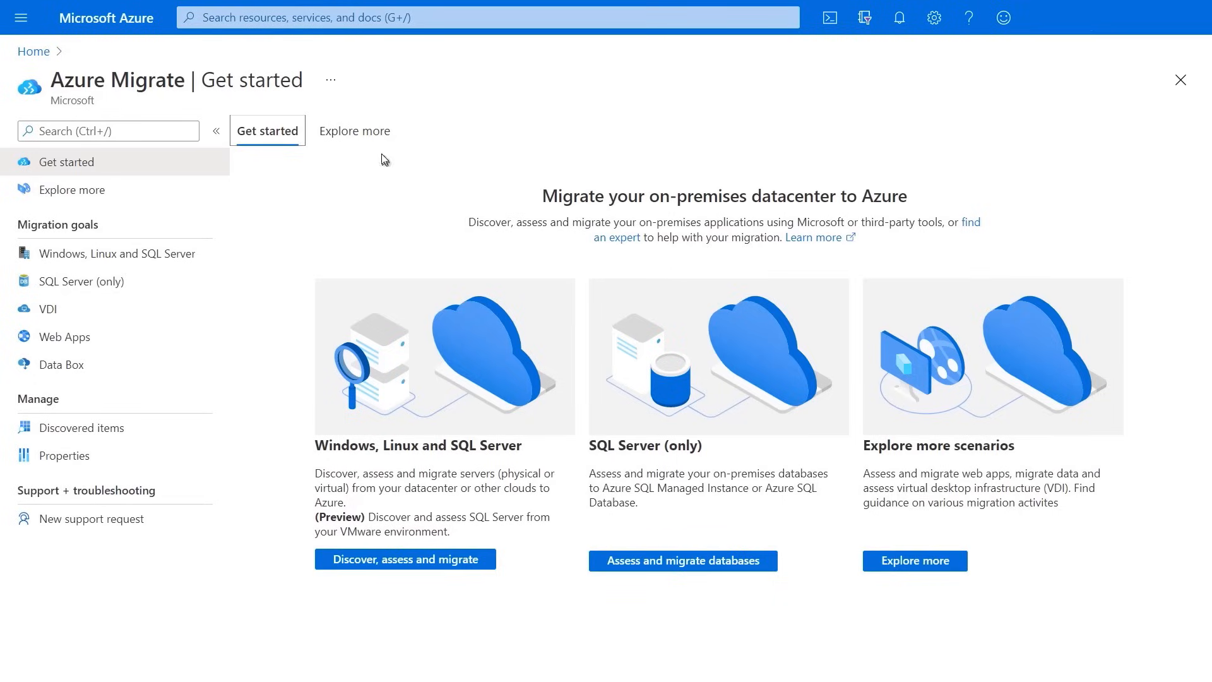
- From Explore more, reach the App Containerization (Preview) page with tutorials and tool download
click(355, 130)
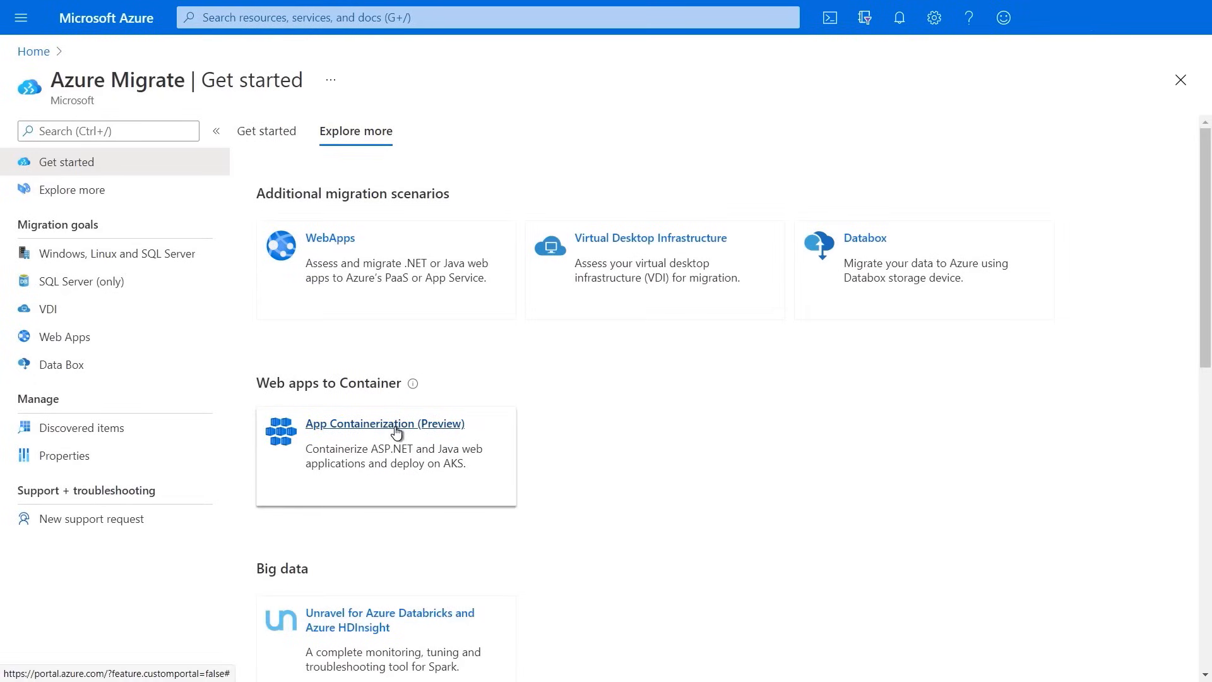
click(383, 423)
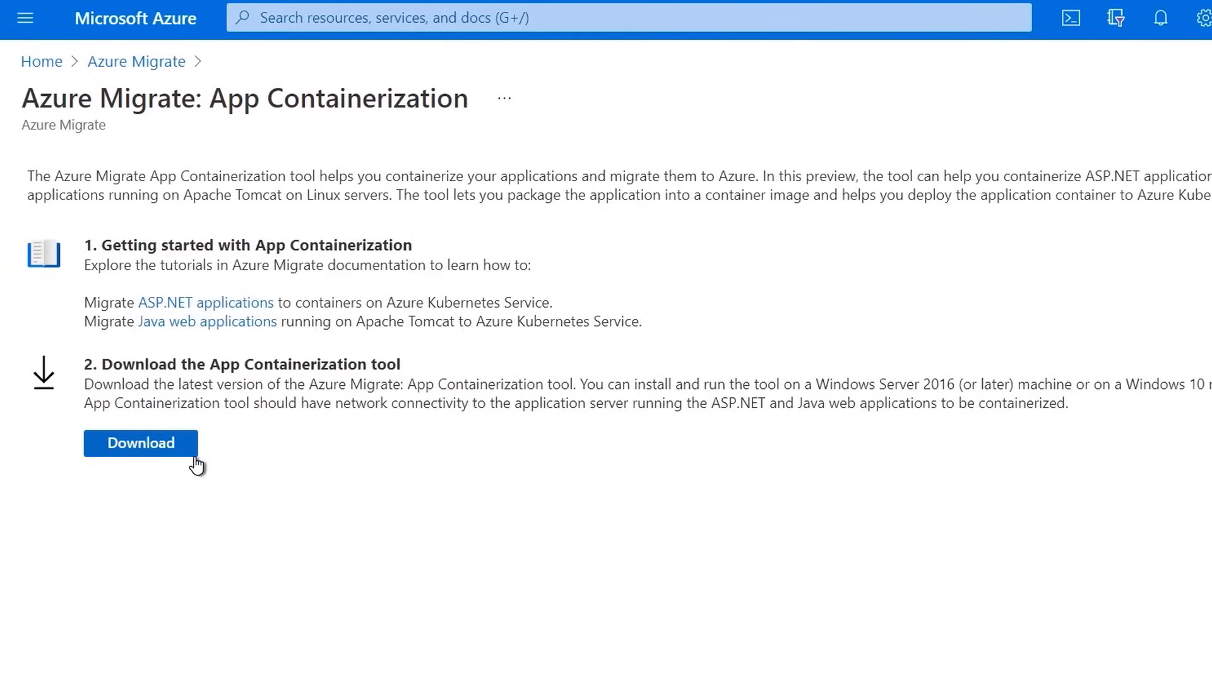
mouse_move(140, 443)
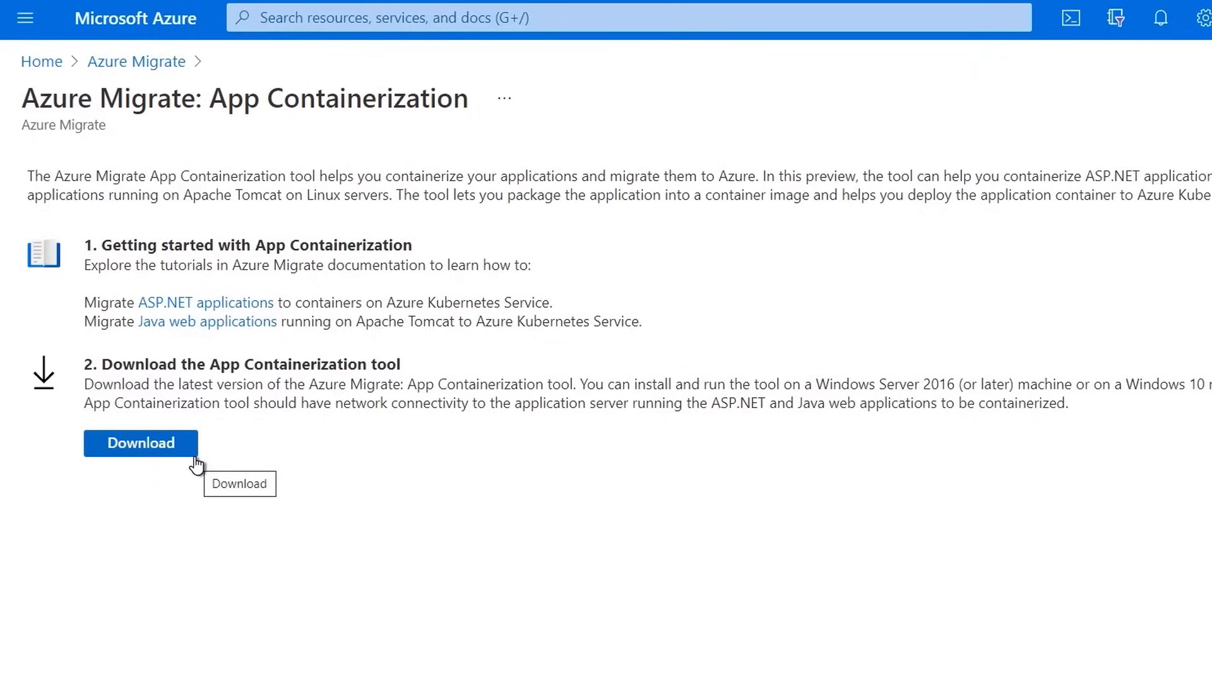
- Choose Java web apps on Tomcat, accept the preview license and sign in to Azure
click(140, 443)
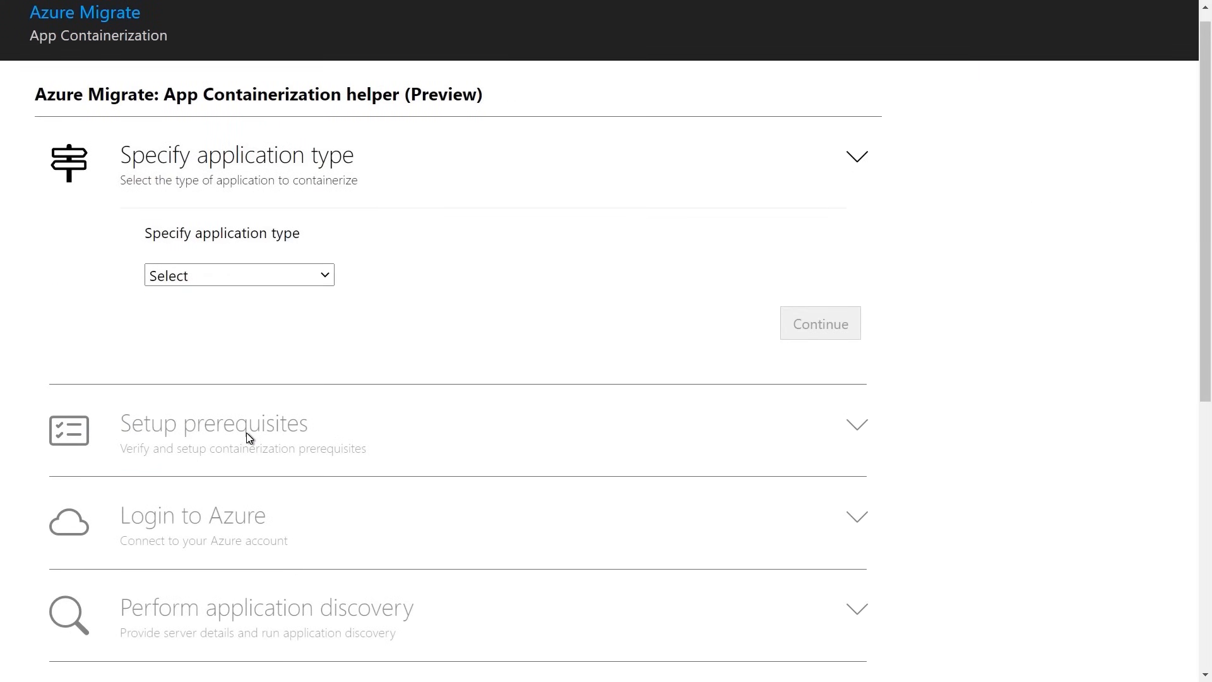
click(239, 273)
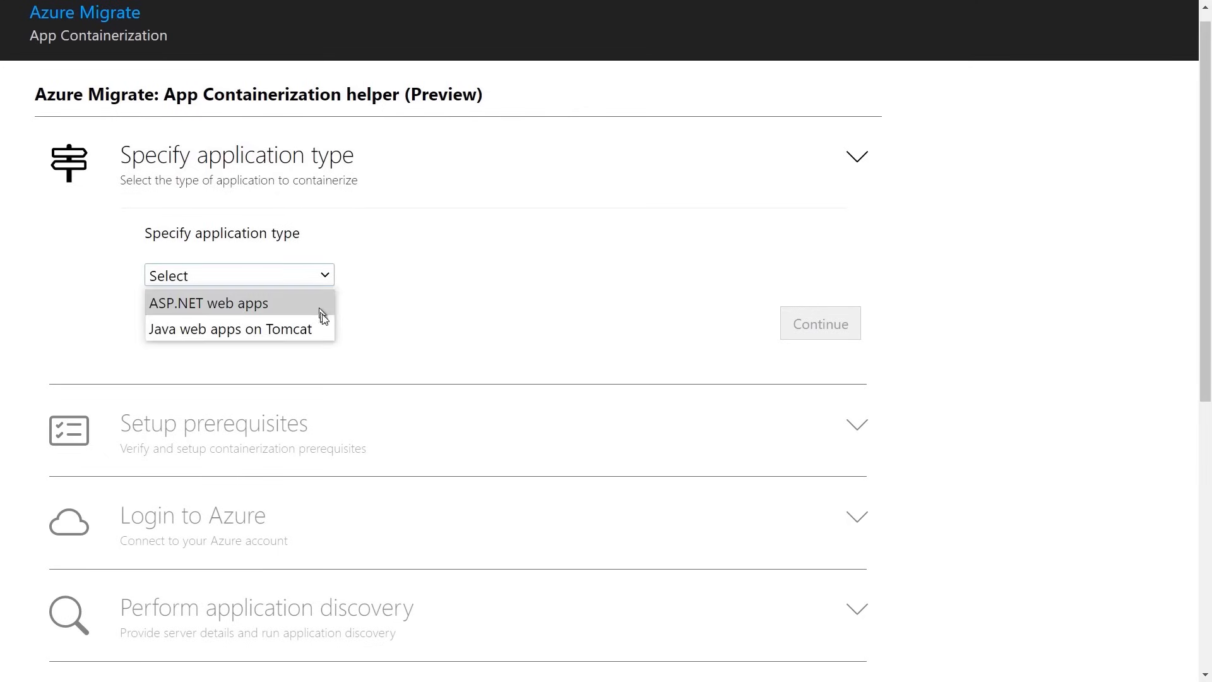
click(229, 329)
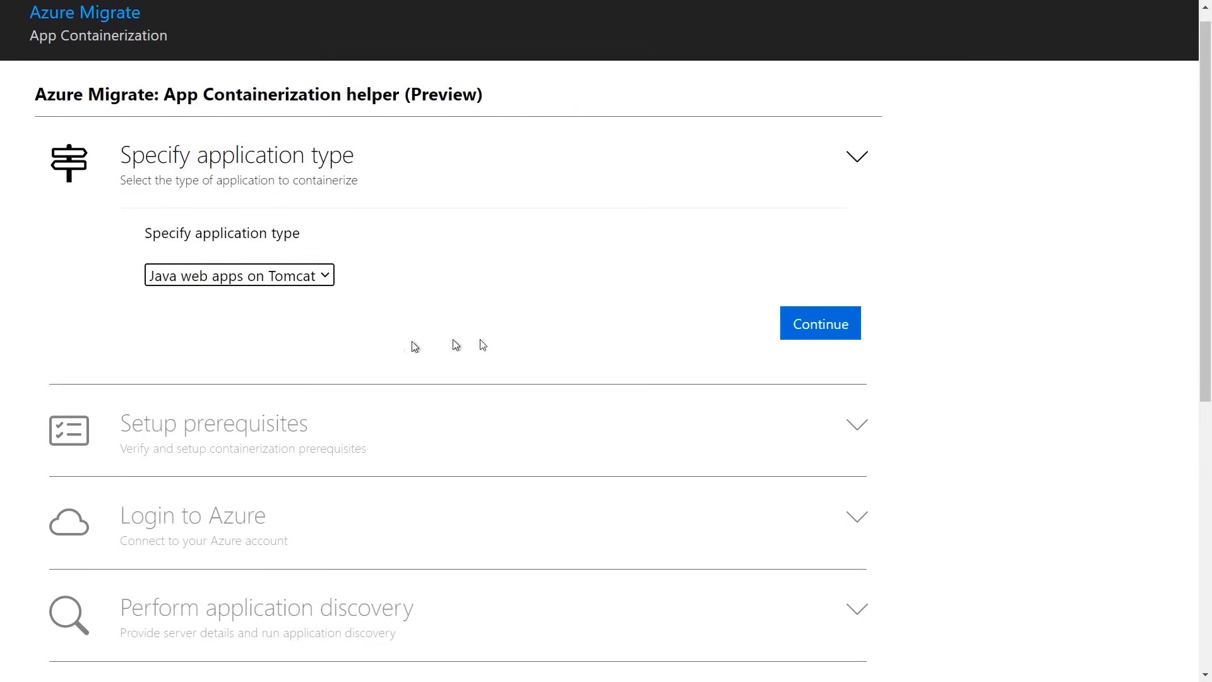
click(818, 323)
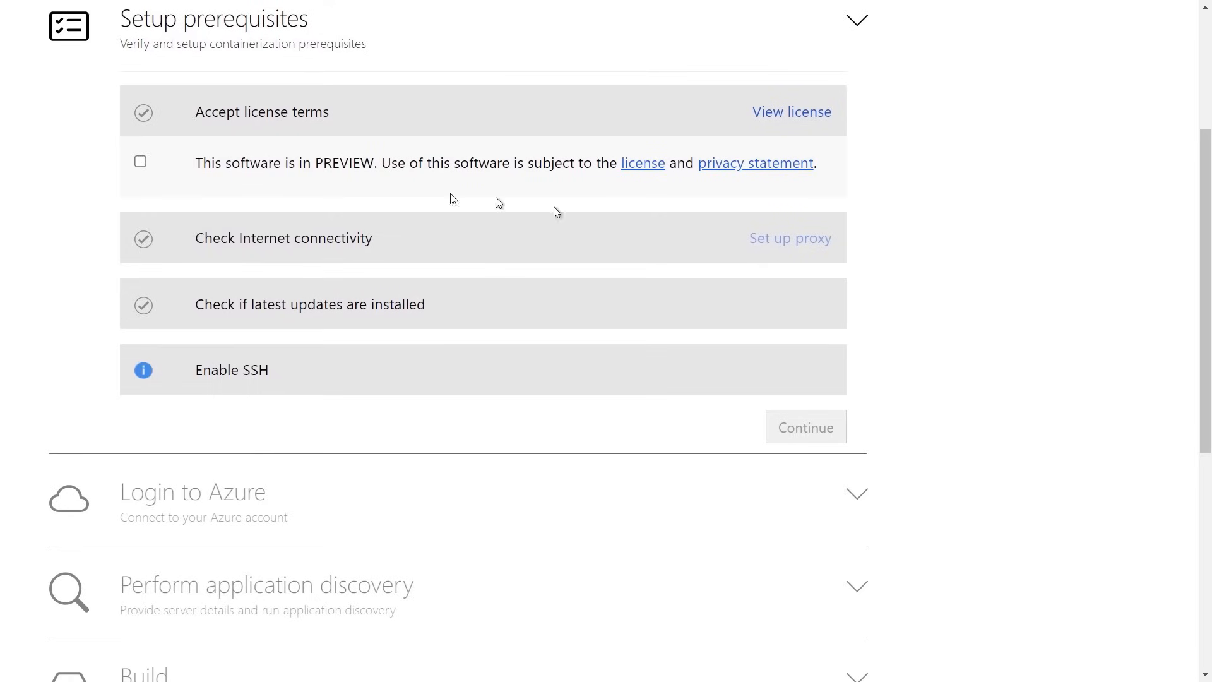
click(140, 161)
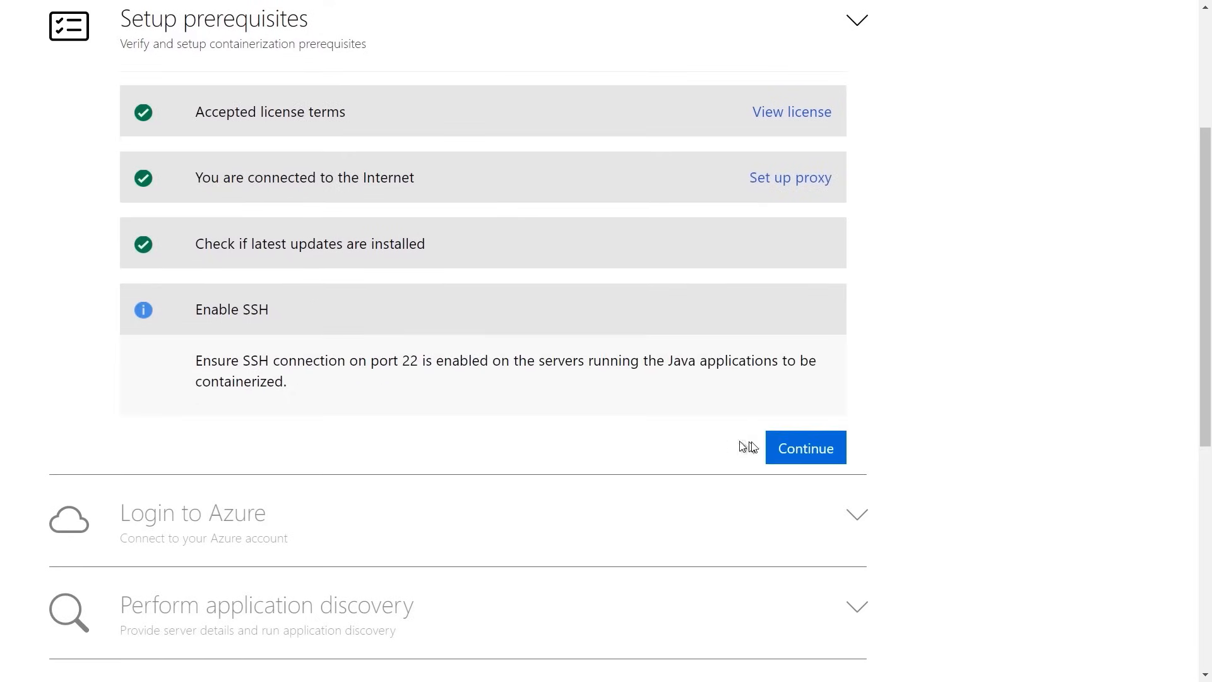
click(804, 447)
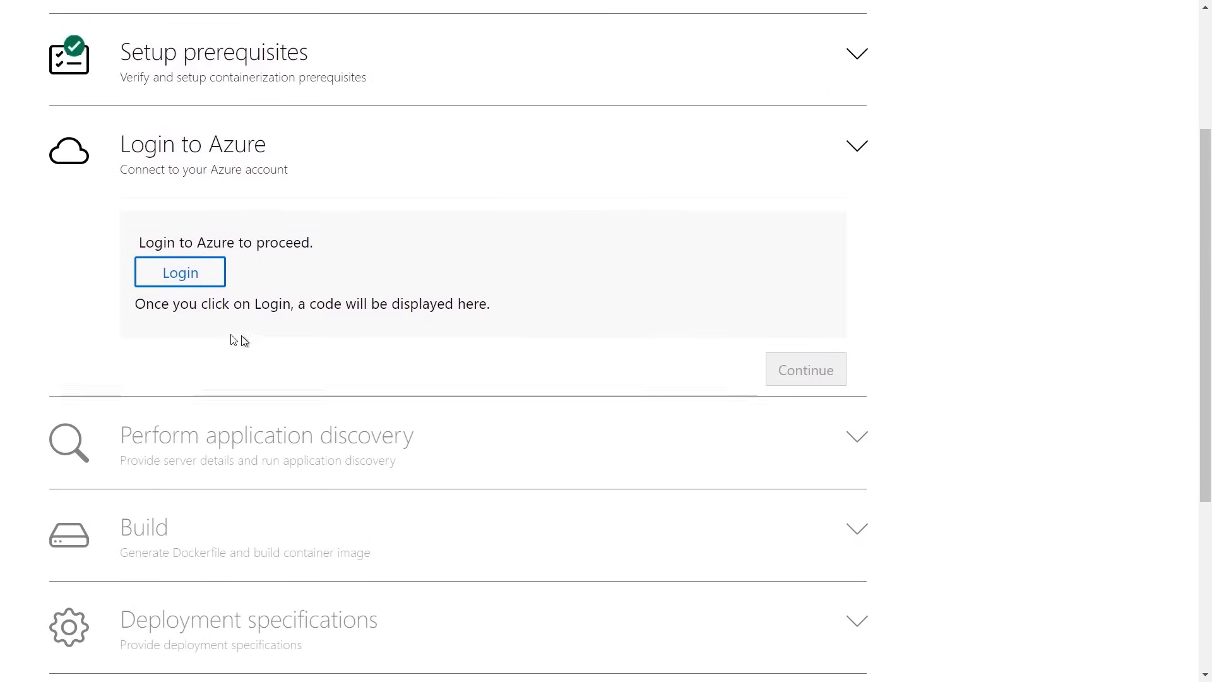
click(179, 272)
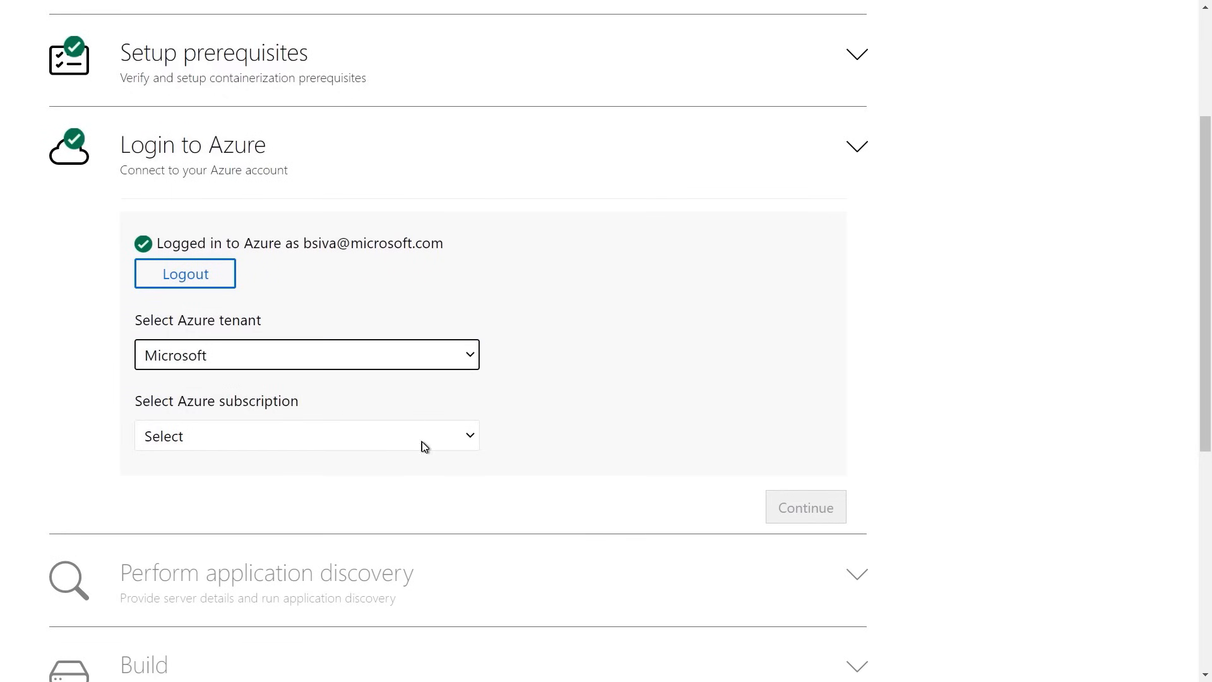
scroll(down, 3)
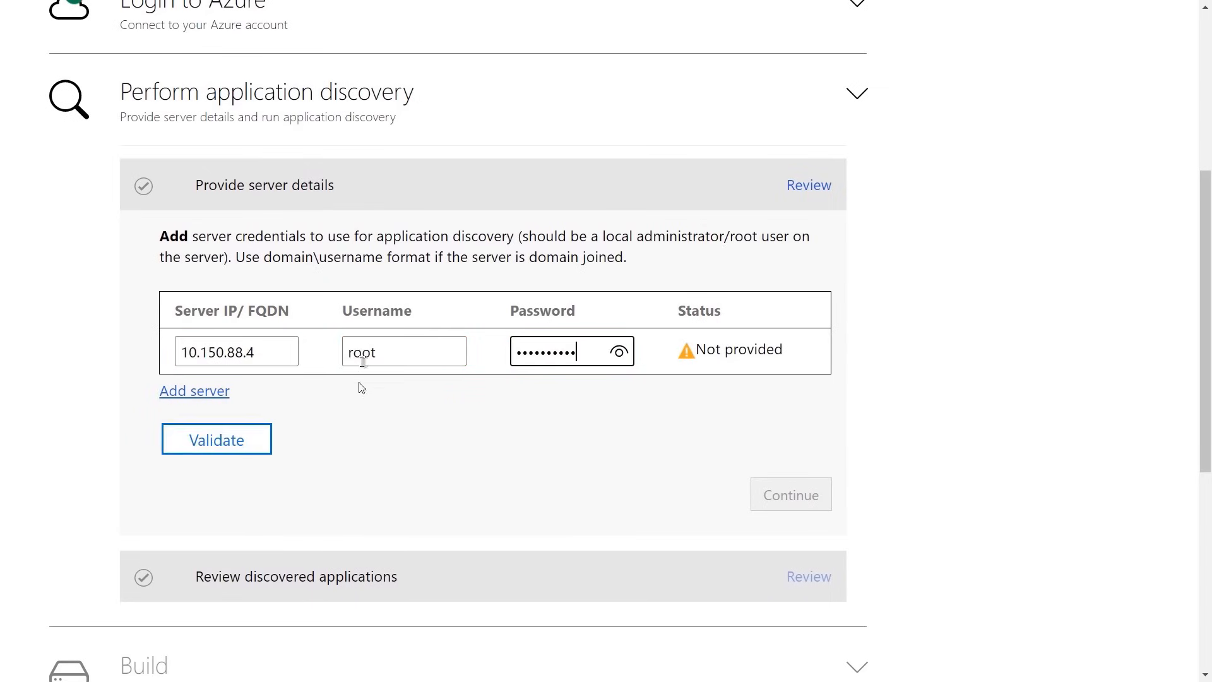
- Validate the discovery server credentials and select airsonic with target container airsonic:v1
click(216, 440)
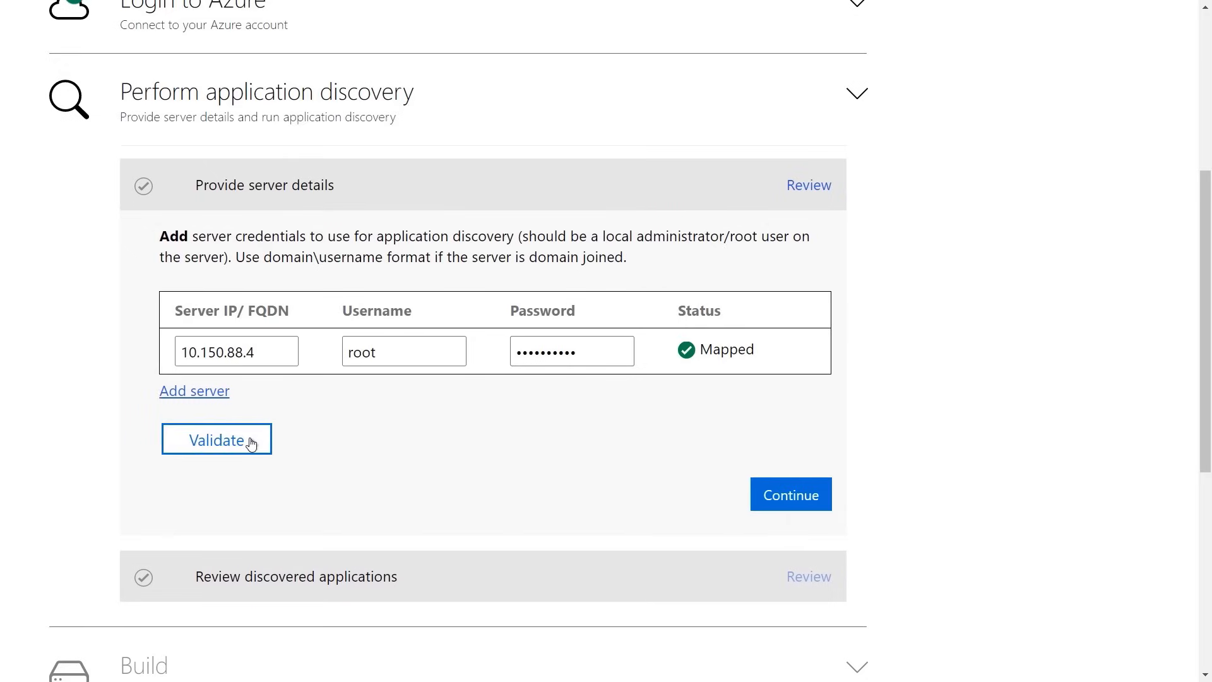
click(788, 493)
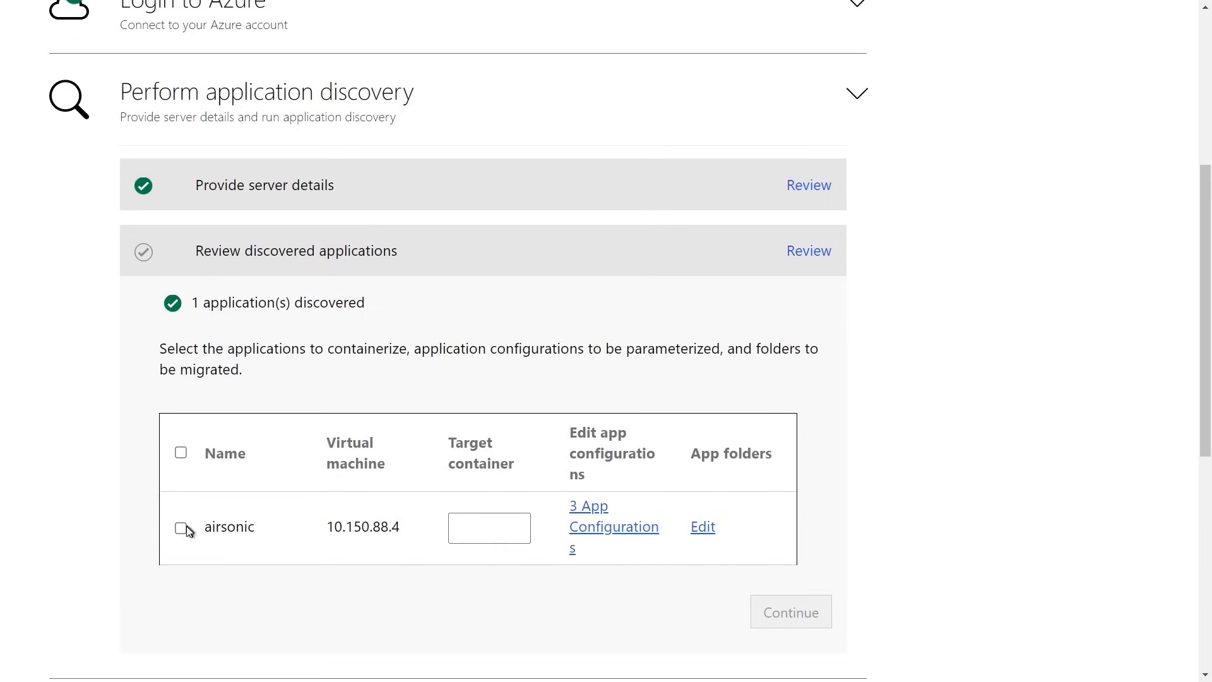
text(airsonic:v1)
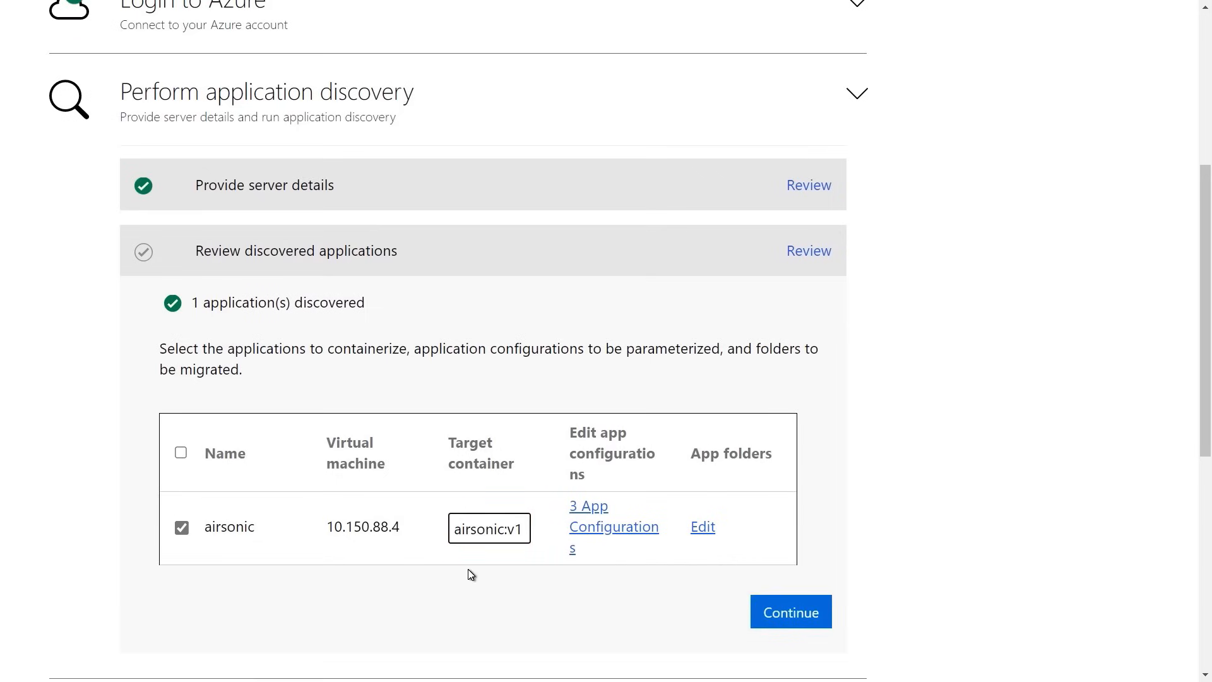
- Parameterize the airsonic database password and url configuration attributes
click(613, 526)
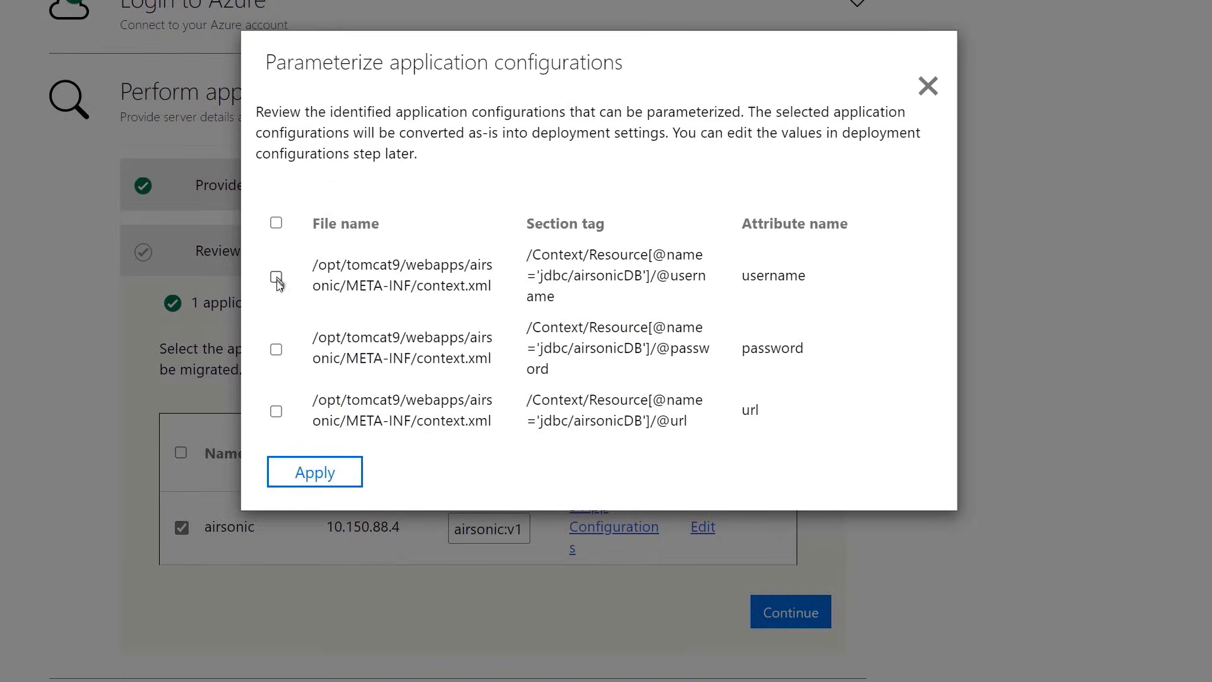
click(276, 276)
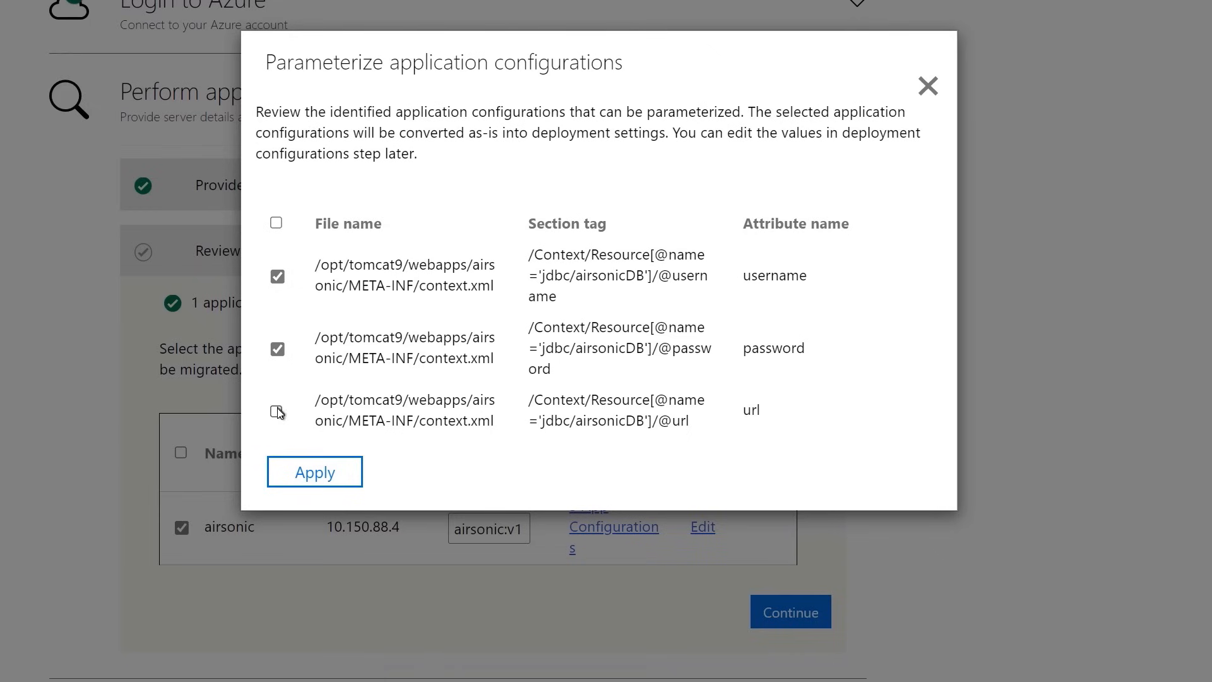
click(276, 411)
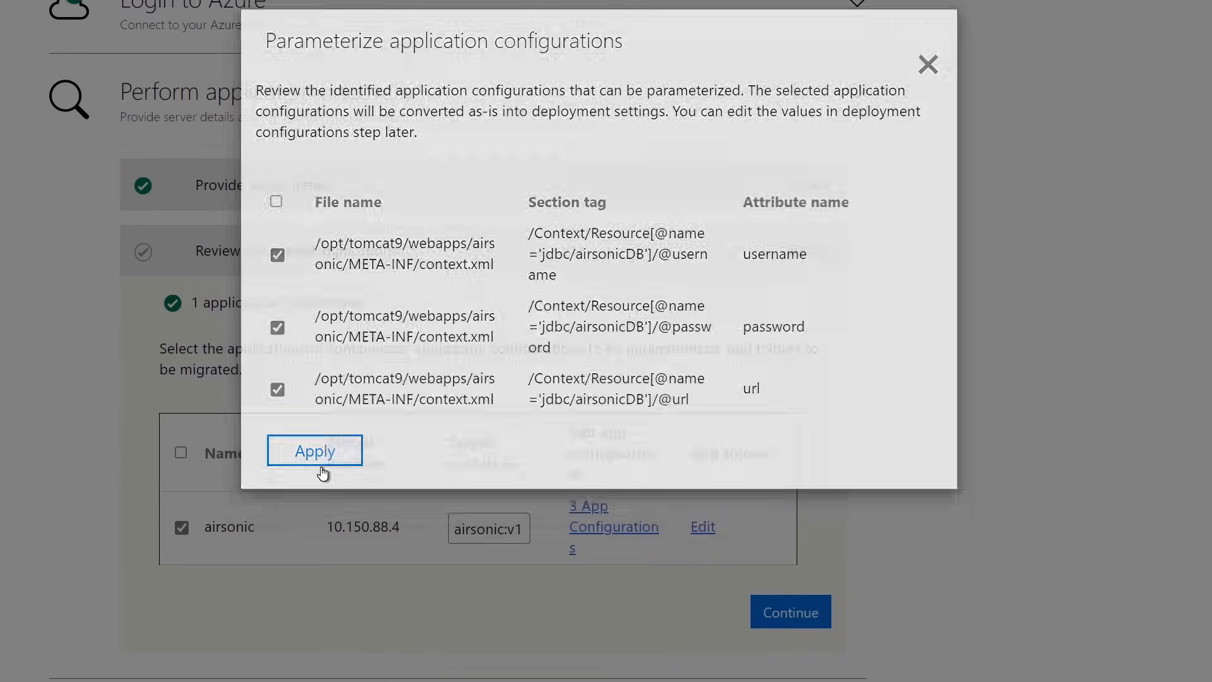
click(314, 450)
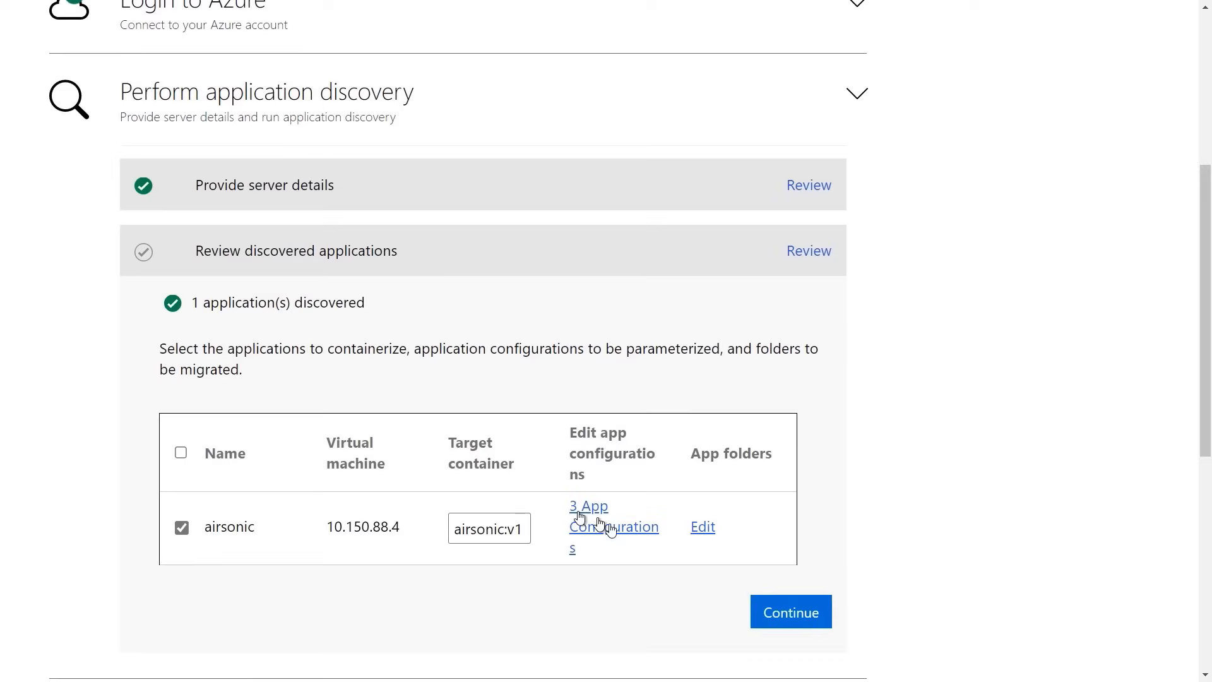
- Add /var/airsonic as a persistent volume folder and confirm airsonic for containerization
click(702, 526)
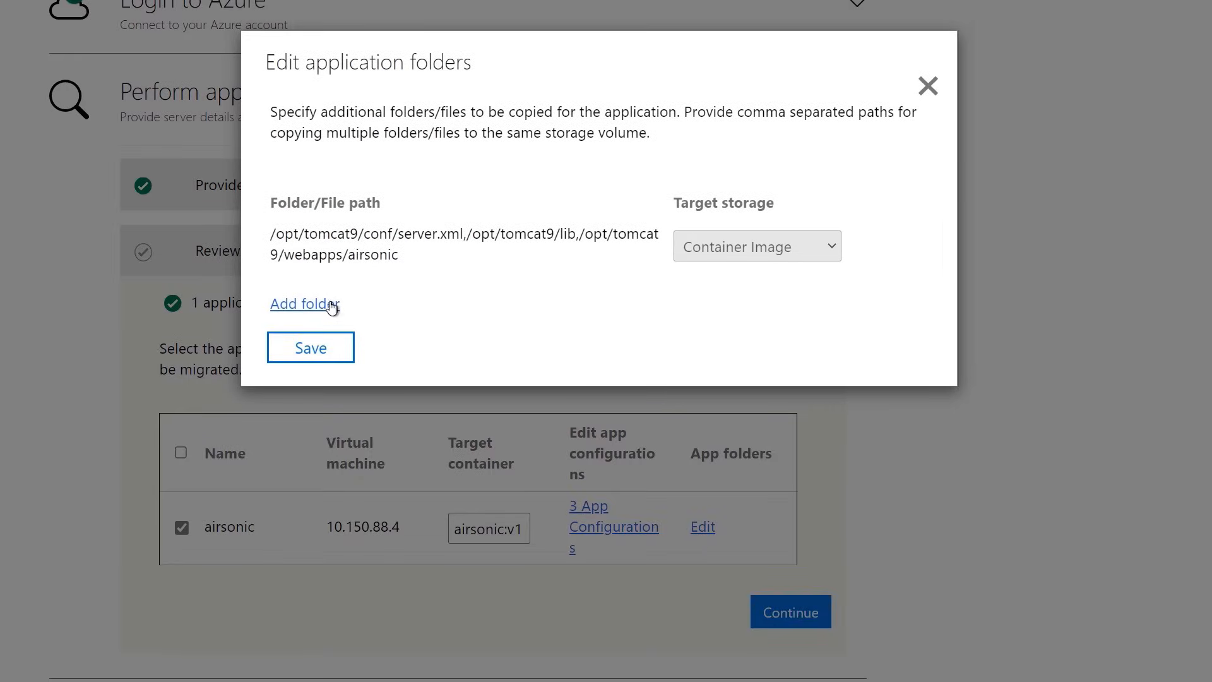
click(304, 303)
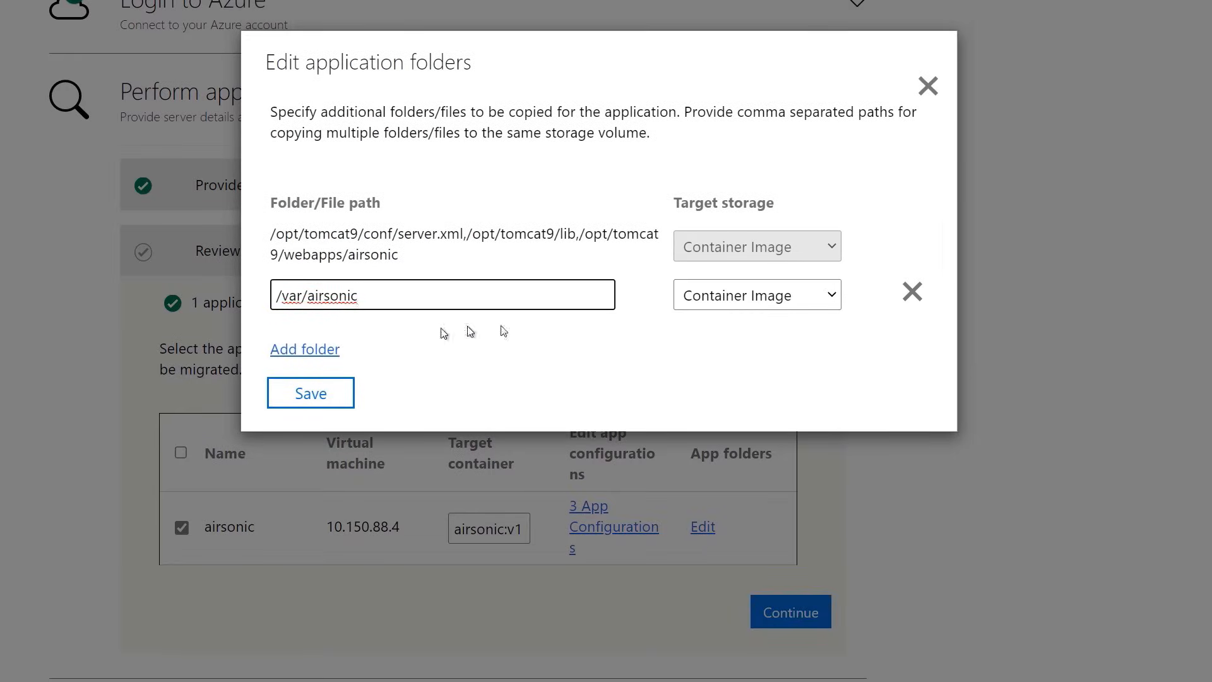
click(310, 393)
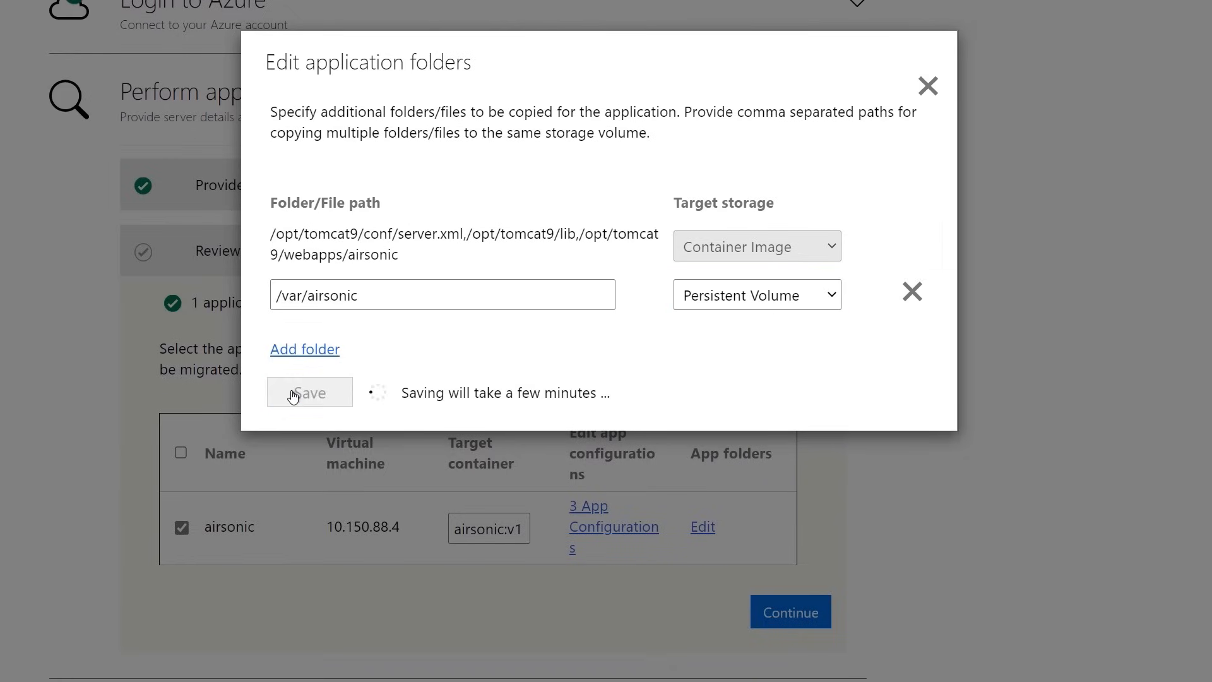
click(309, 393)
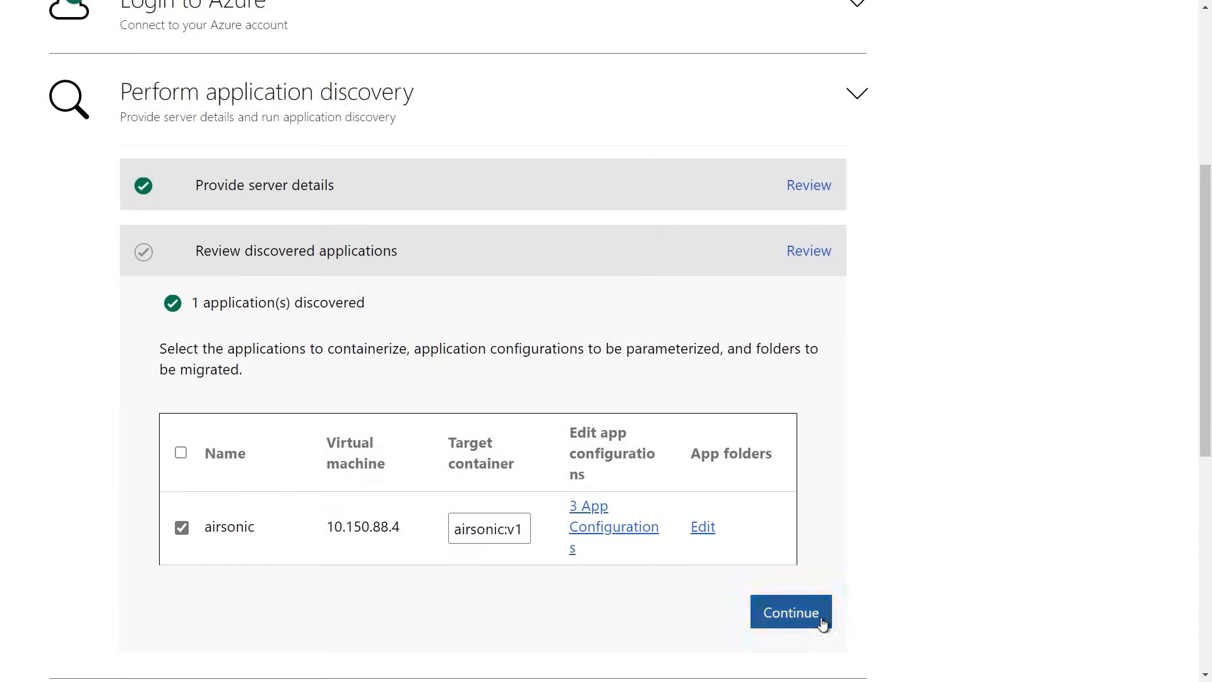
- Build the airsonic image into the ContosoAppsRegistry container registry
click(790, 612)
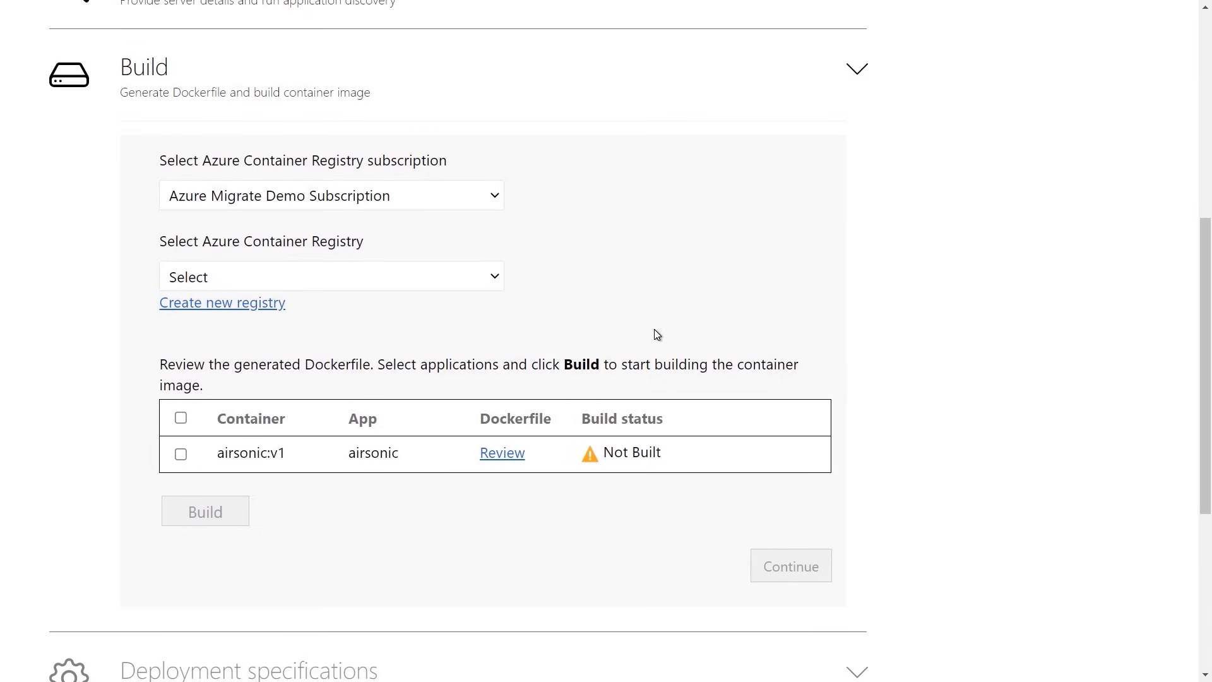
click(330, 276)
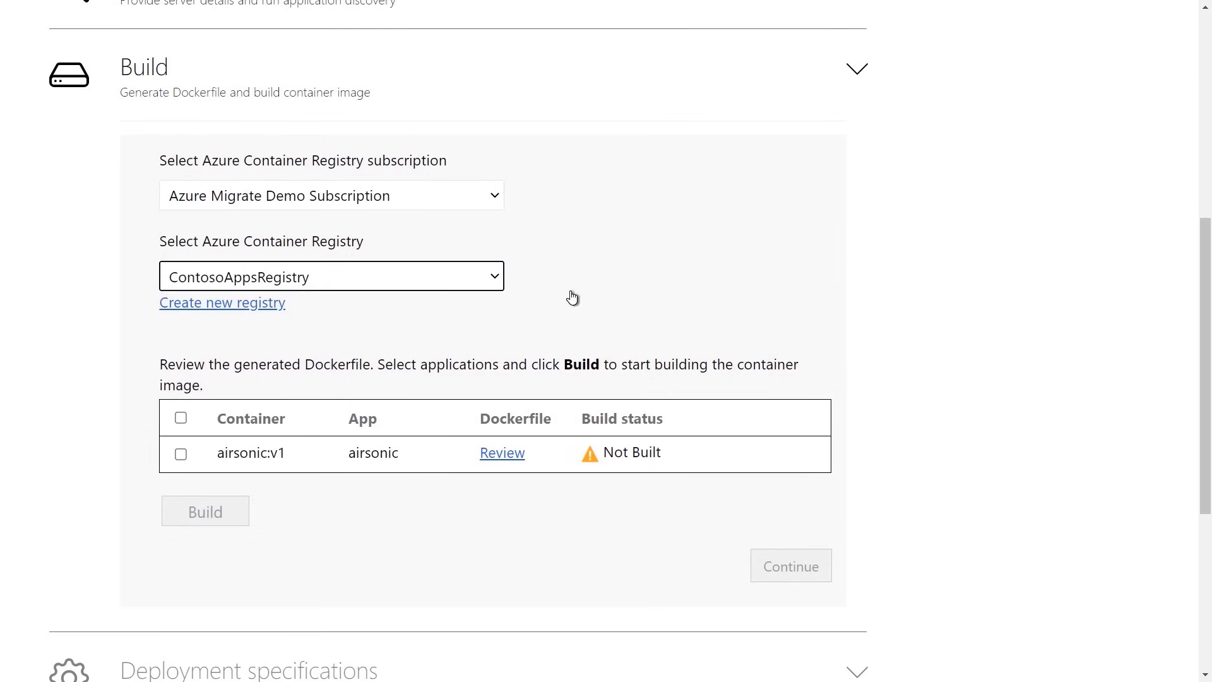
click(204, 512)
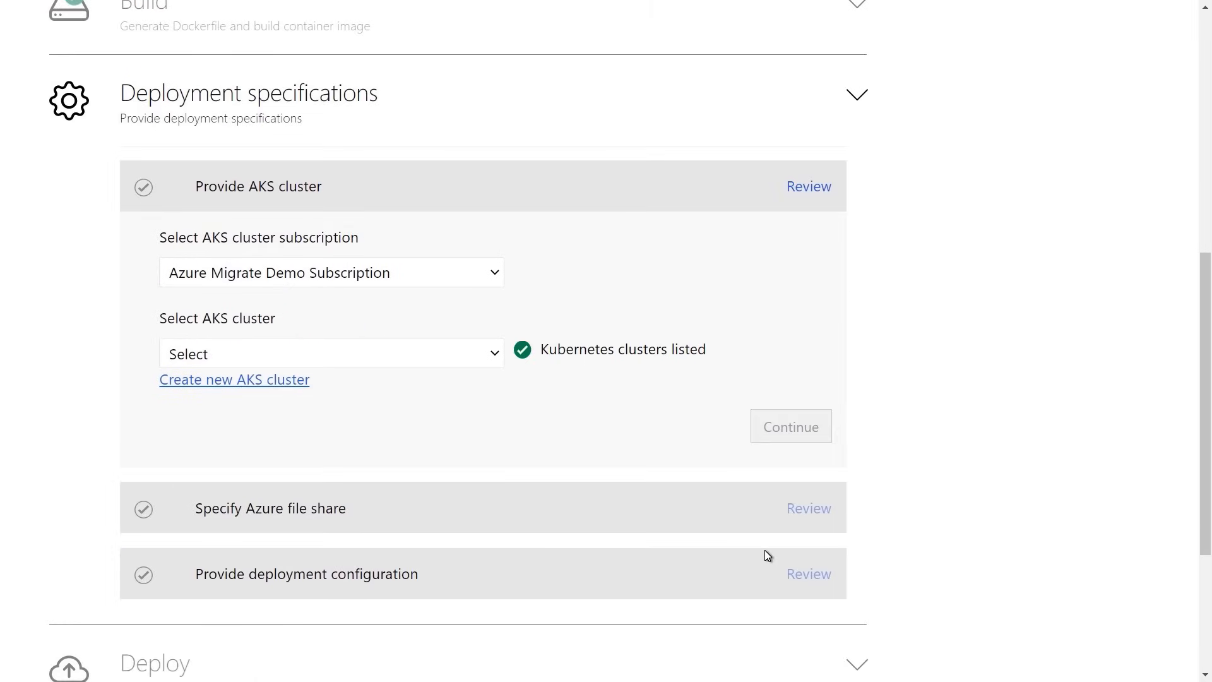
- Target the Contoso-AKS cluster for deployment
click(329, 353)
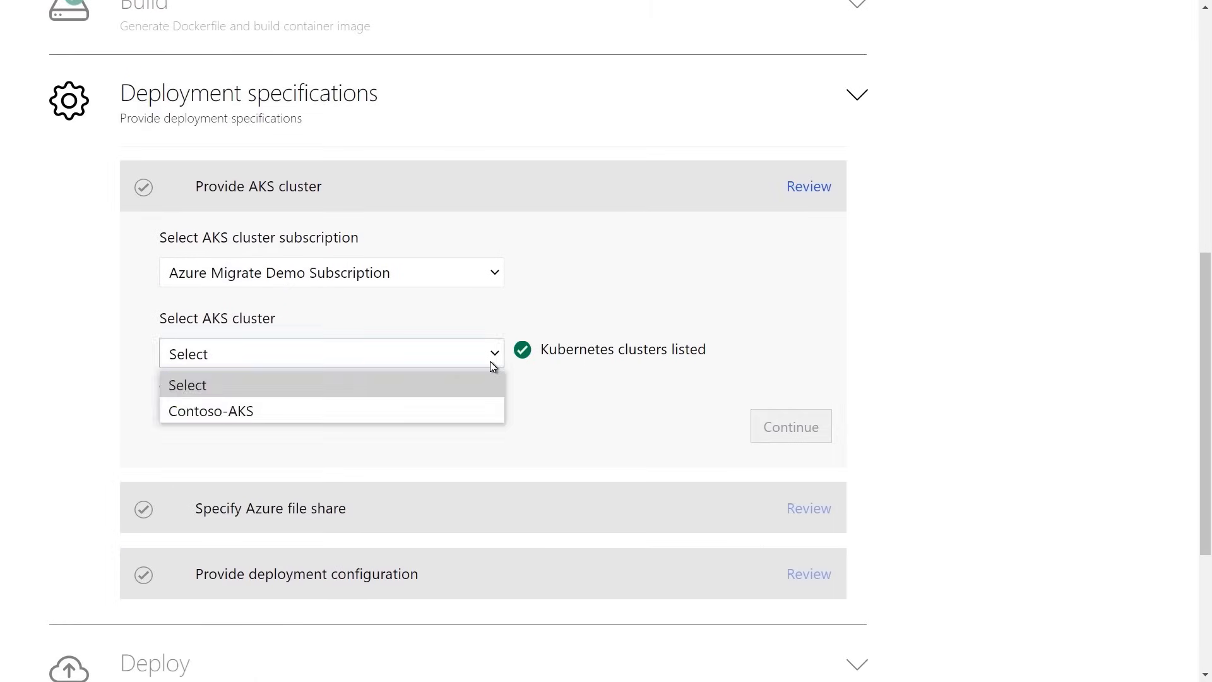
click(209, 411)
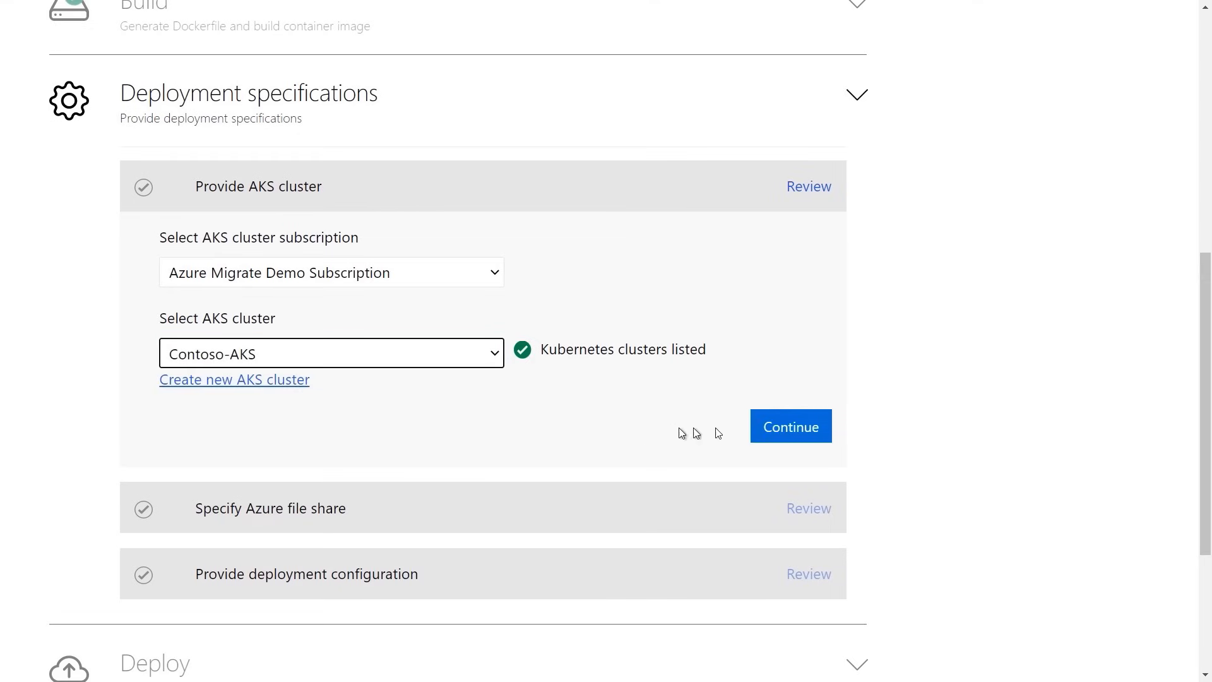
click(790, 425)
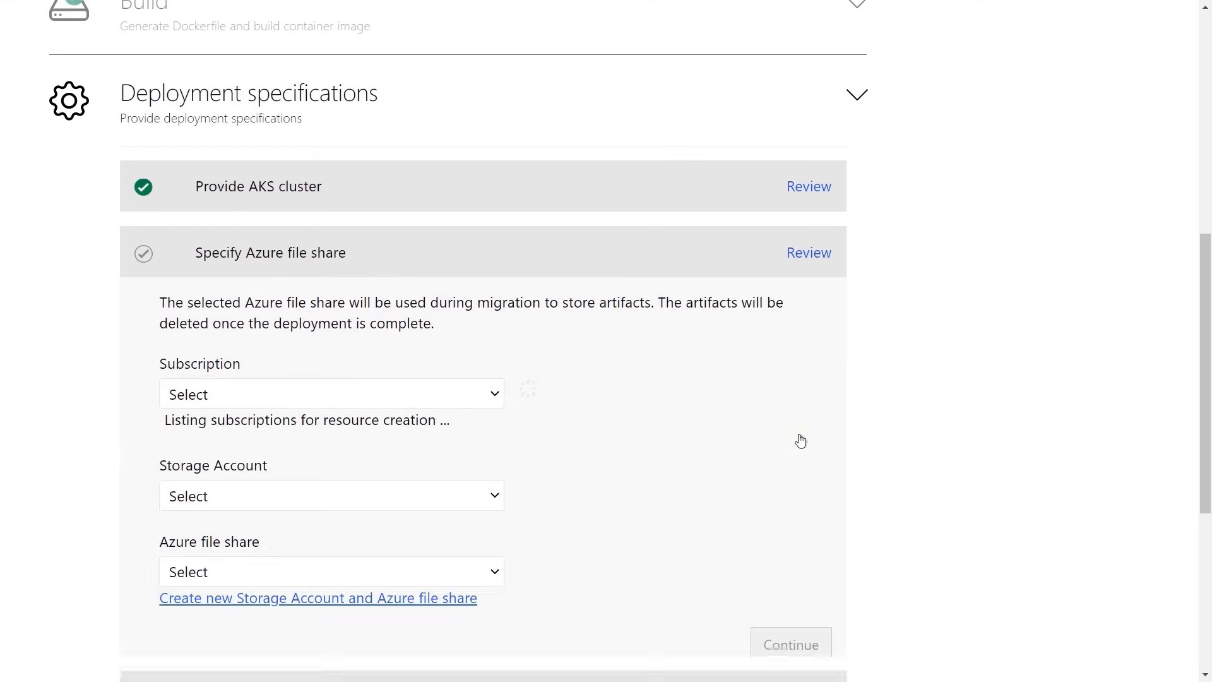
- Set the file share to airsonicfileshare on storage account airsonicsa
click(331, 393)
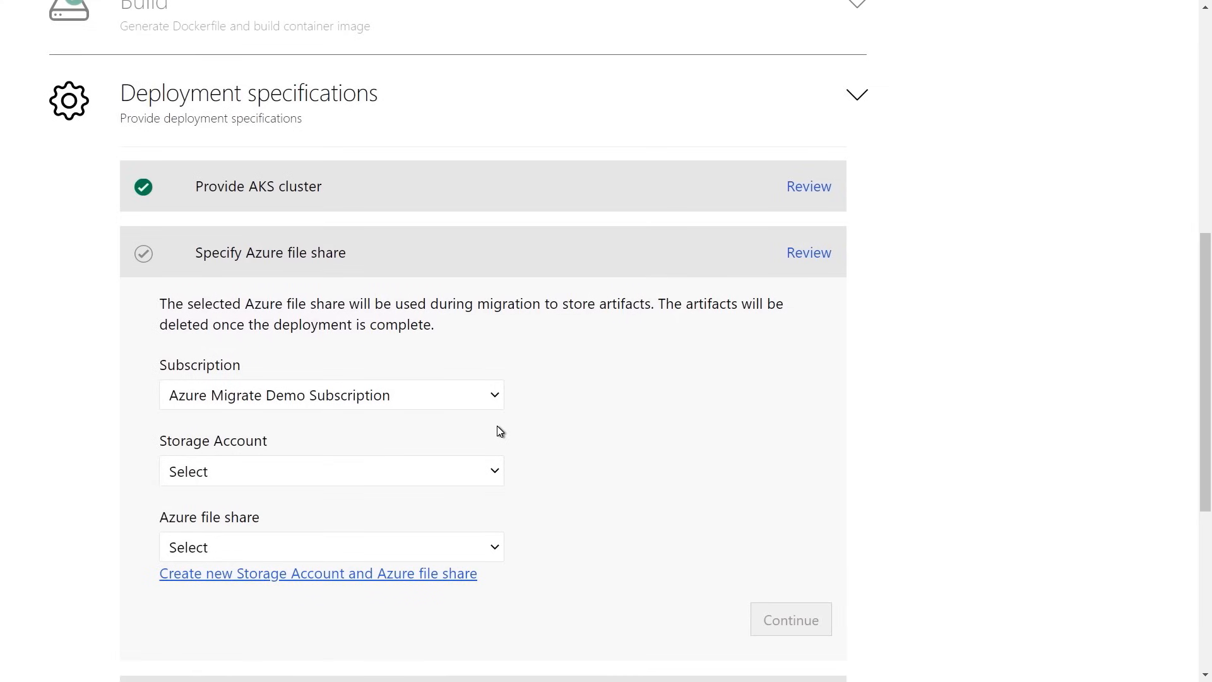
click(331, 471)
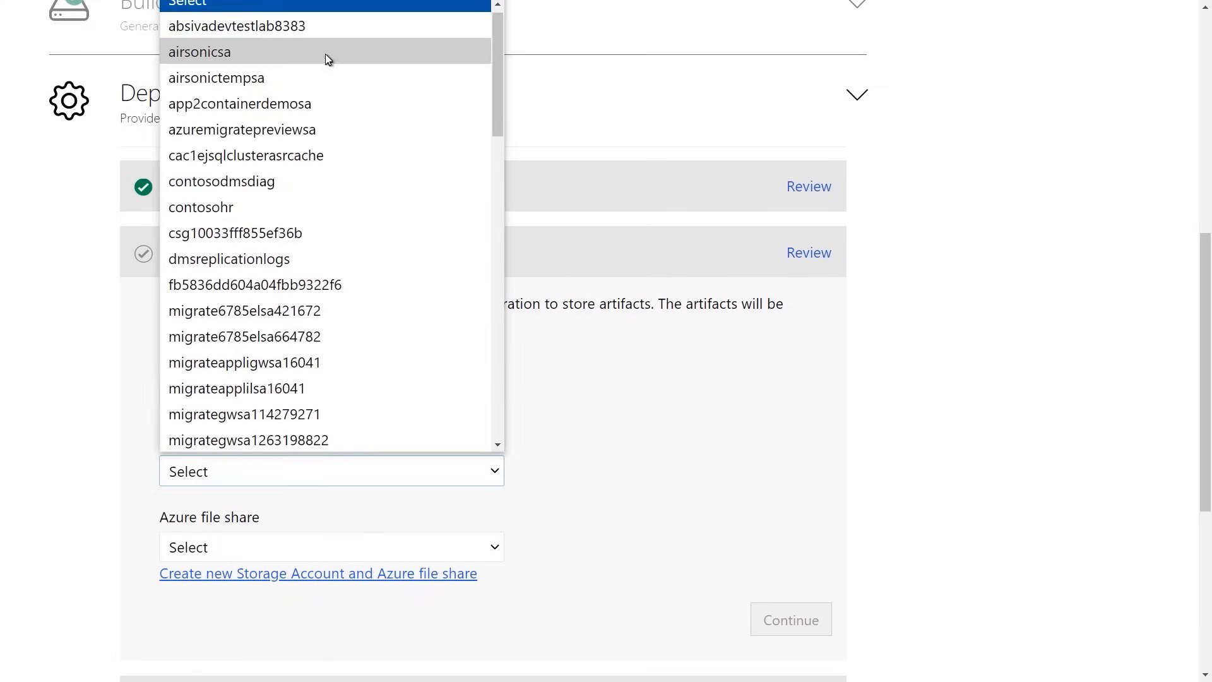
click(199, 52)
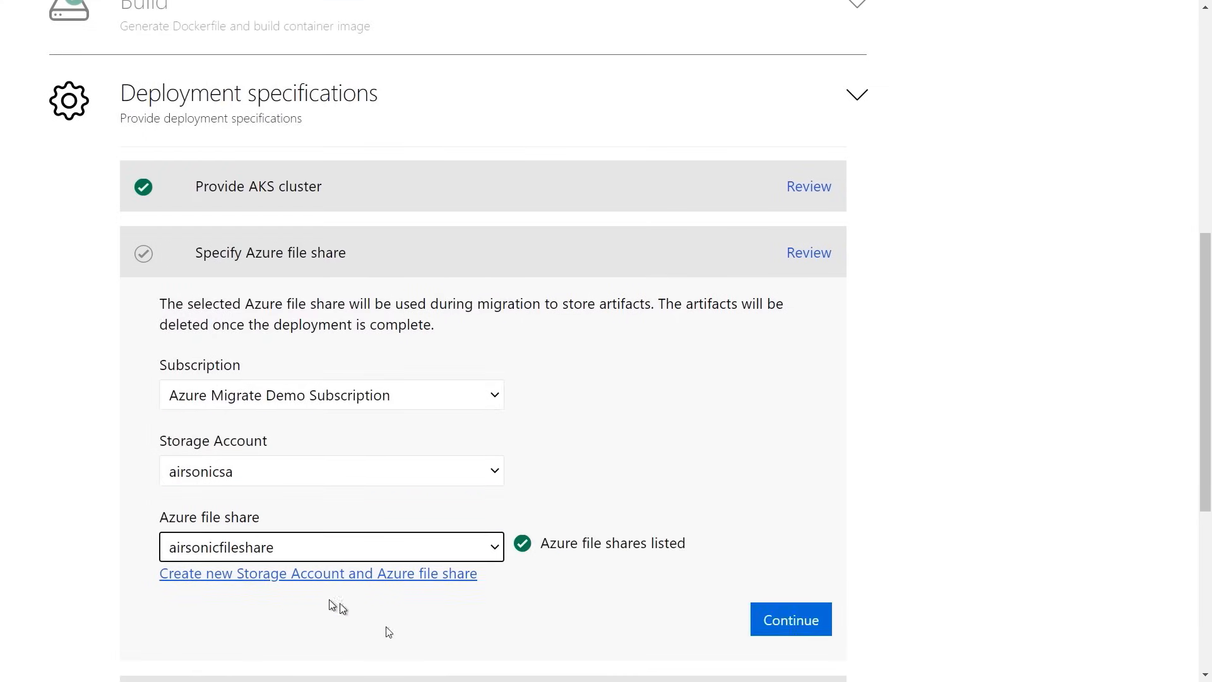
click(790, 618)
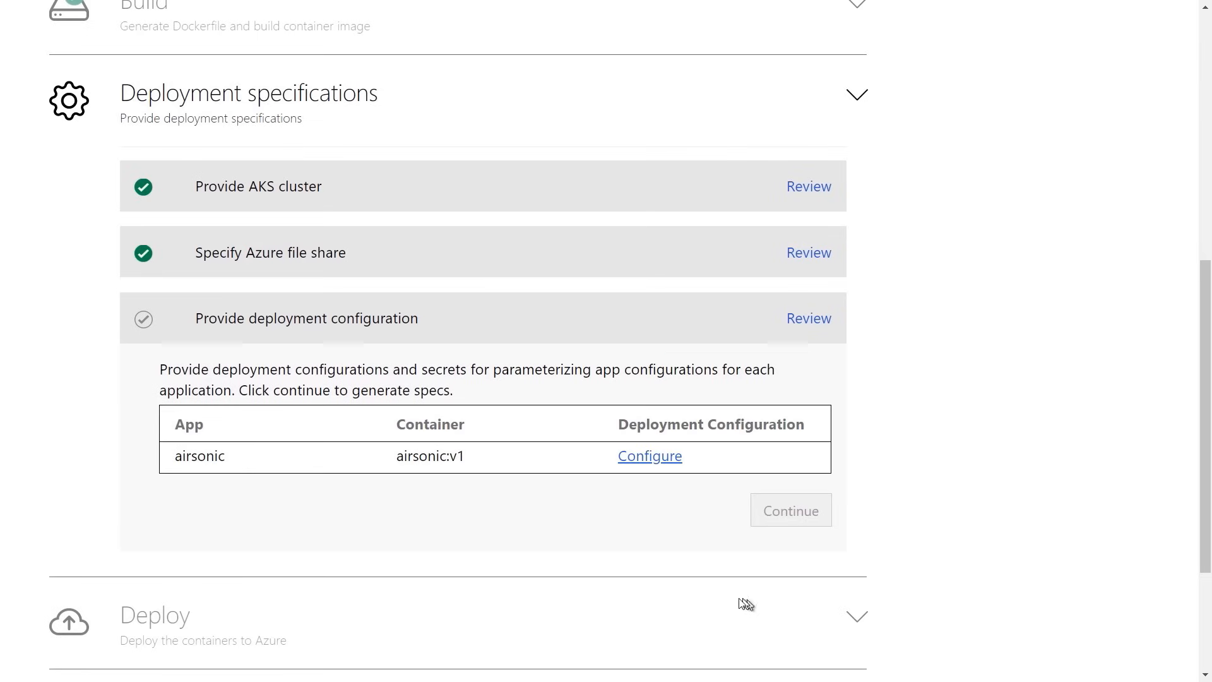
mouse_move(665, 465)
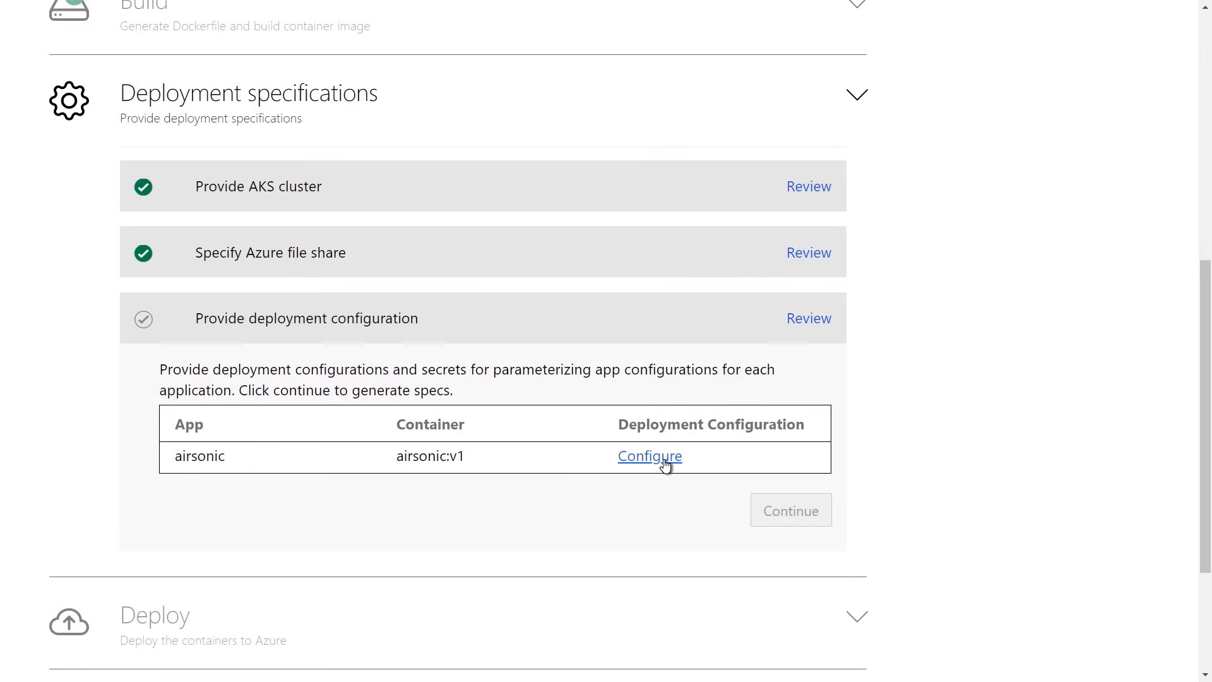
- Deploy airsonic:v1 to Contoso-AKS and view it running at public IP 20.197.114.97:8080
click(649, 456)
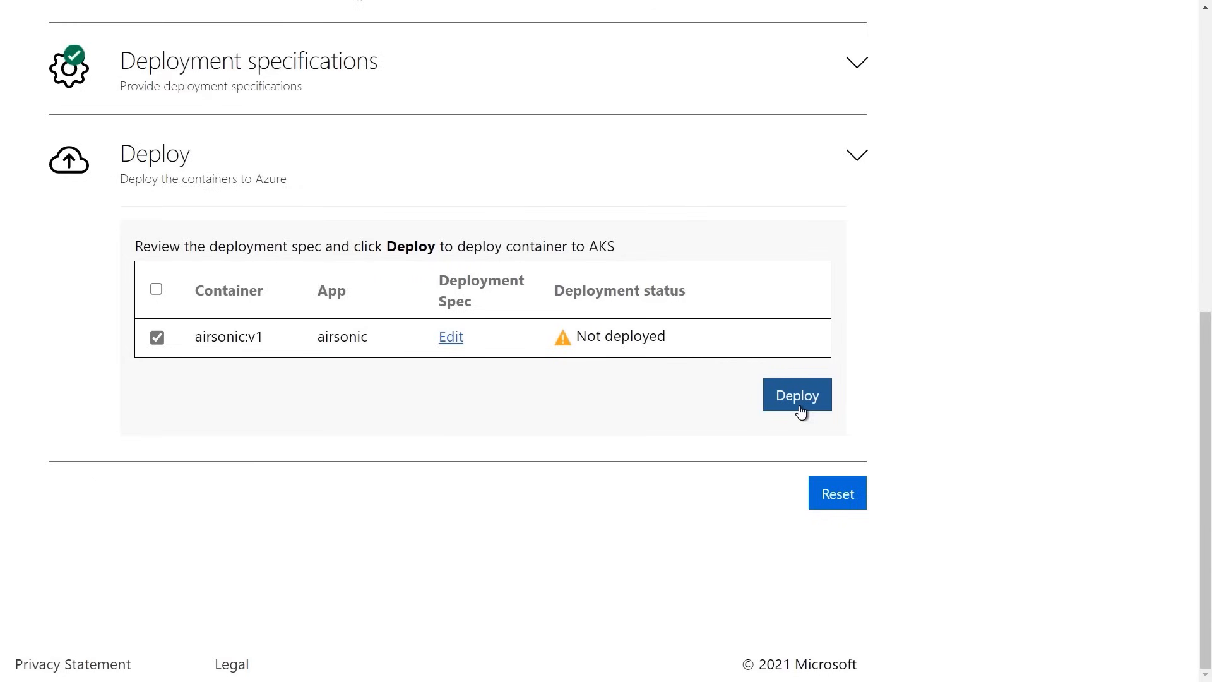
click(797, 394)
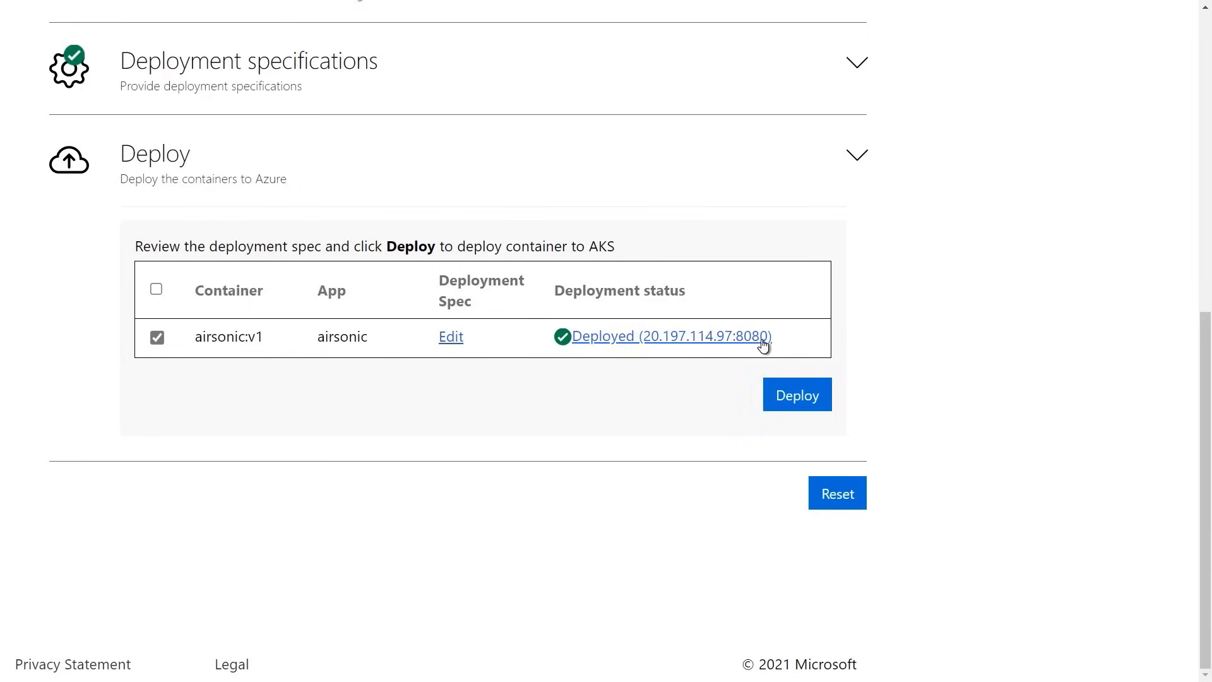
click(649, 335)
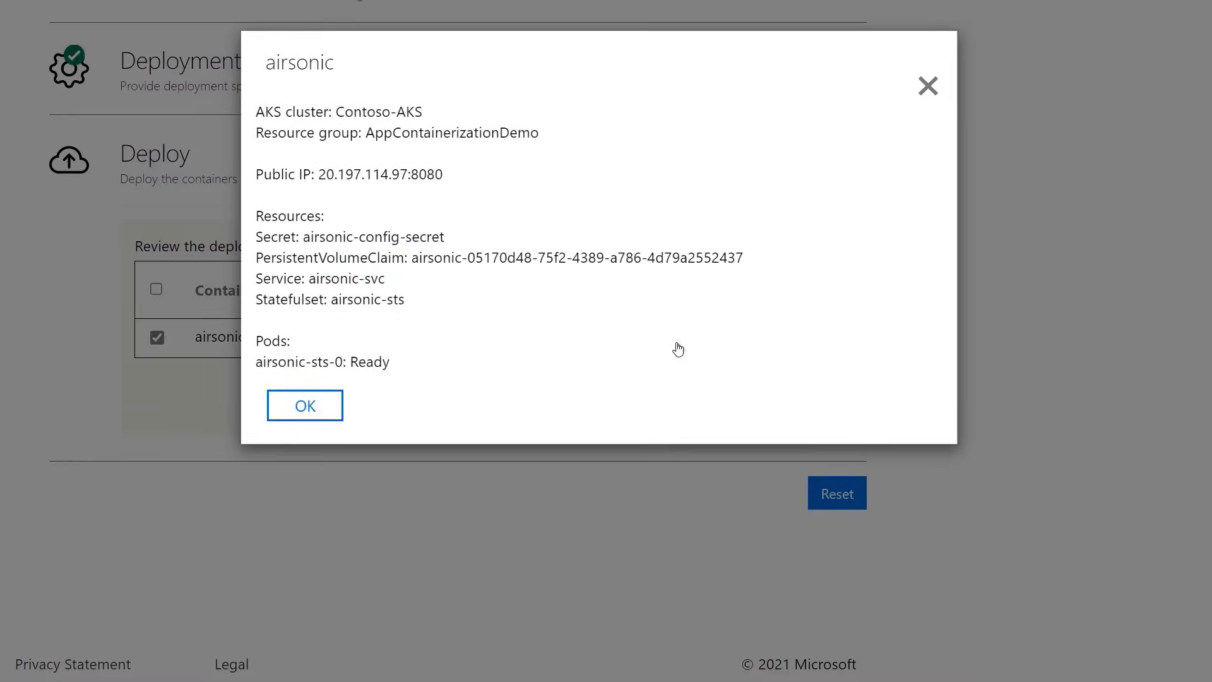
mouse_move(582, 298)
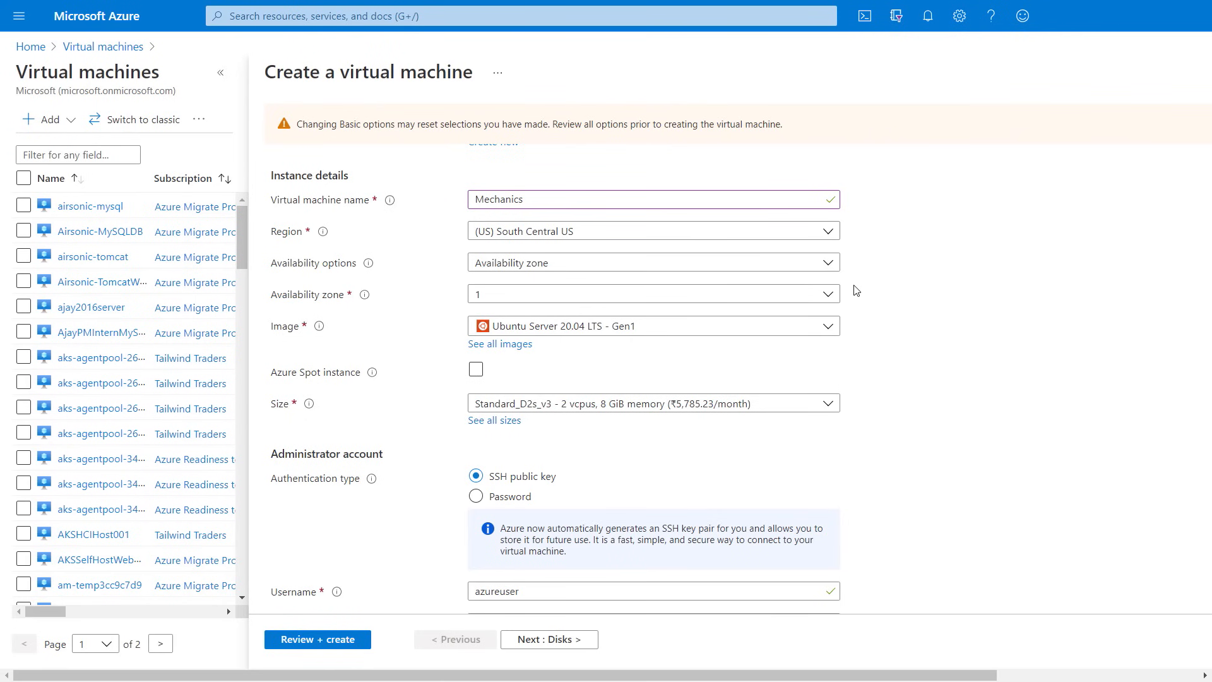
- Browse Site Recovery, an AKS scale set and Monitor VM charts, ending on All services
click(652, 262)
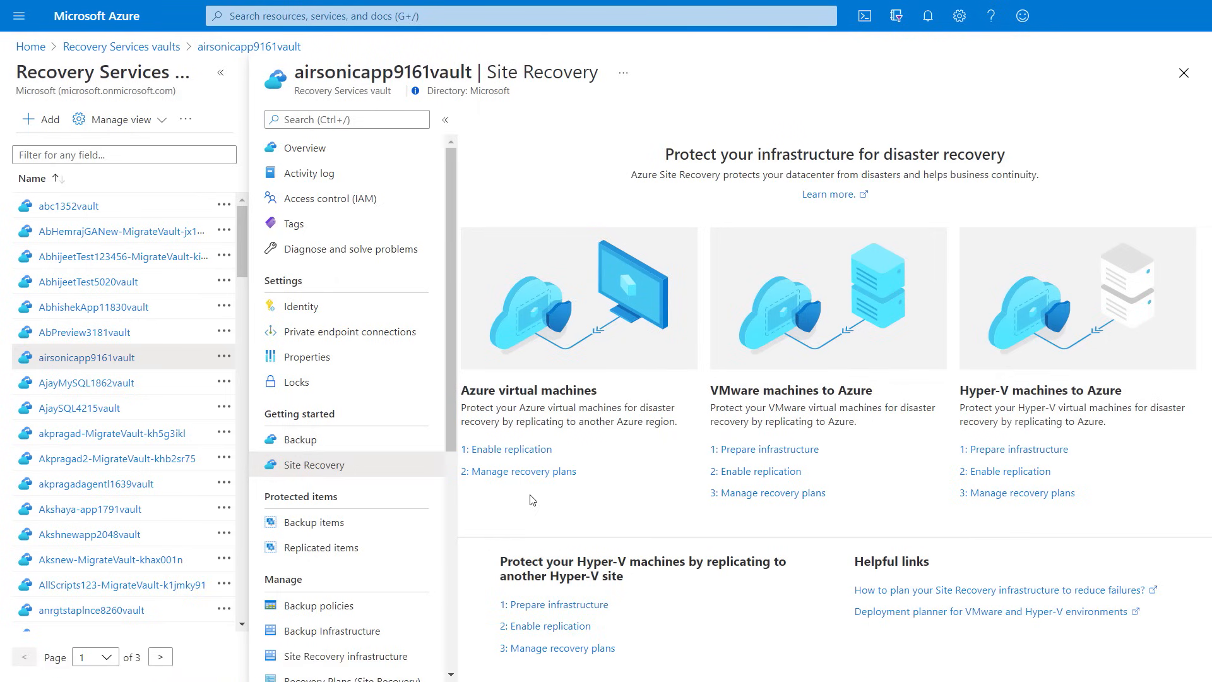
mouse_move(938, 515)
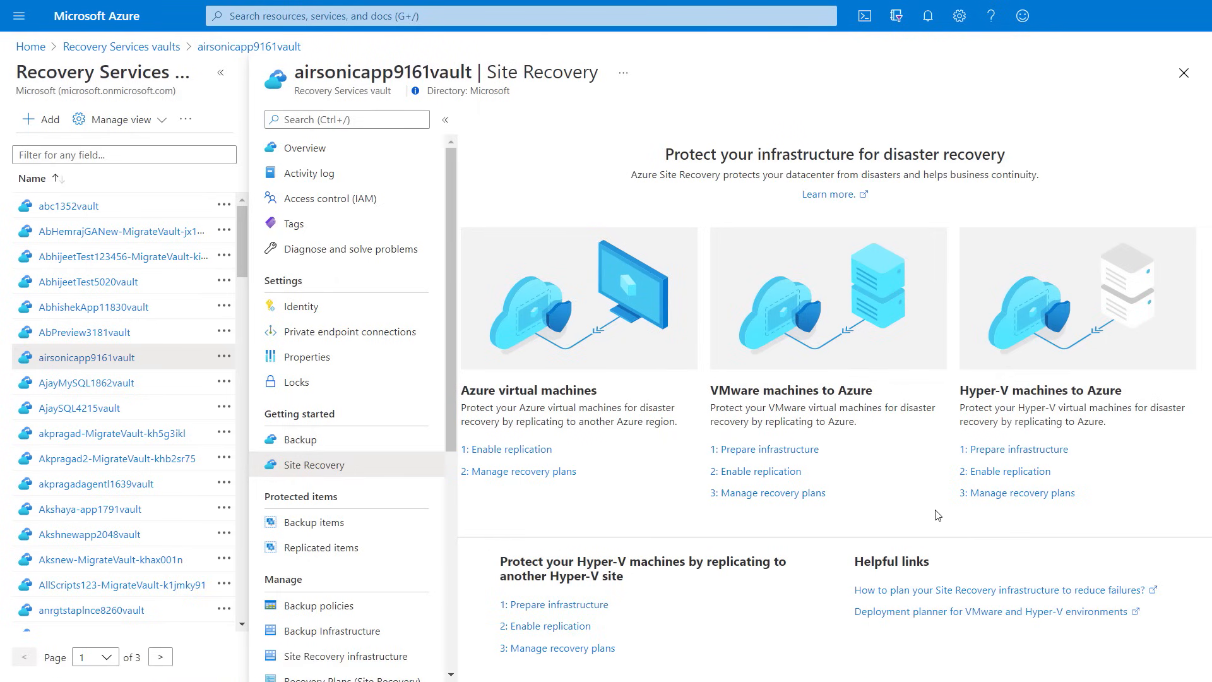
mouse_move(992, 514)
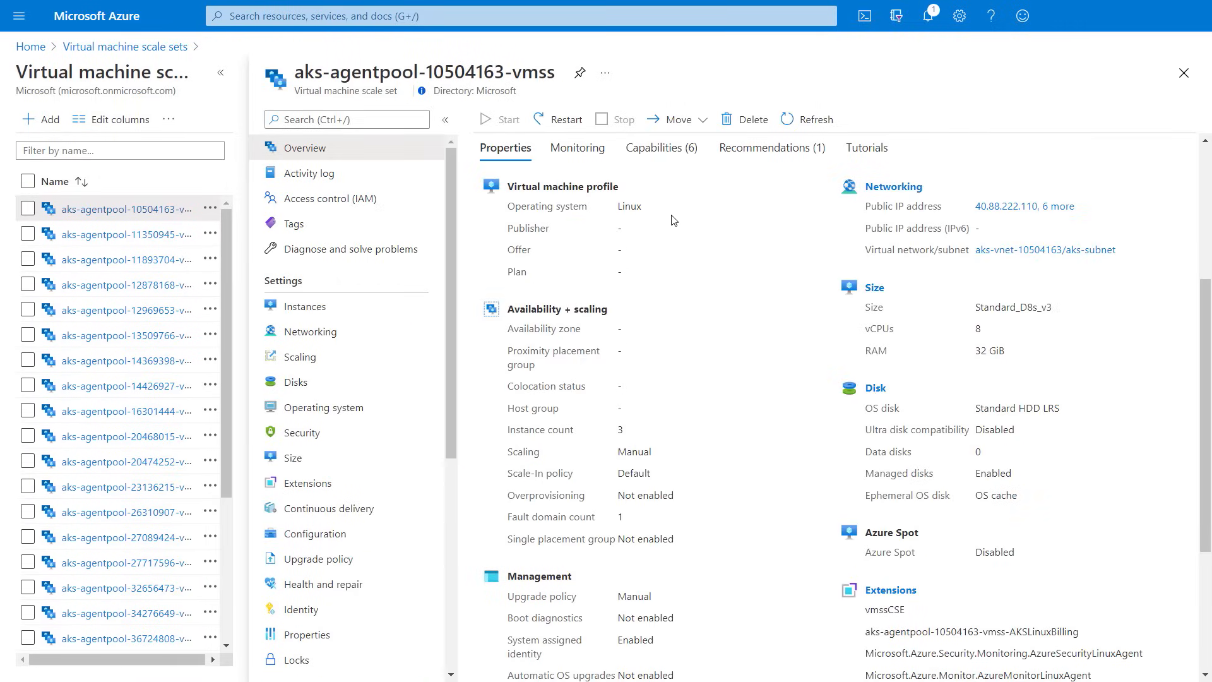
mouse_move(704, 590)
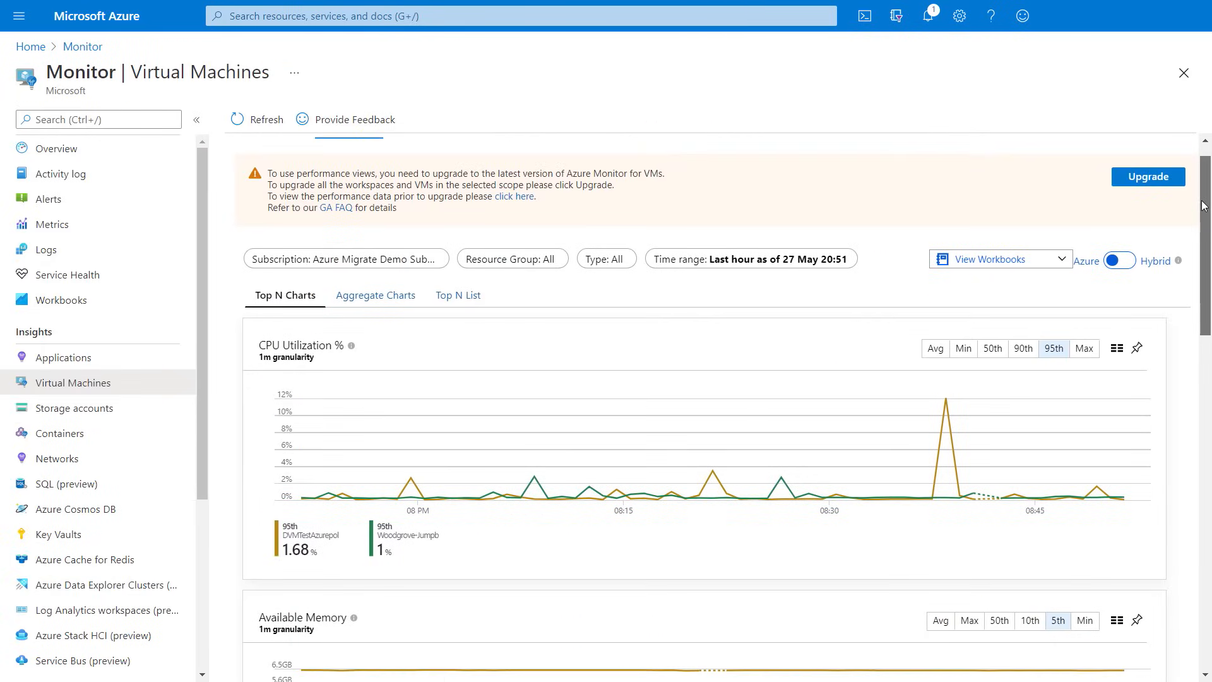
scroll(down, 3)
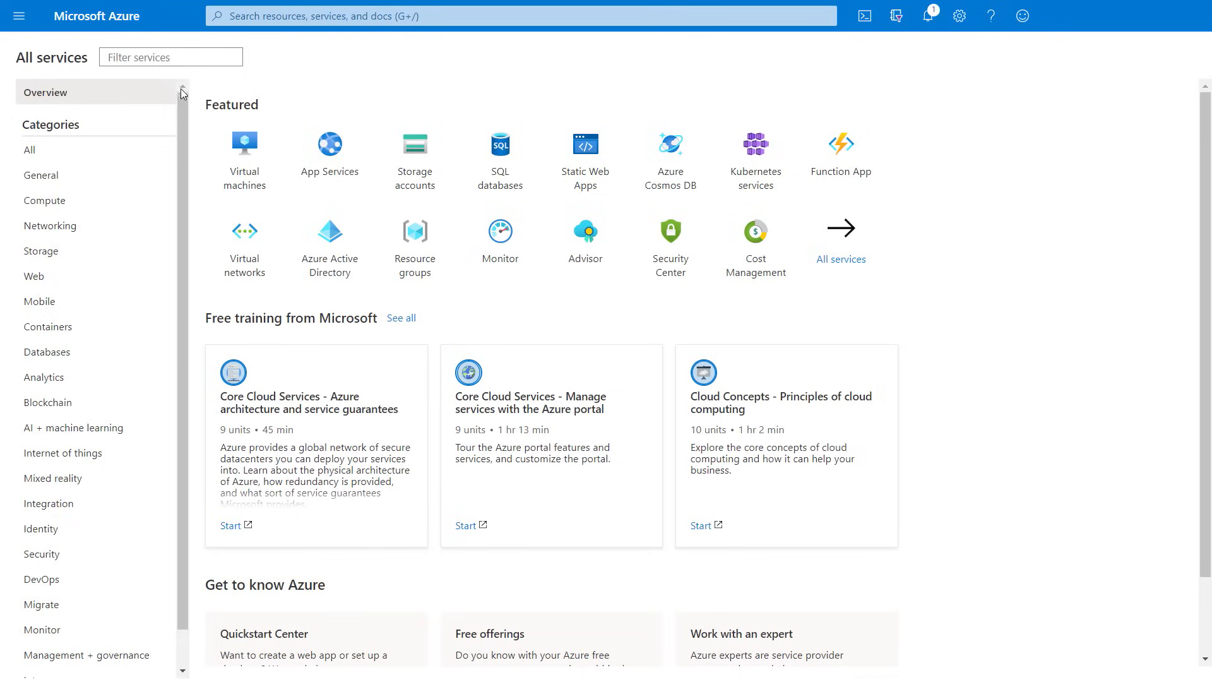
mouse_move(114, 385)
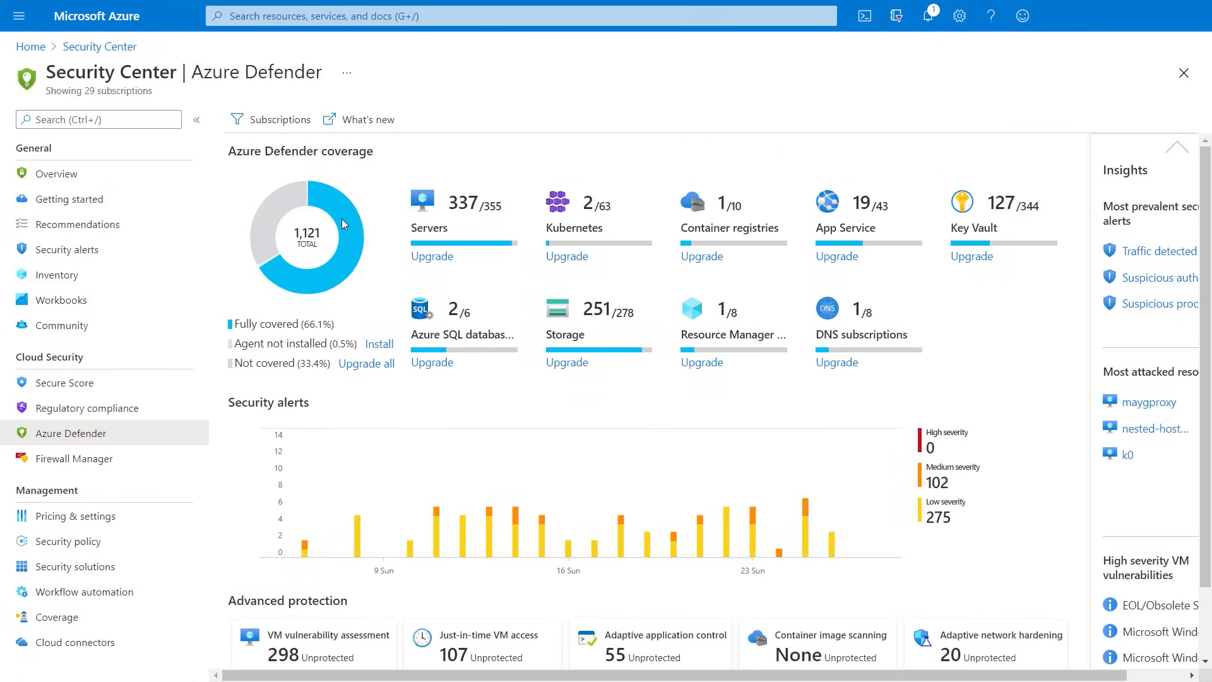
- Reach Azure Machine Learning studio via the AI + machine learning category in All services
click(56, 173)
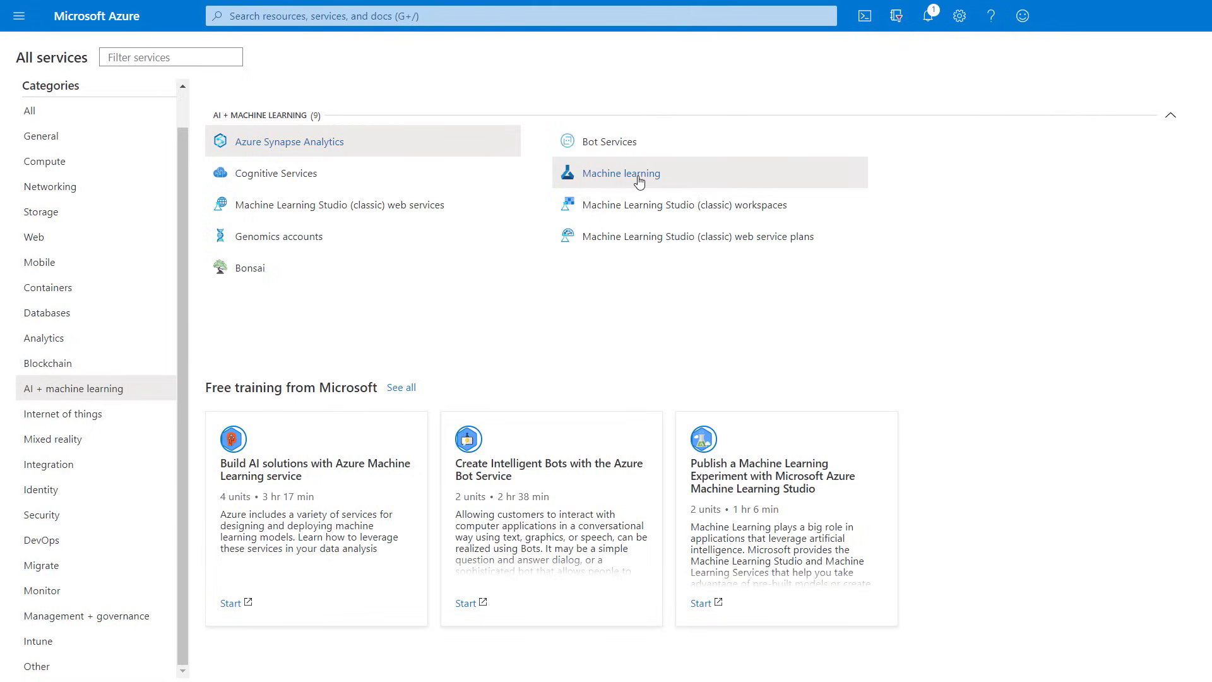
click(621, 173)
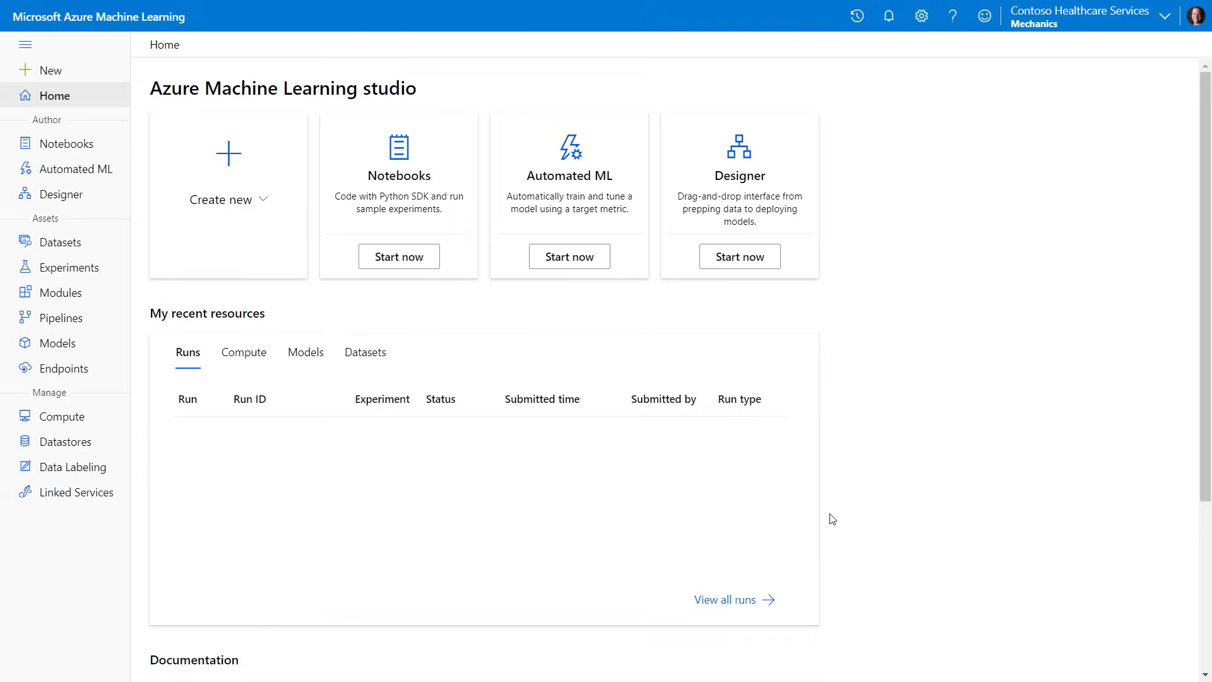